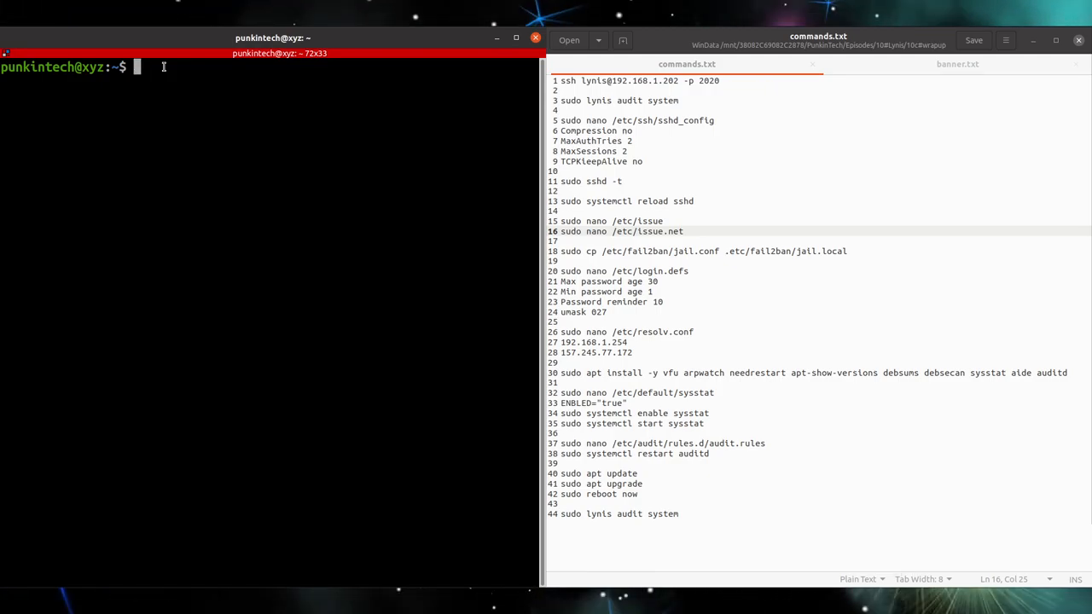
- Connect as lynis to 192.168.1.202 over SSH on port 2020
text(ssh)
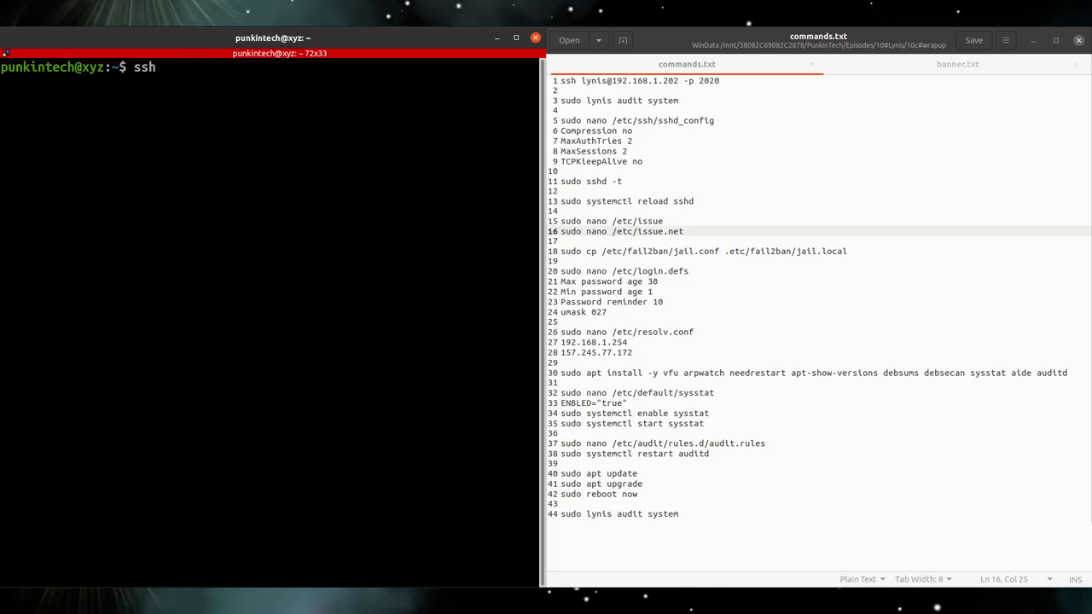
text(lynis)
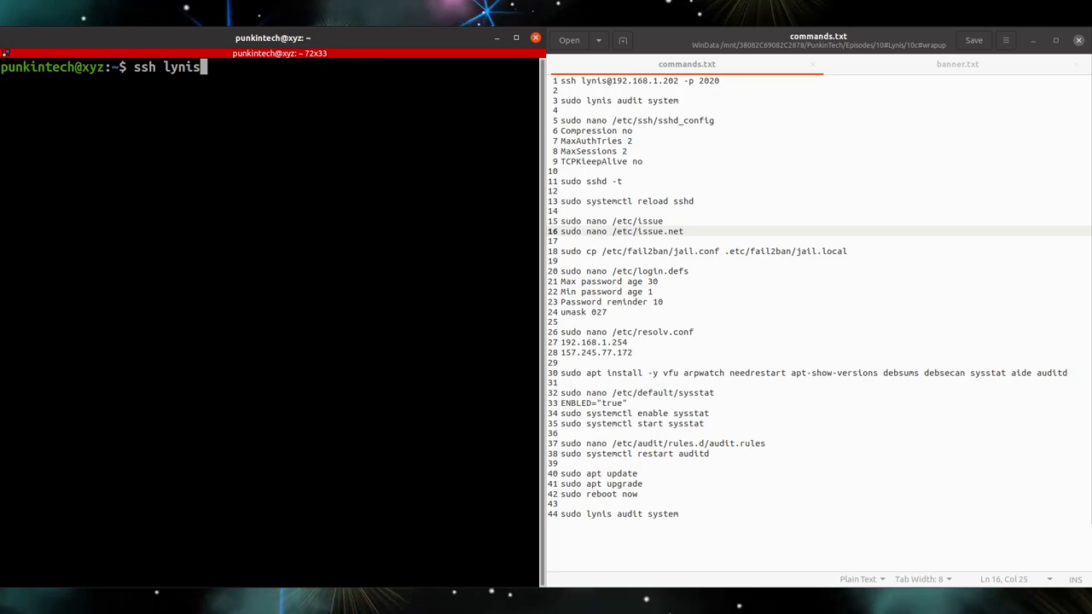
text(@)
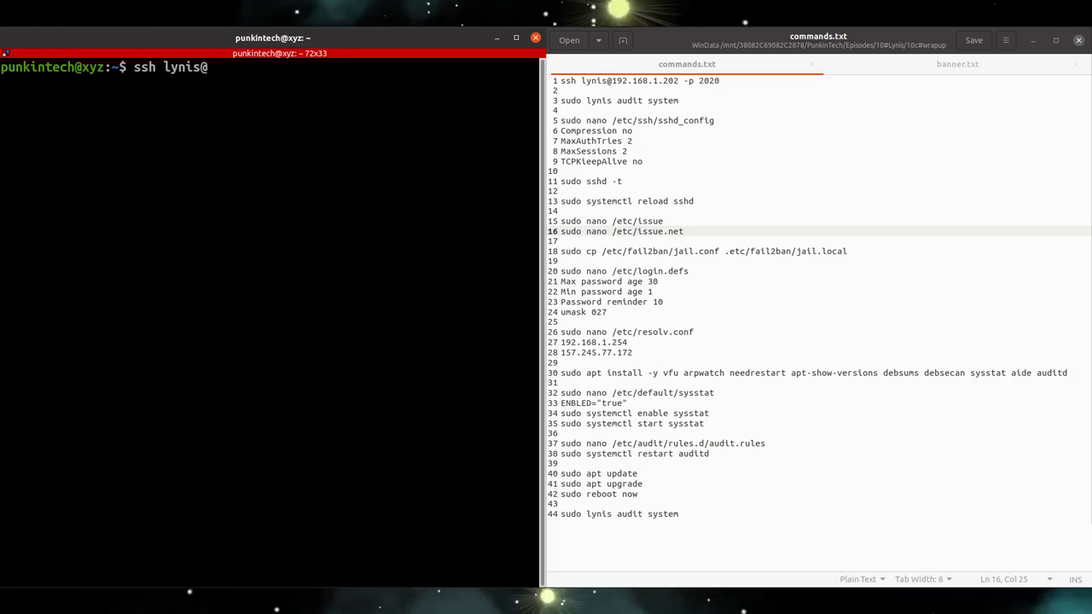
text(192.168.1)
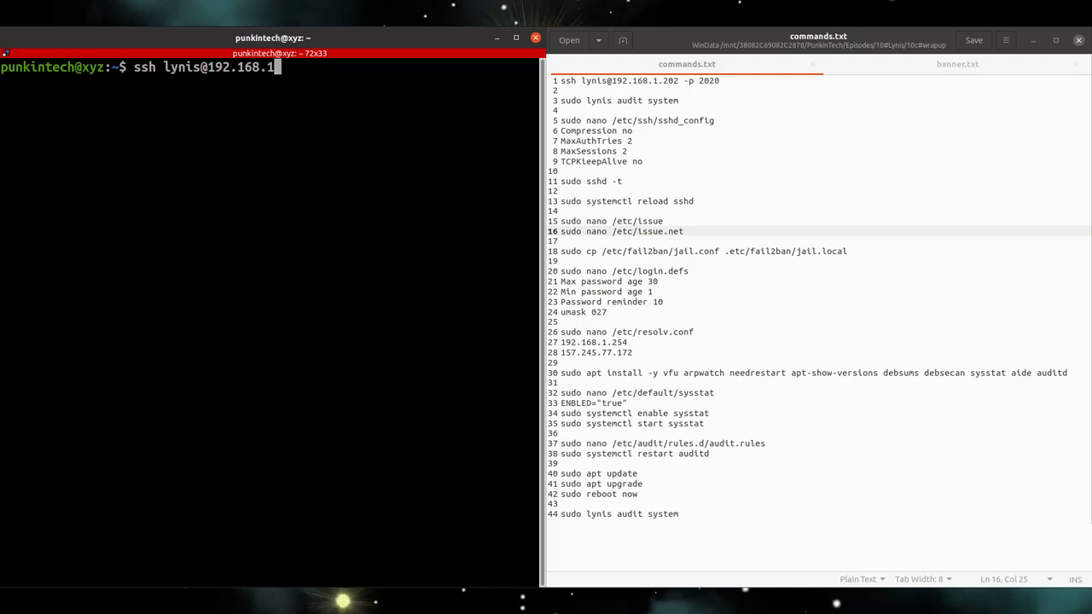
text(202)
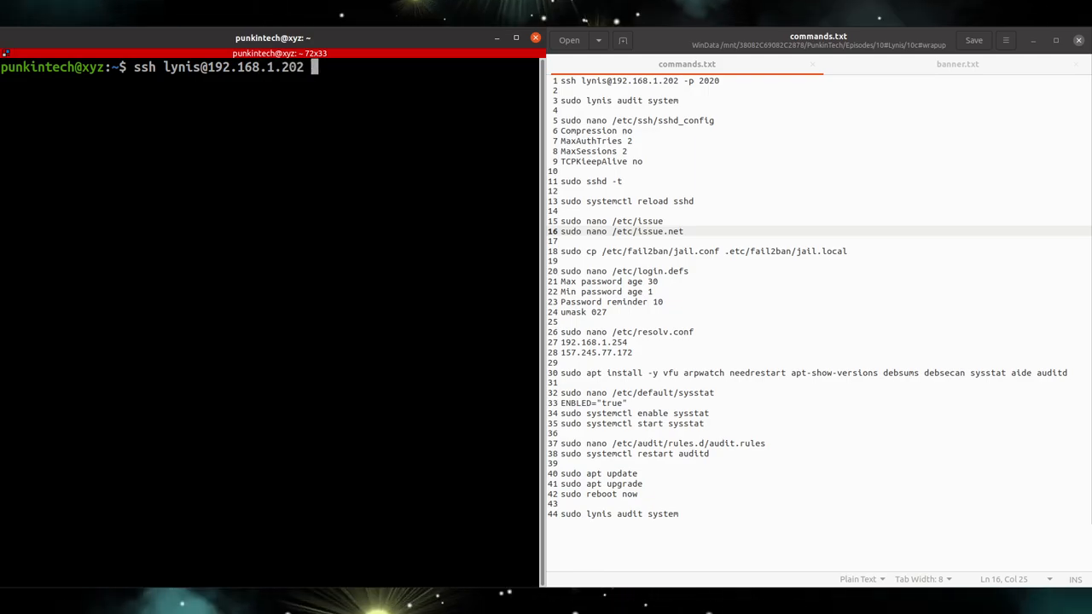
text(-p)
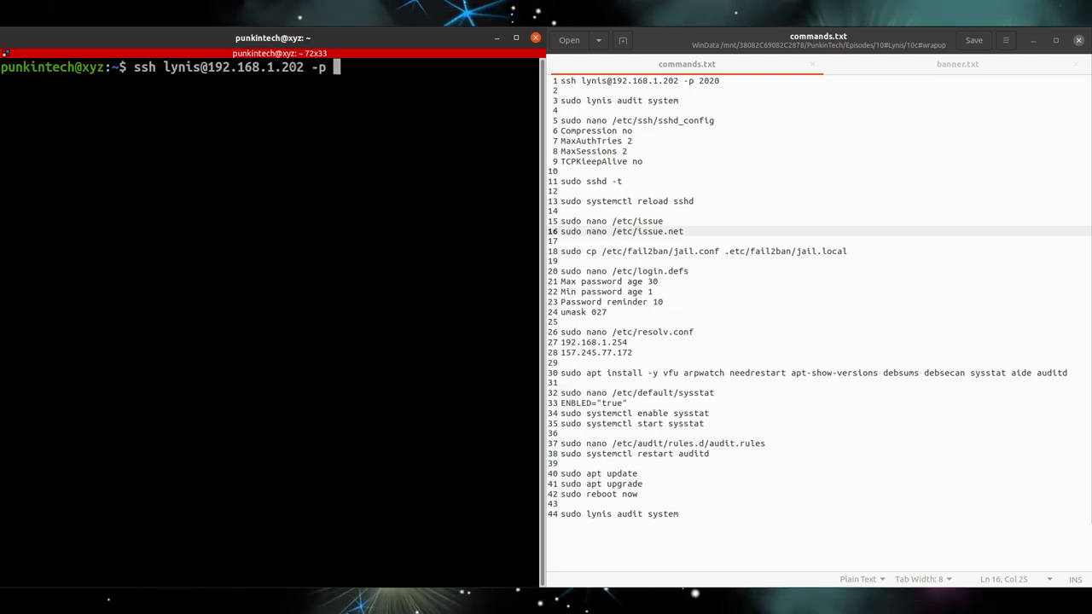
text(2020)
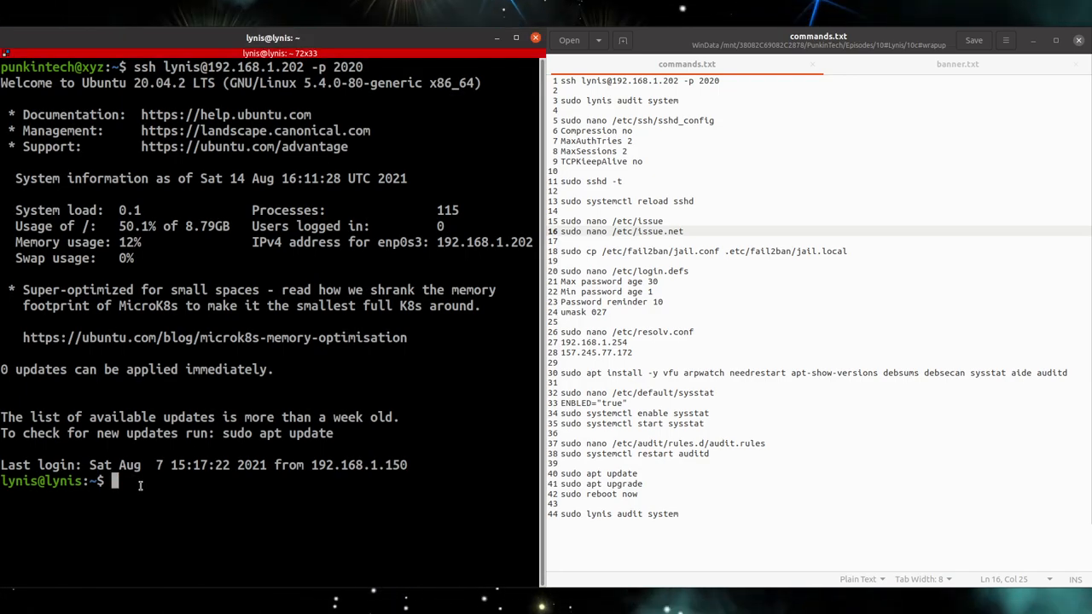
- Run sudo lynis audit system on the remote Ubuntu 20.04 server
text(sudo ly)
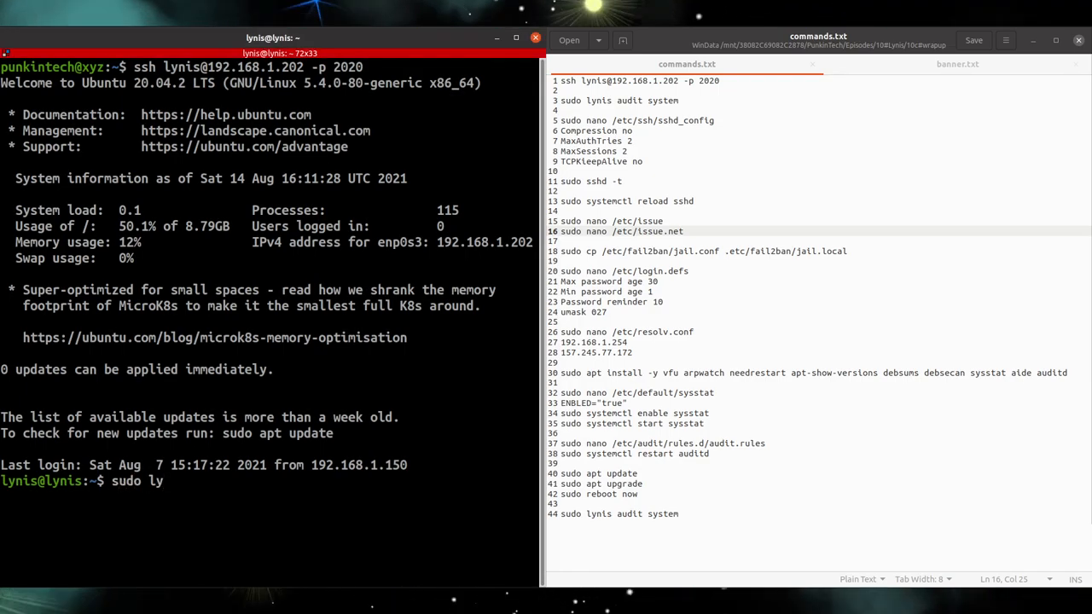
text(nis)
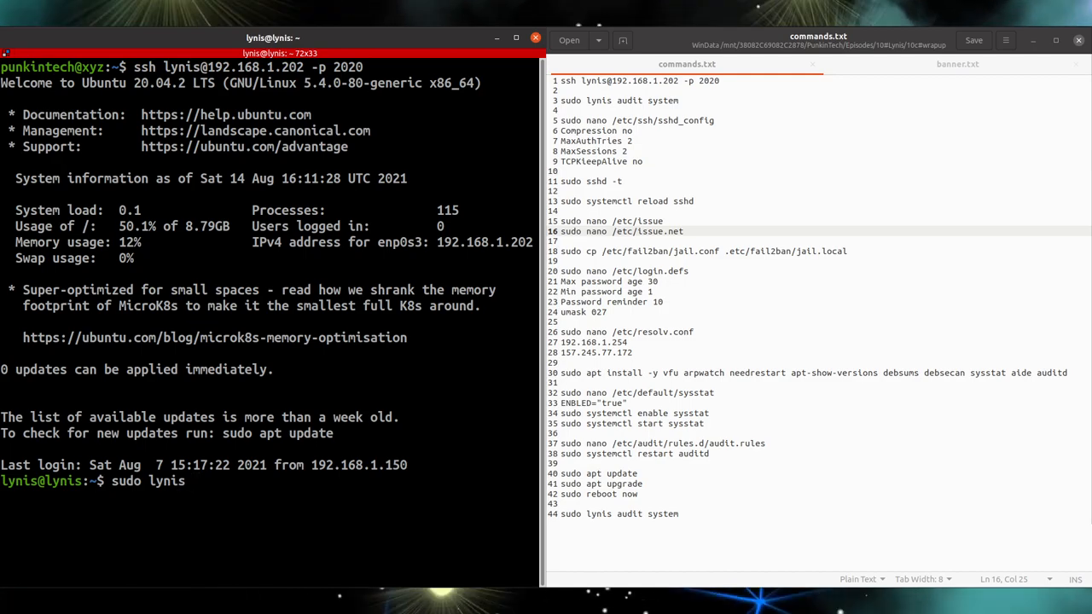
text(audit)
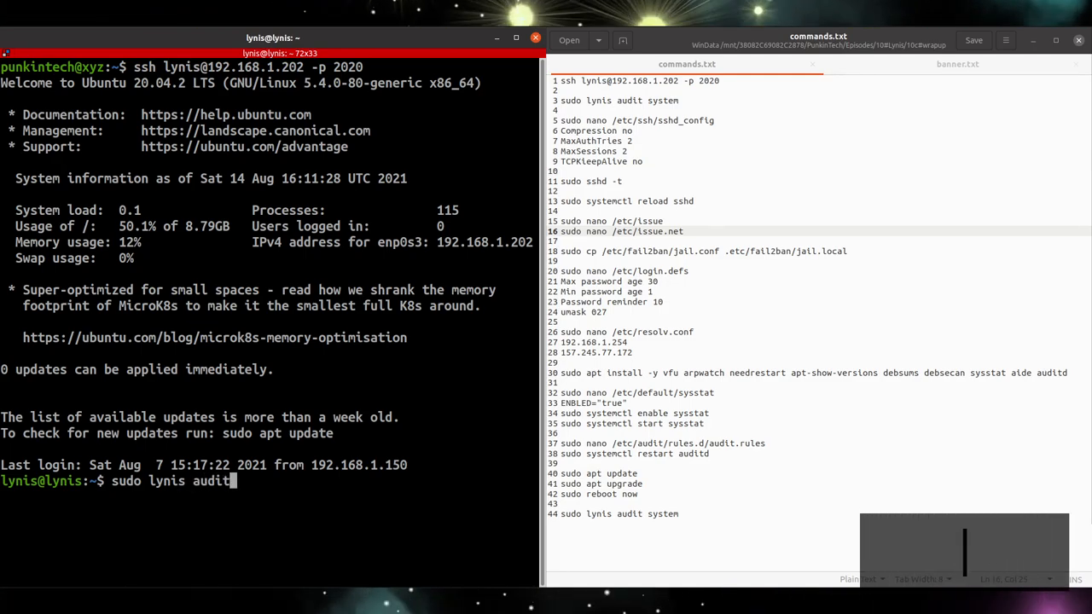
text(system)
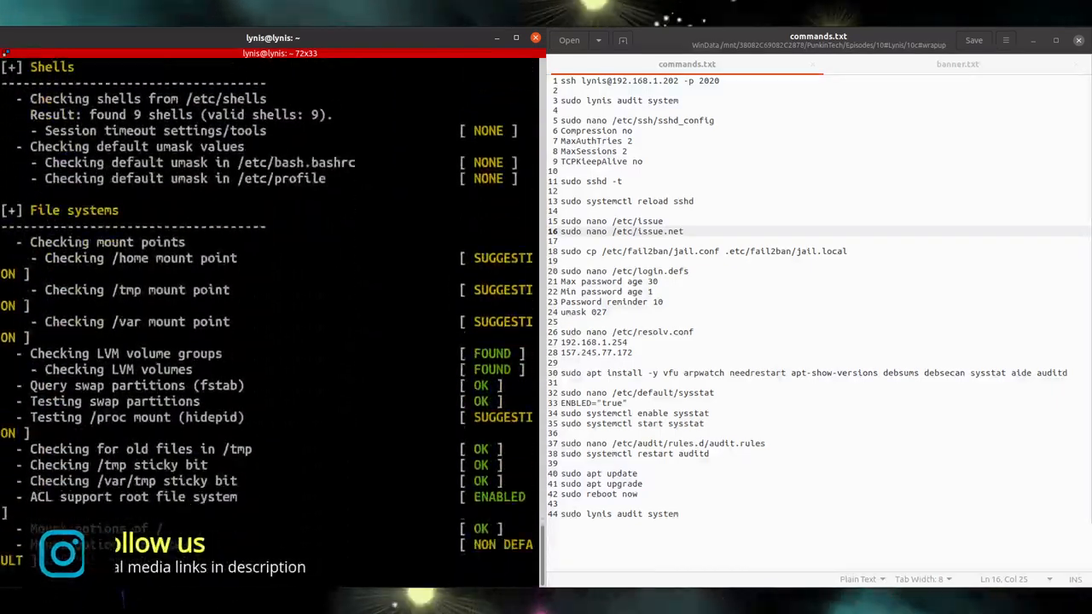
- Scroll through the Lynis results: 3 warnings, 39 suggestions, hardening index 66 over 223 tests
scroll(down, 3)
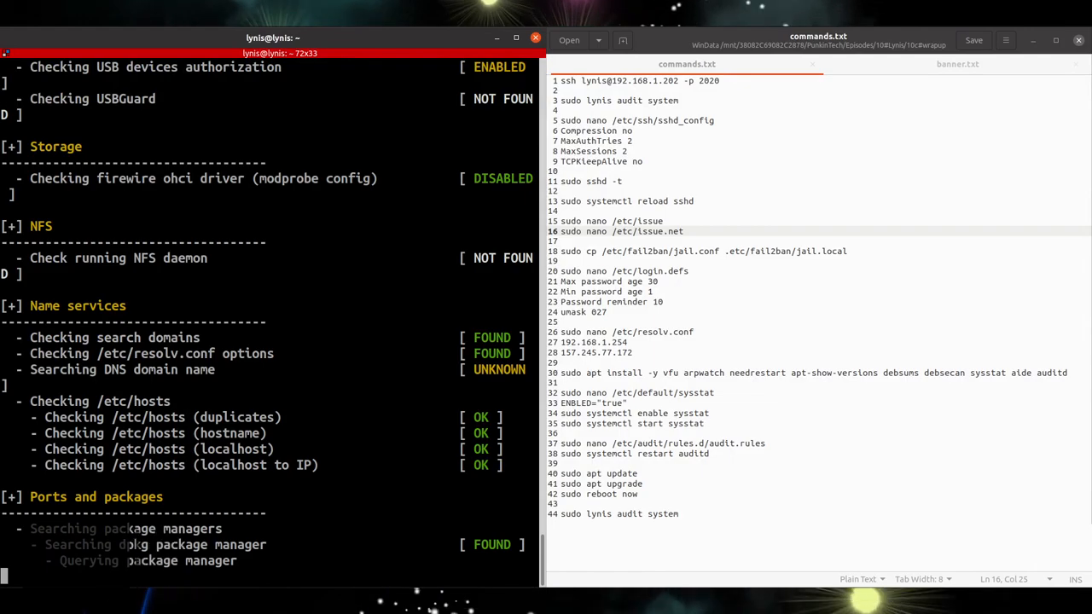
scroll(down, 3)
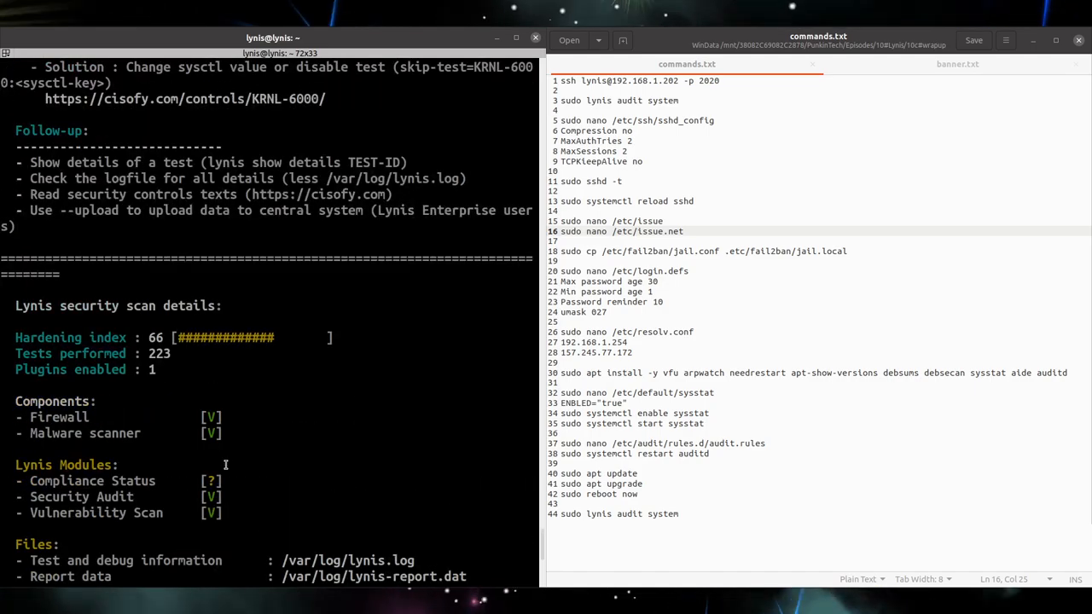
scroll(down, 3)
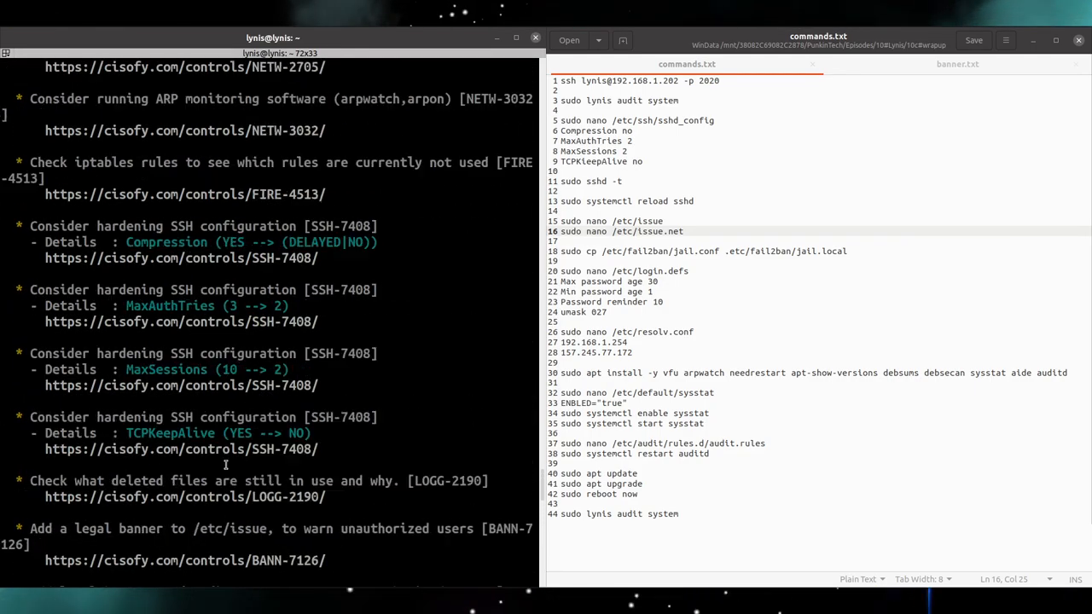
scroll(down, 3)
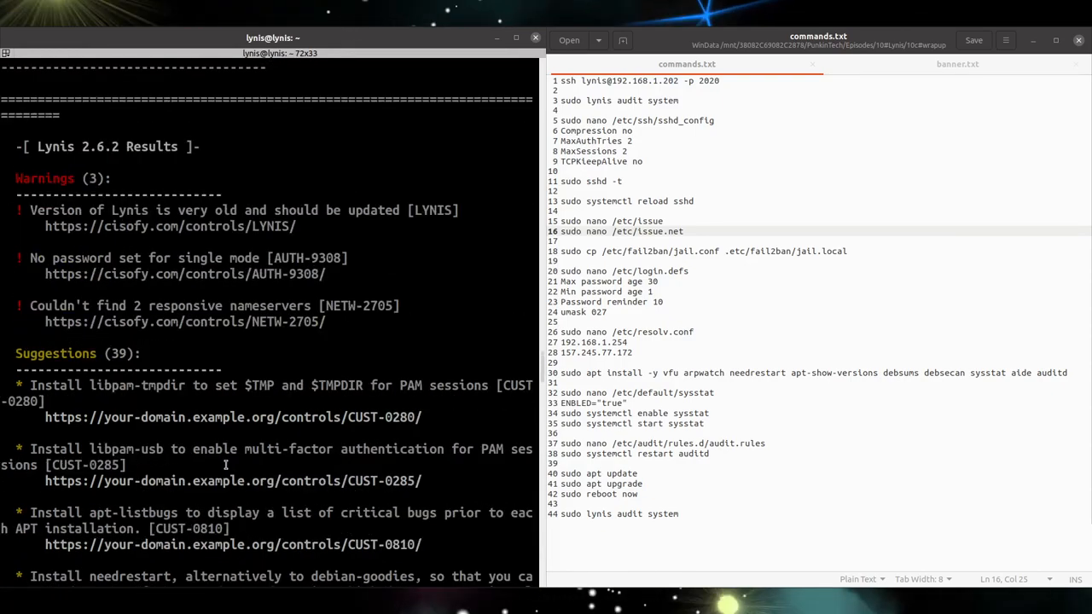
mouse_move(338, 402)
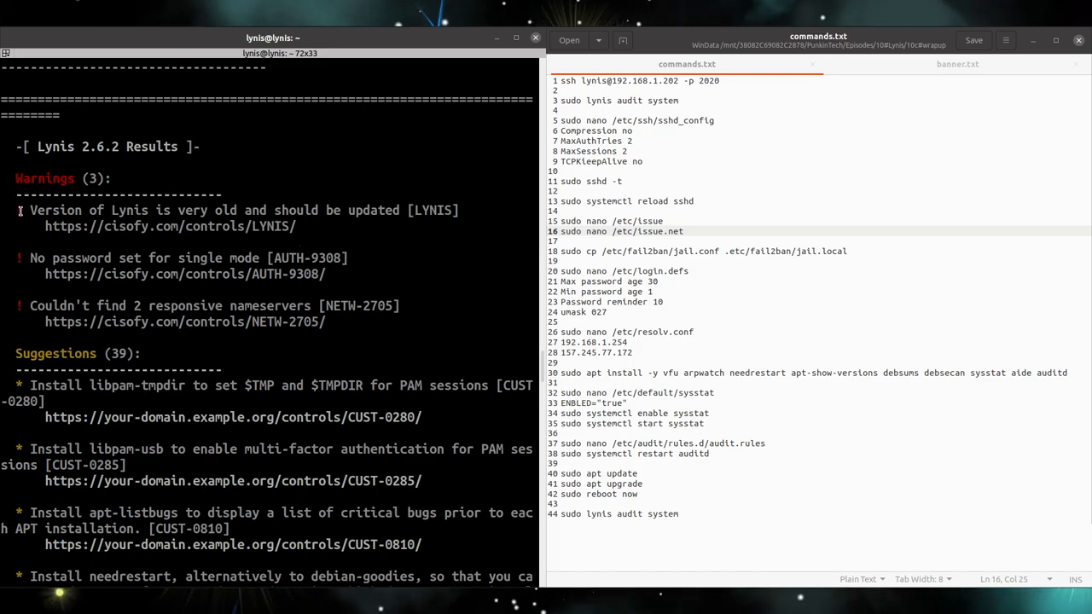
scroll(down, 3)
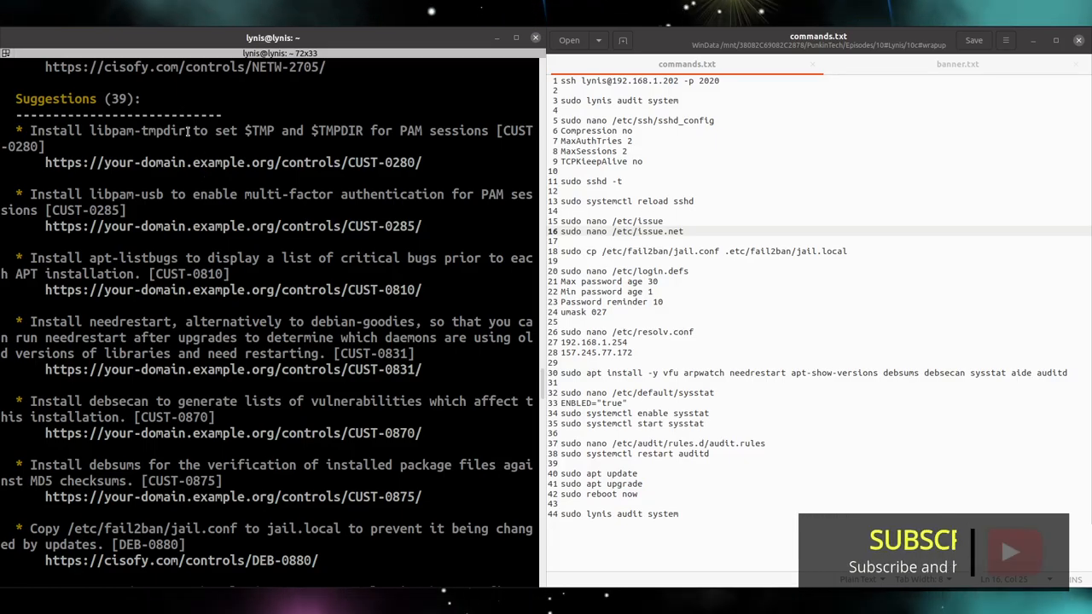
scroll(down, 3)
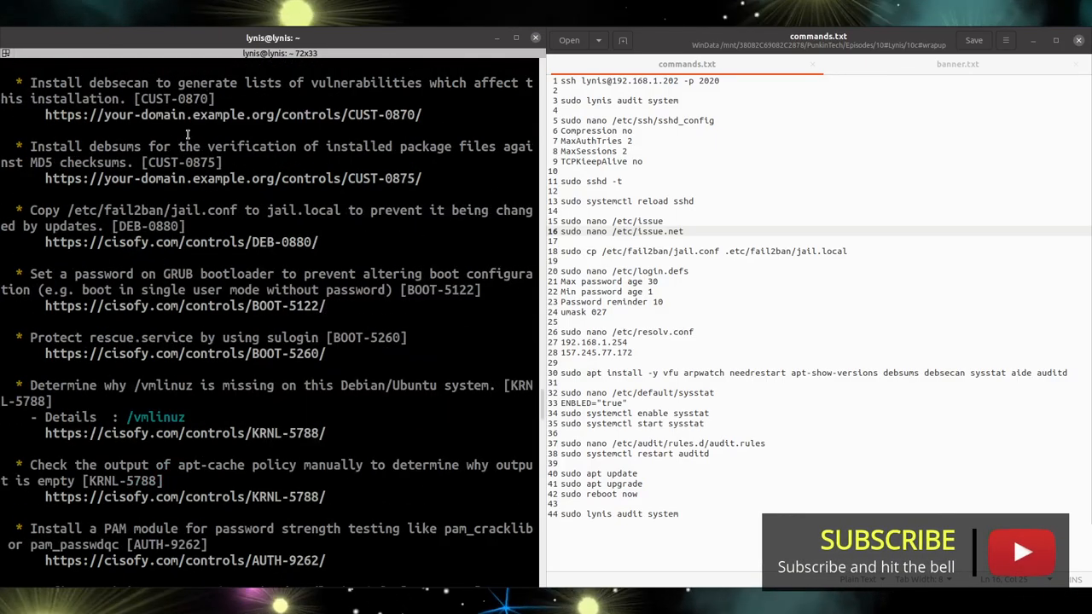
scroll(down, 3)
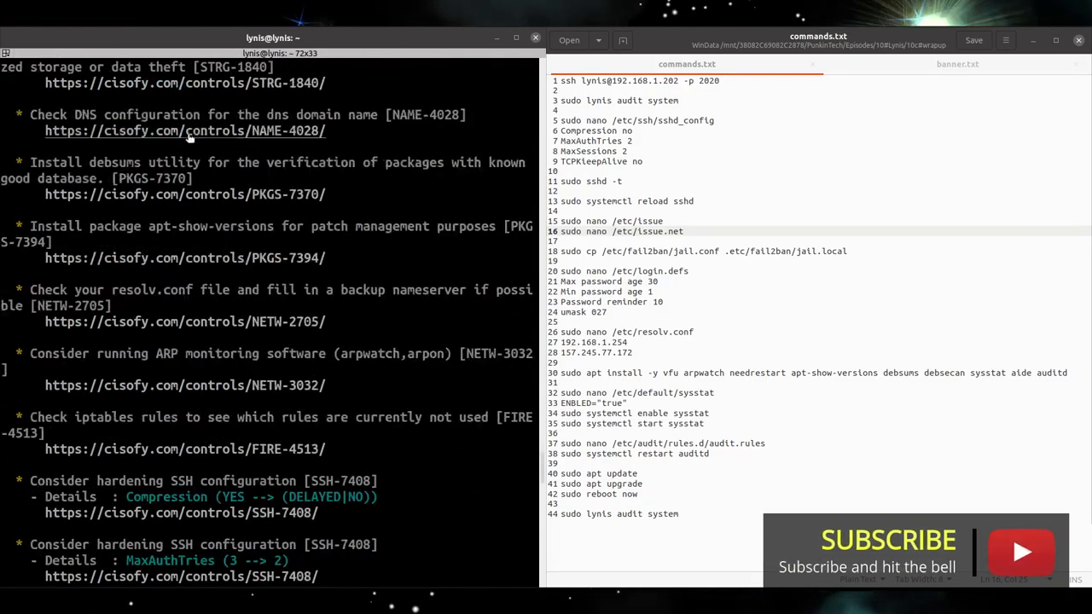
scroll(down, 3)
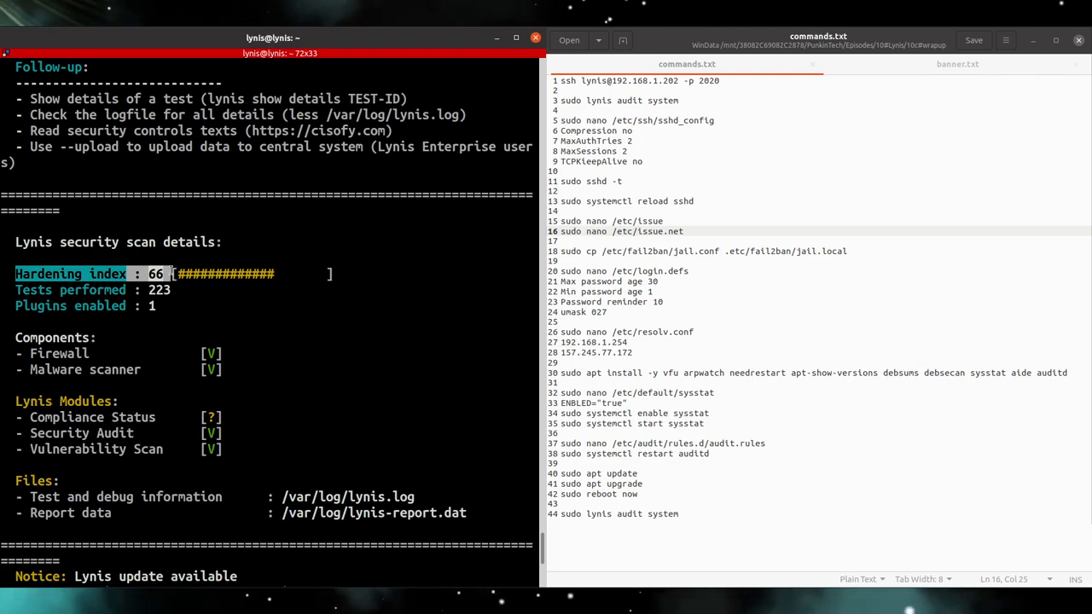
scroll(down, 3)
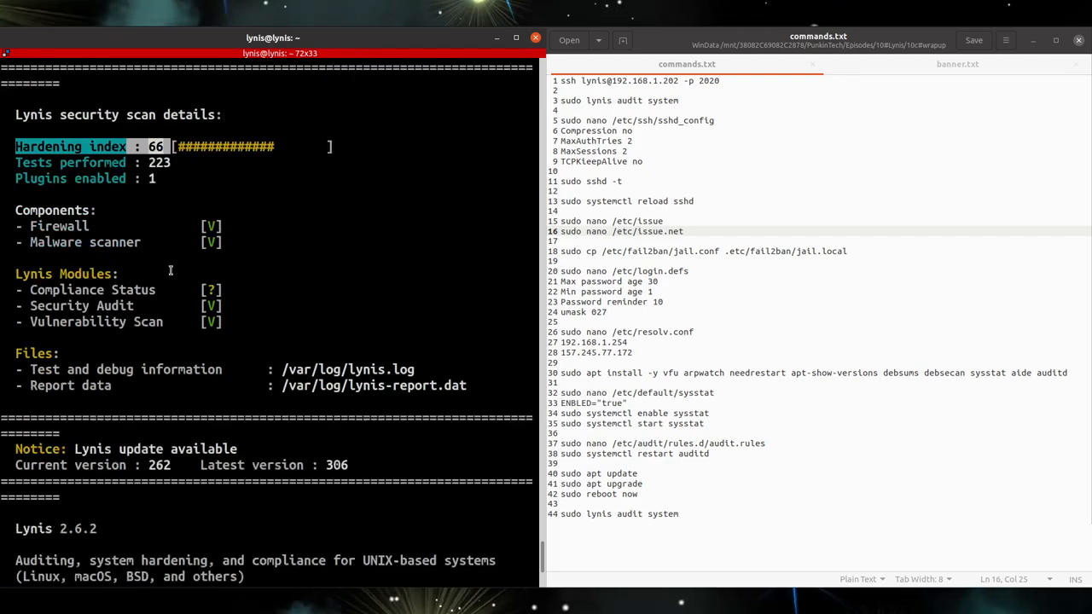
scroll(down, 3)
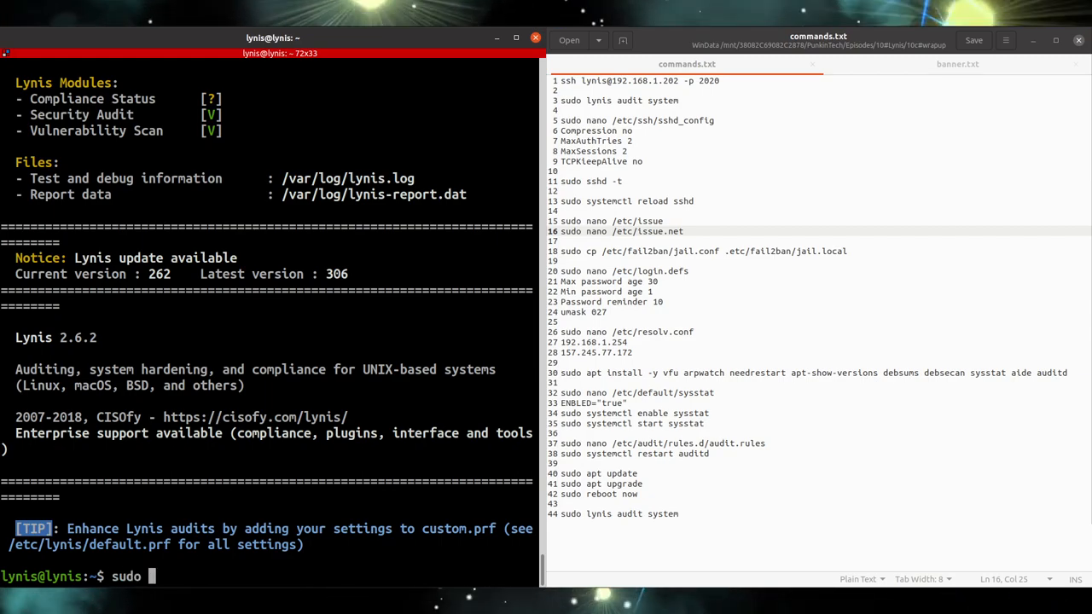
- Edit /etc/ssh/sshd_config with sudo nano
text(nano)
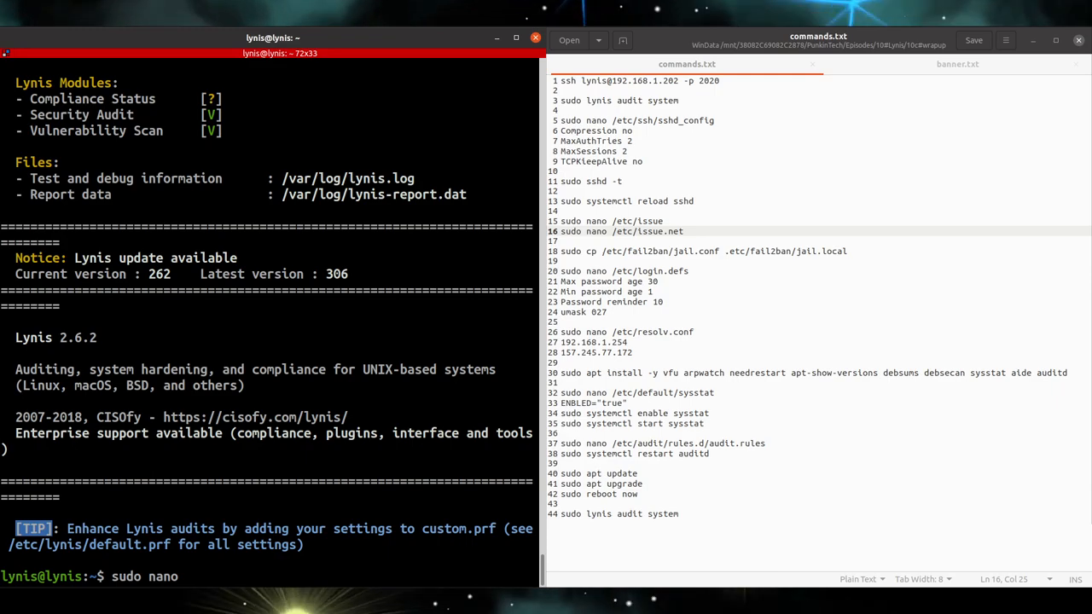
text(/e)
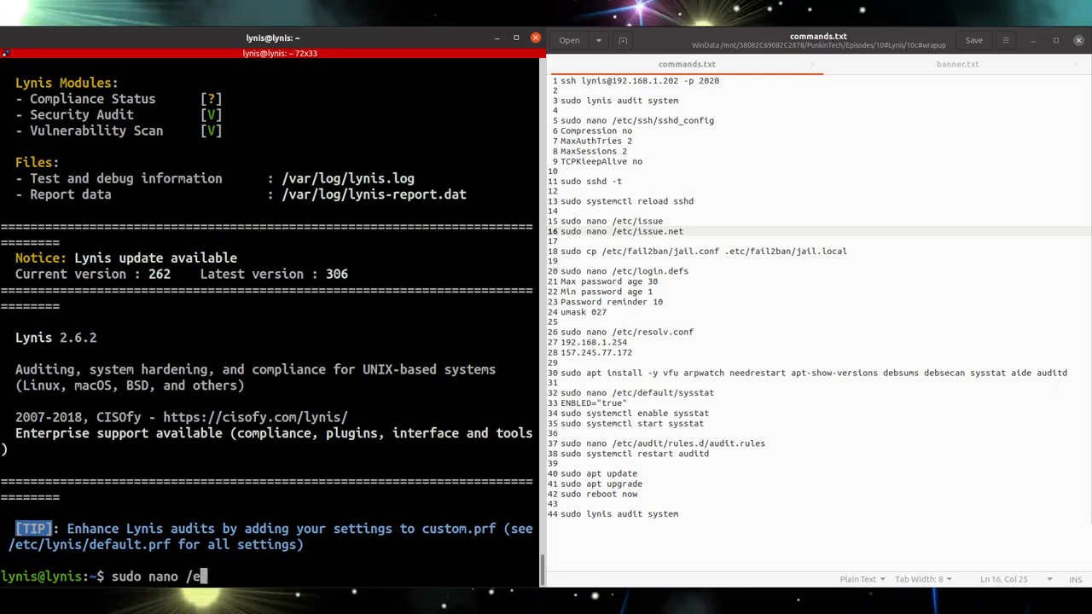
text(tc/)
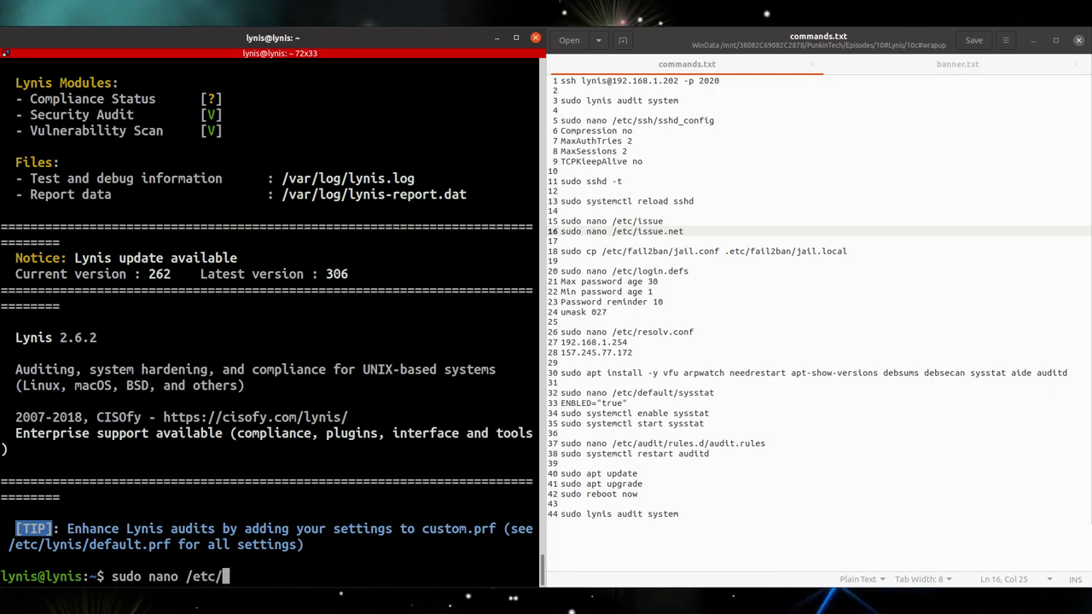
text(ssh/)
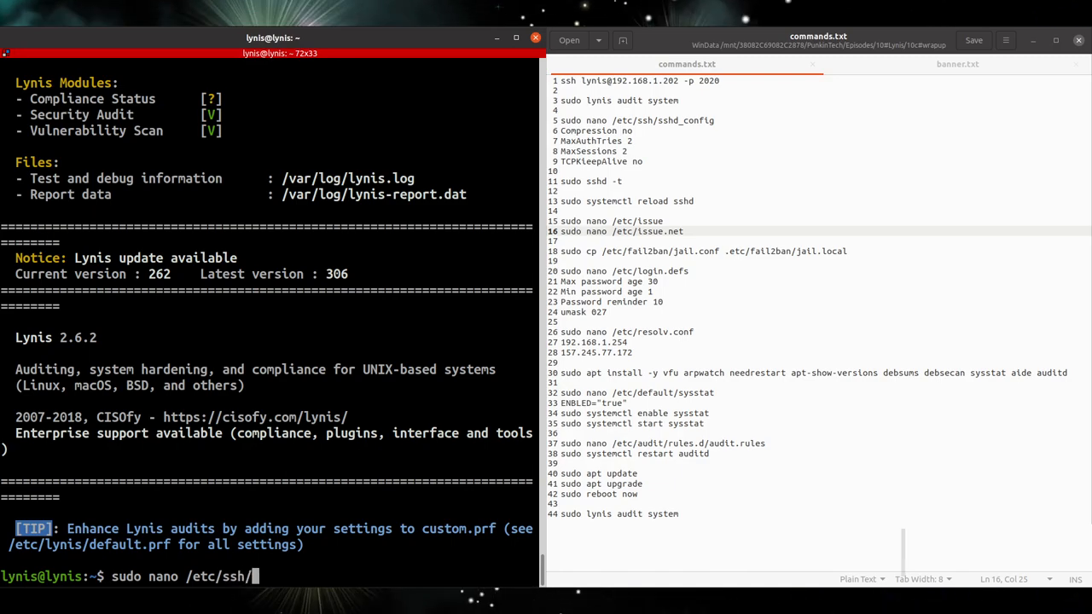
text(sshd_)
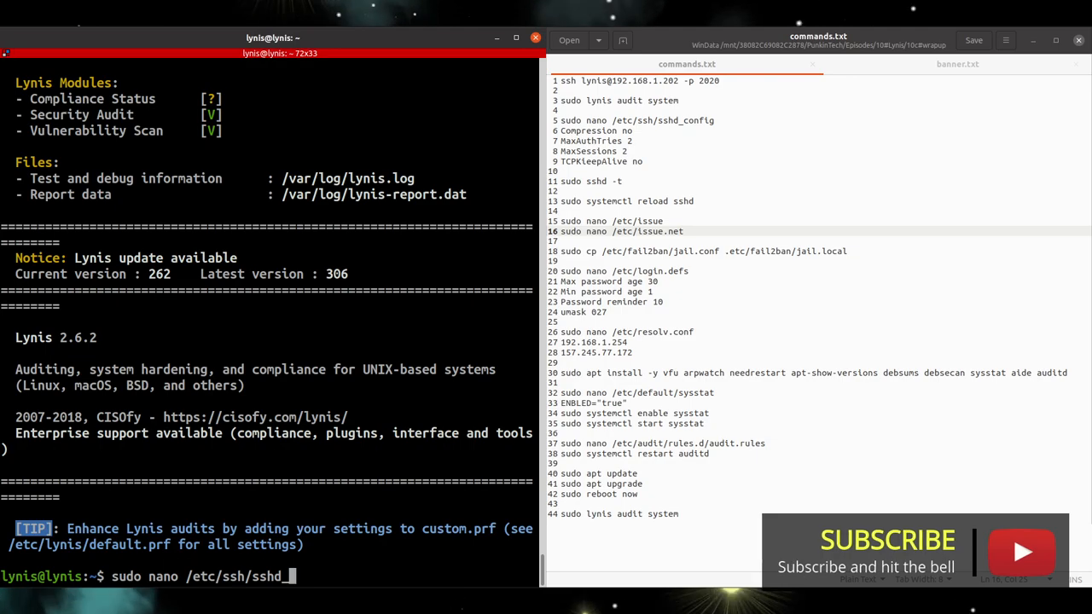
text(config)
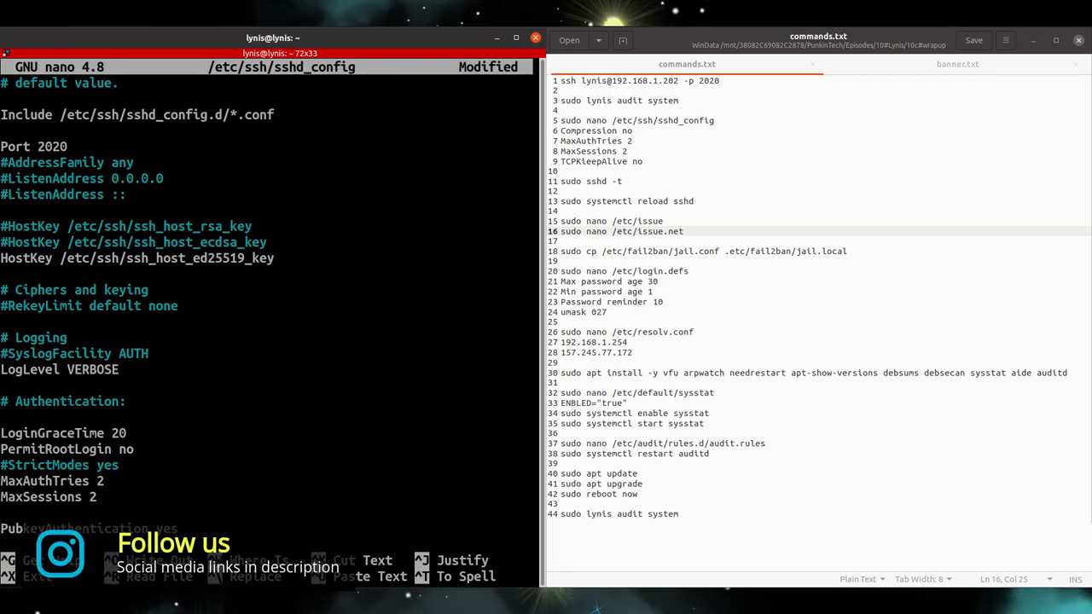
- Set TCPKeepAlive and Compression to no in sshd_config
scroll(down, 3)
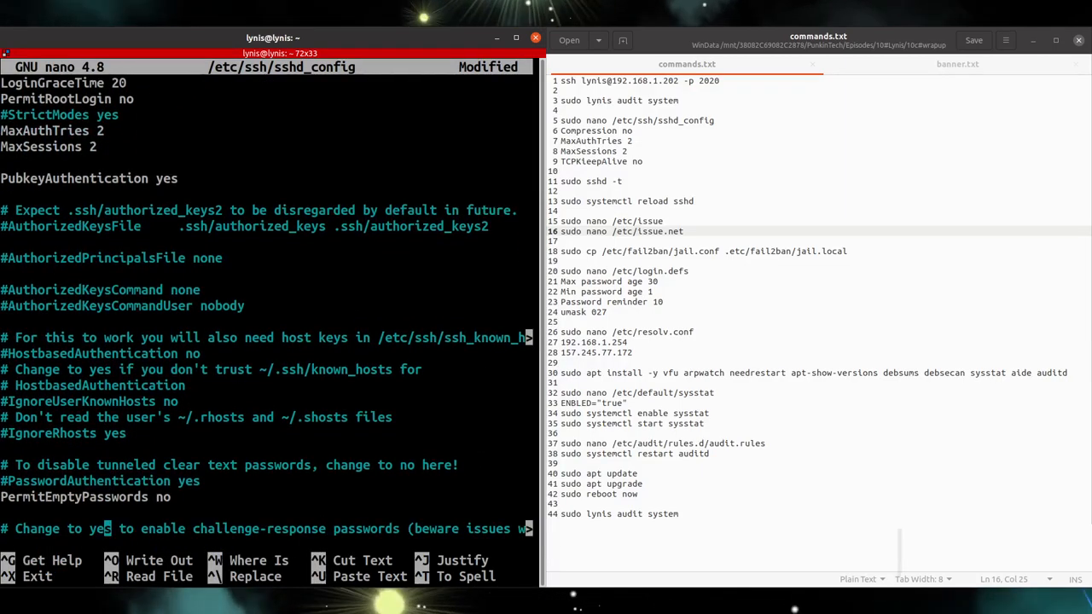
scroll(down, 3)
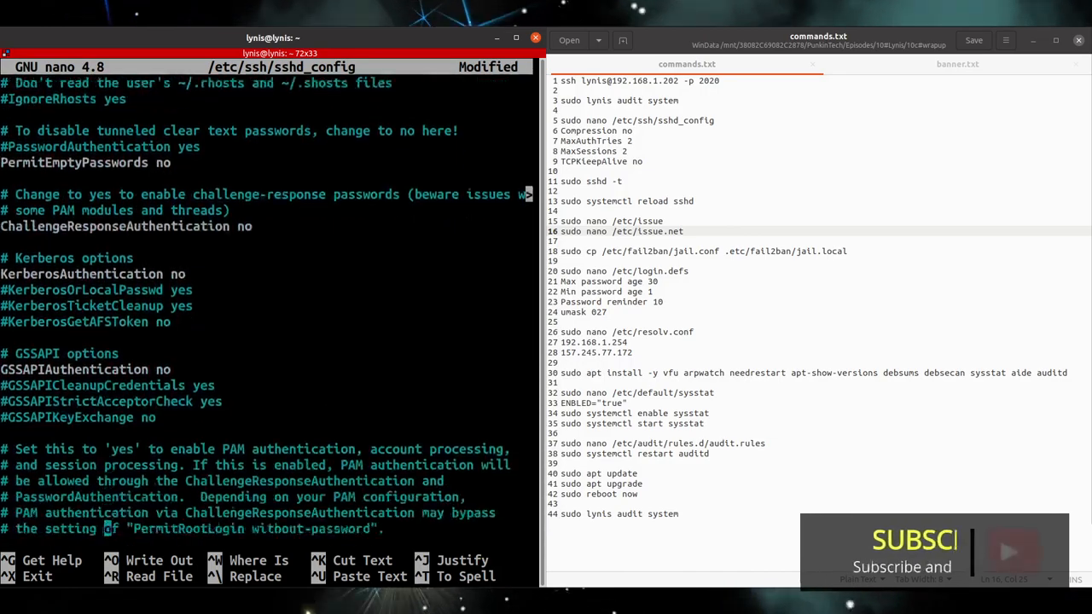
scroll(down, 3)
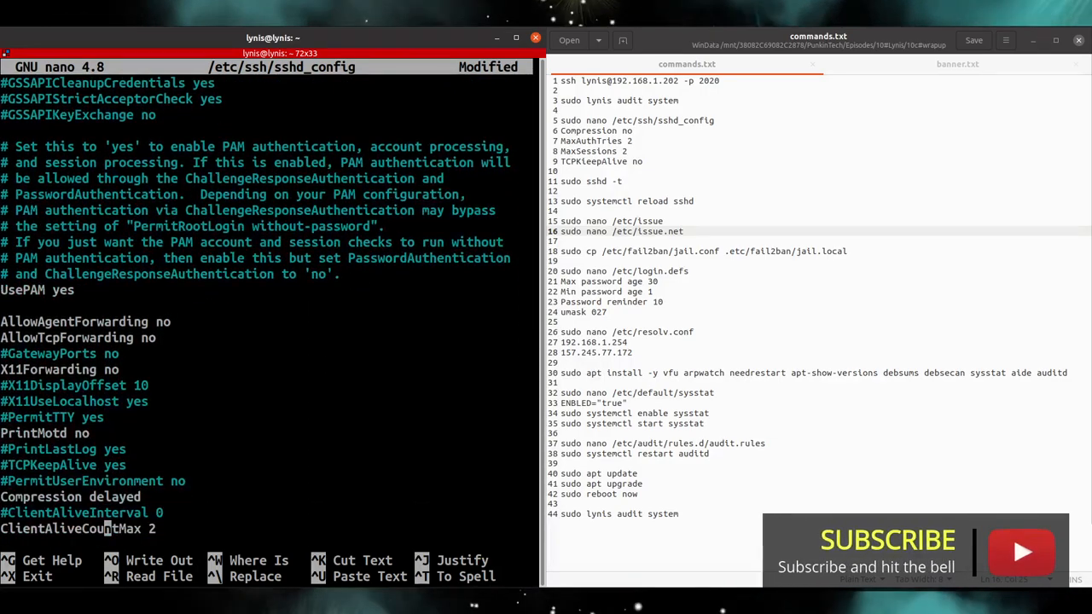
scroll(down, 3)
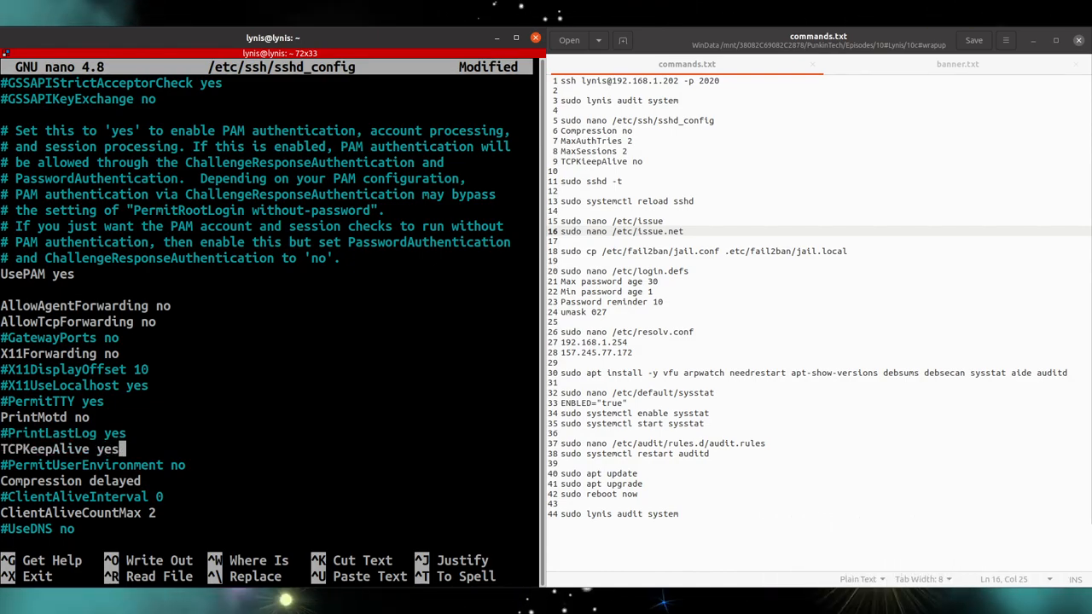
text(no)
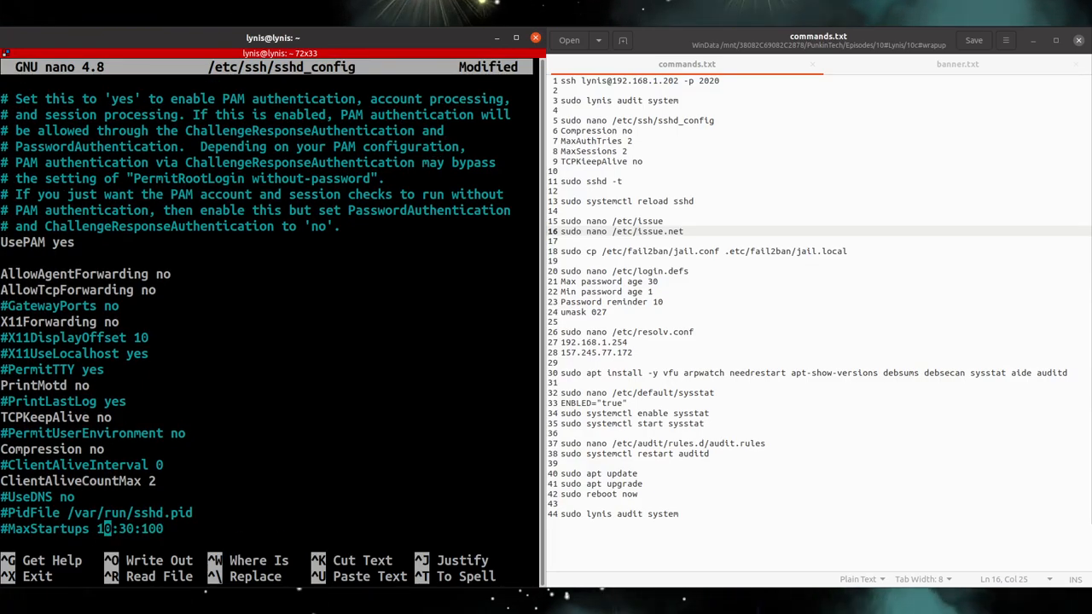
- Replace the Banner value none with /etc/issue
scroll(down, 3)
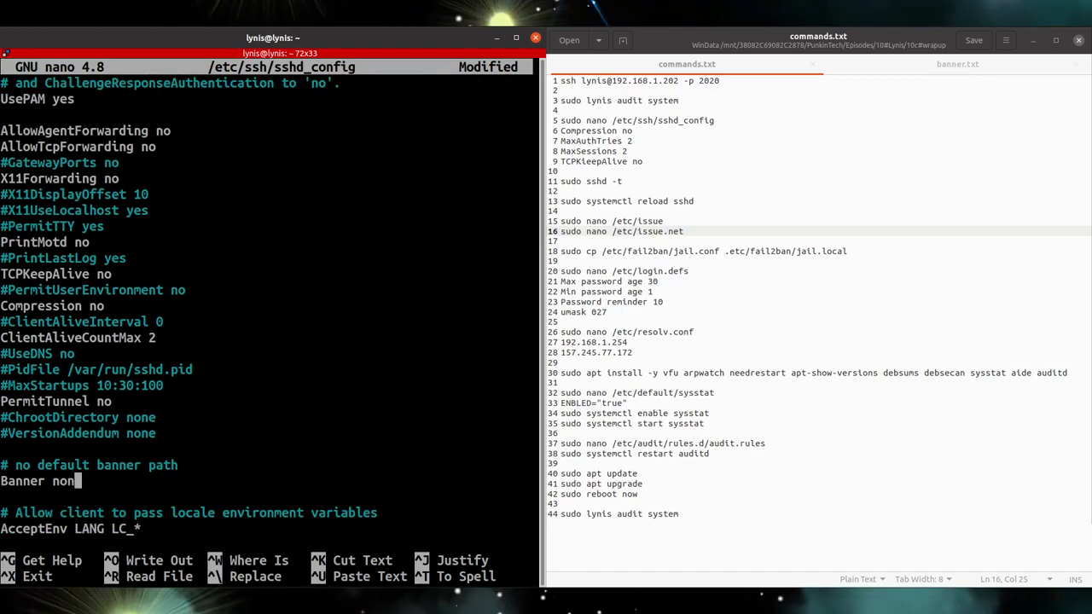
key(BackSpace)
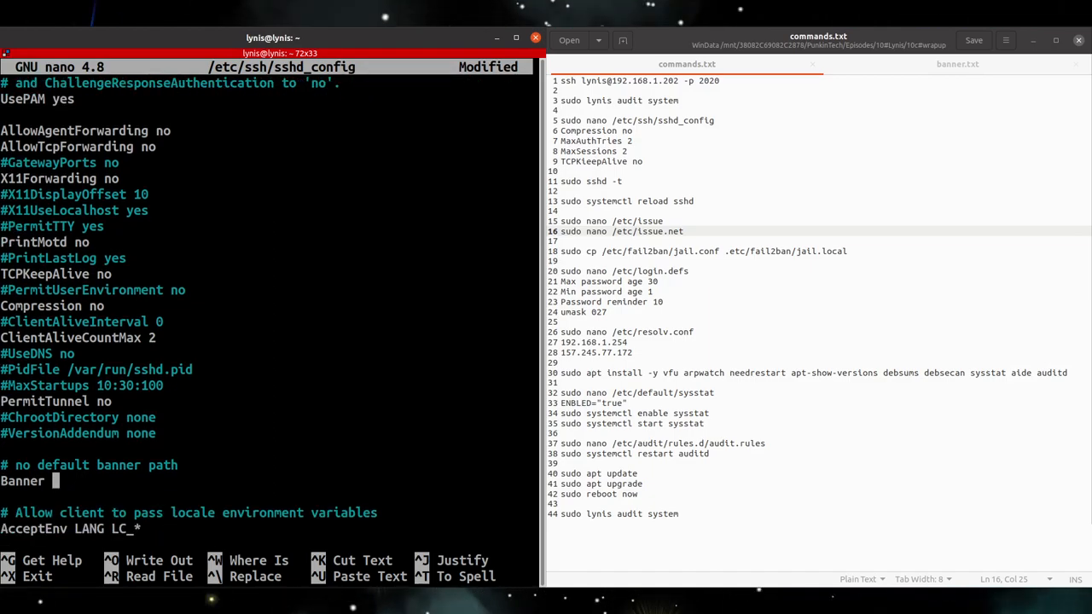
text(/et)
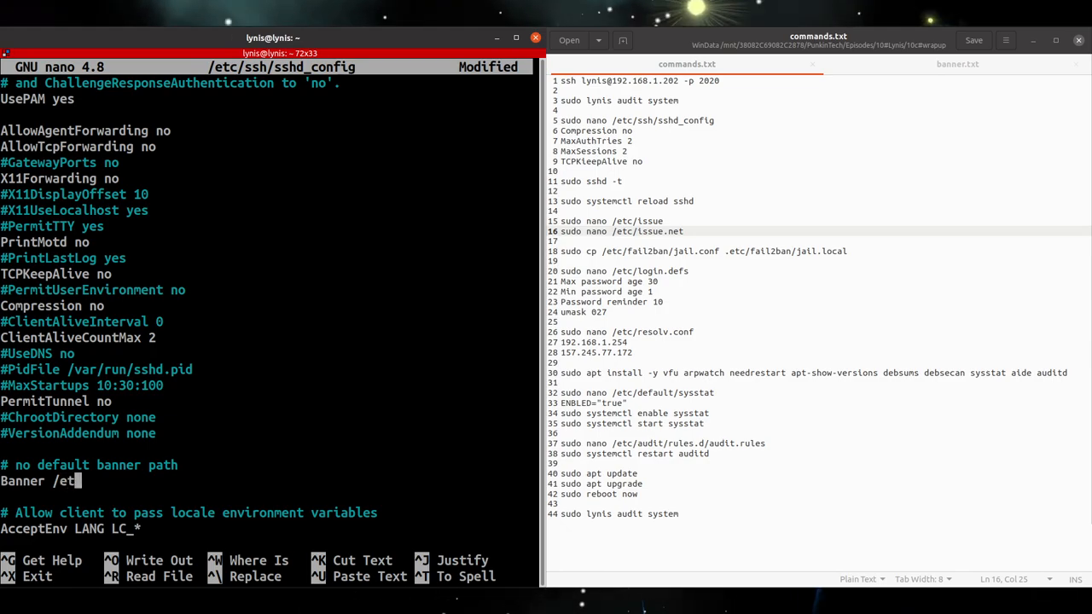
text(i)
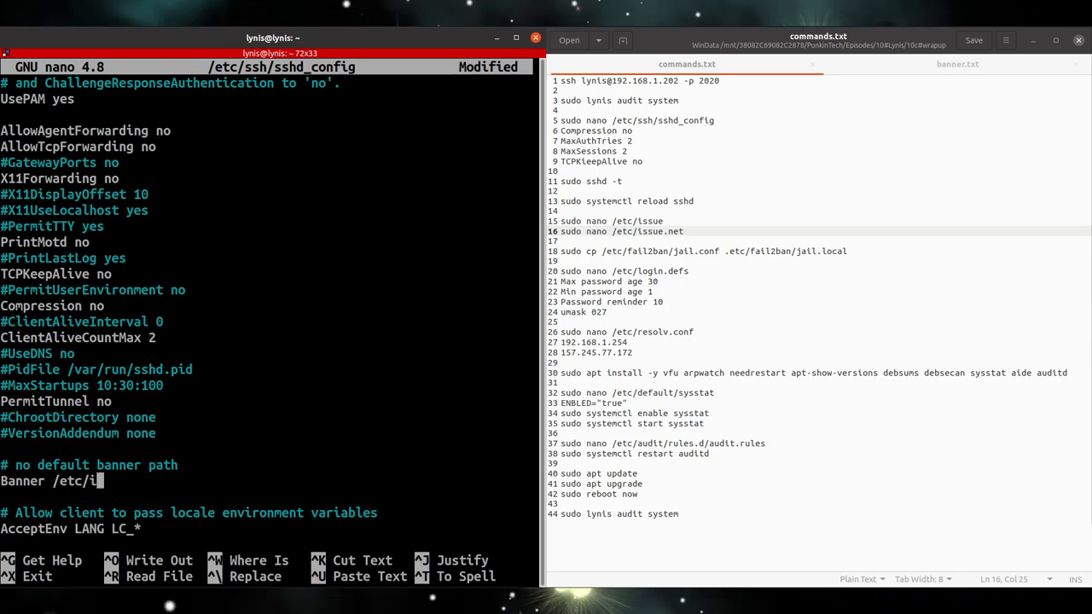
text(ssue)
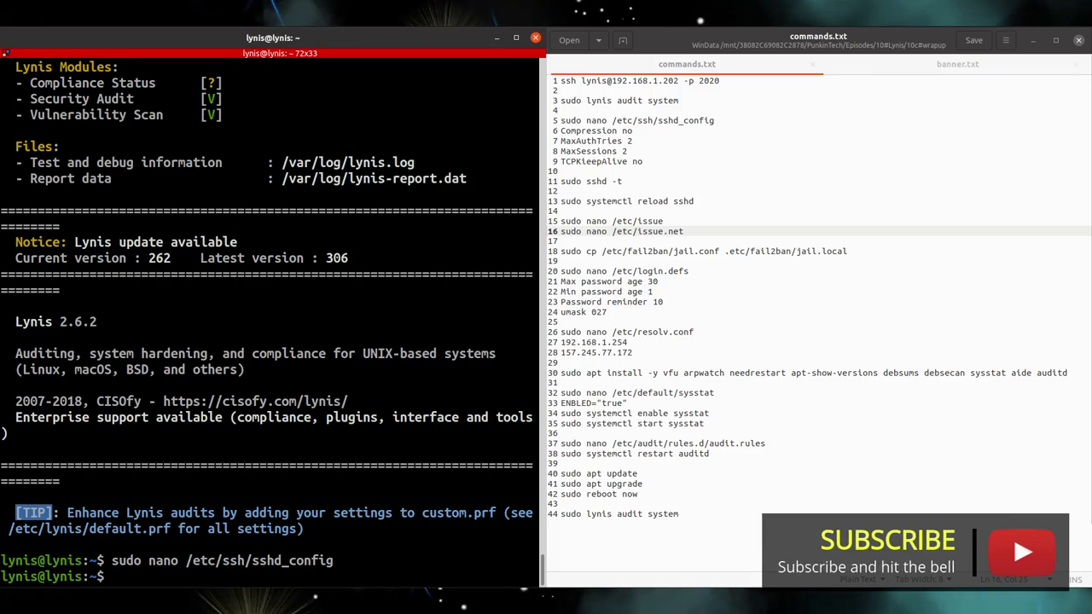
- Syntax-check sshd_config with sudo sshd -t and reload the ssh service via systemctl
text(sudo ssh)
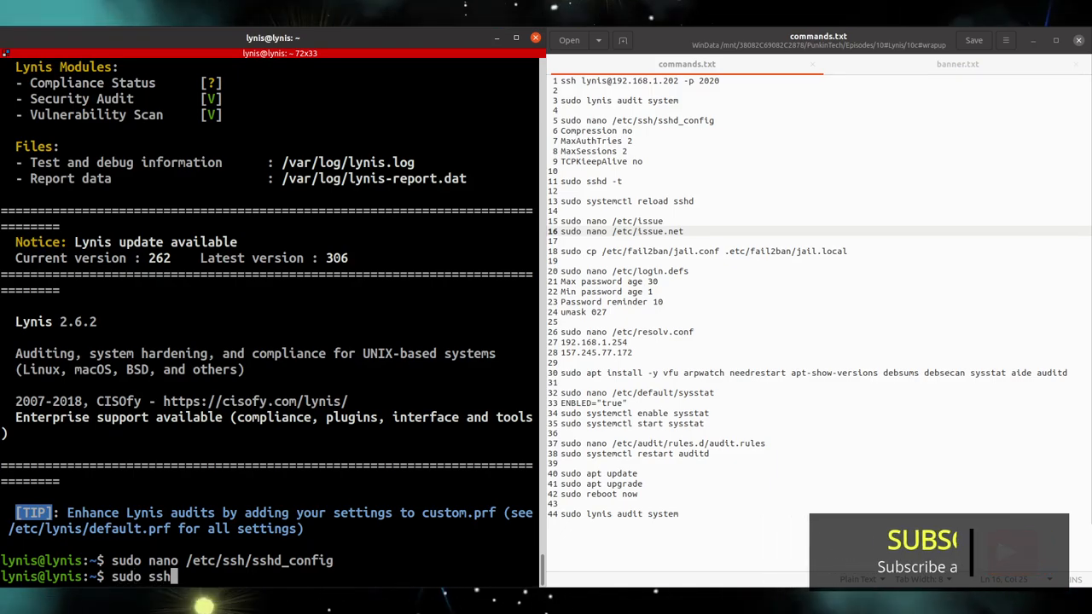
text(d -t)
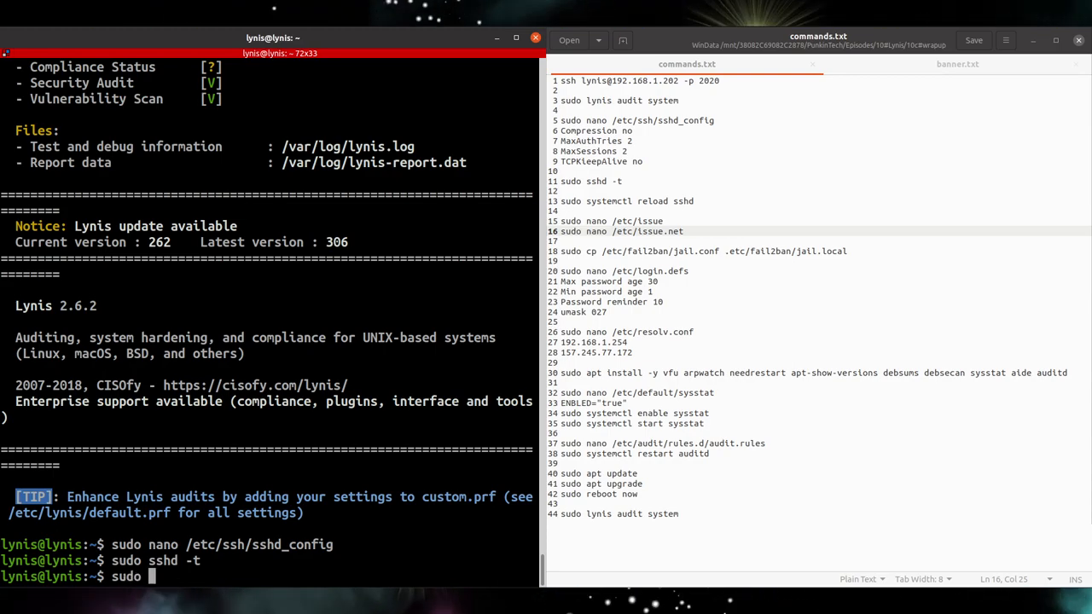
text(systemctl reload)
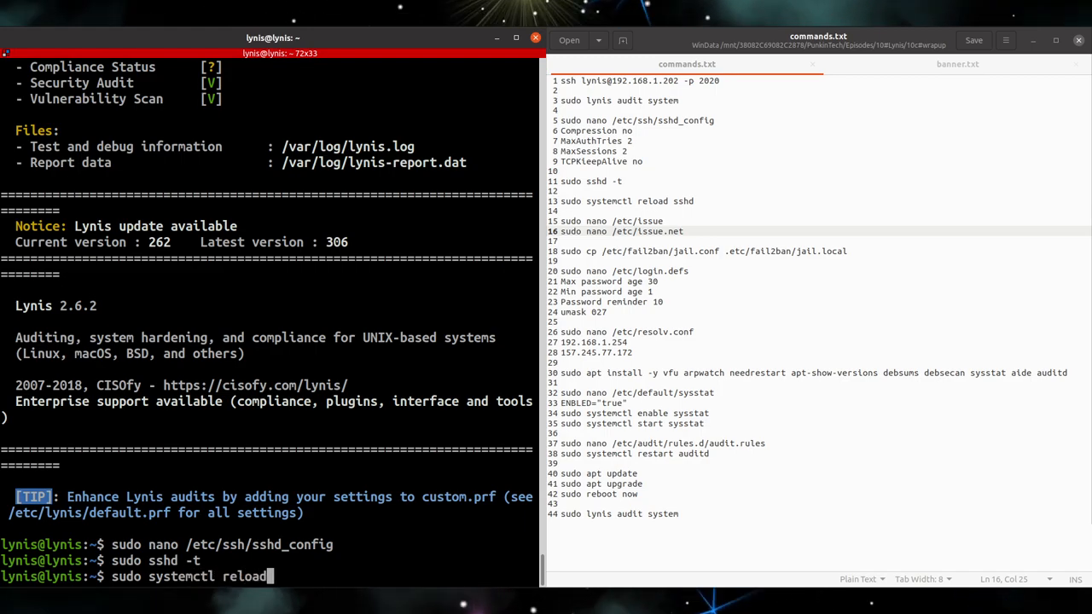
text(ssh)
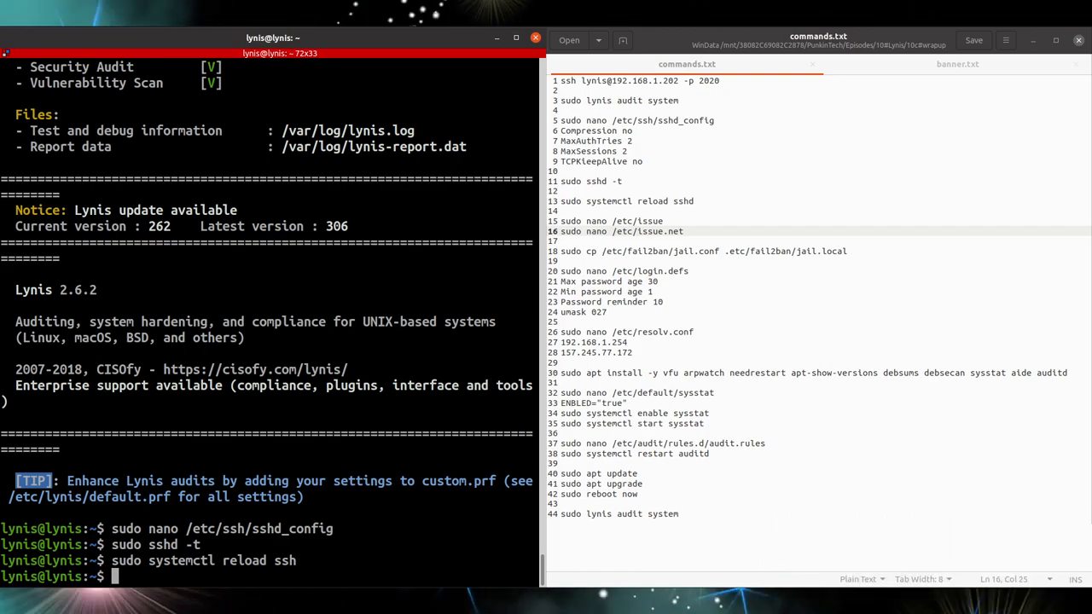
- Start a sudo nano command for /etc/issue
text(sudo)
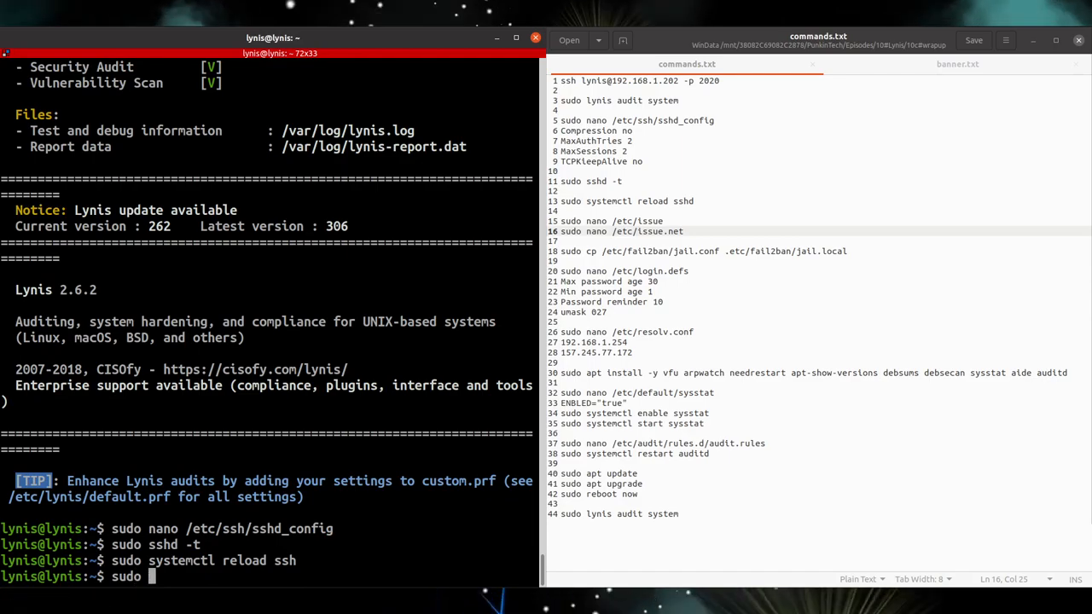
text(nano /etc/i)
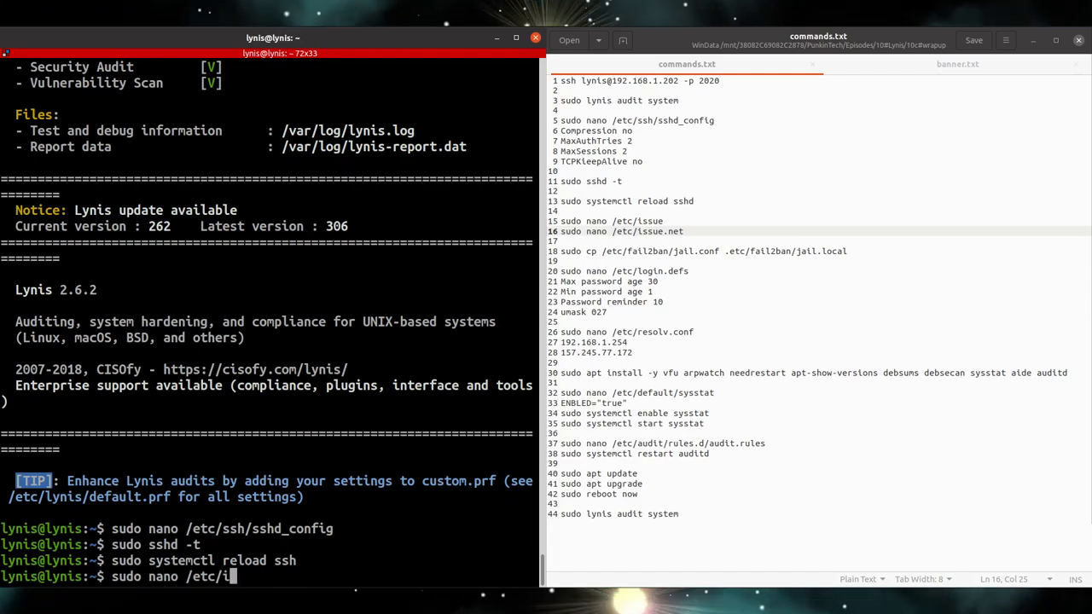
- Paste the banner text into /etc/issue and /etc/issue.net, saving and closing each
key(Return)
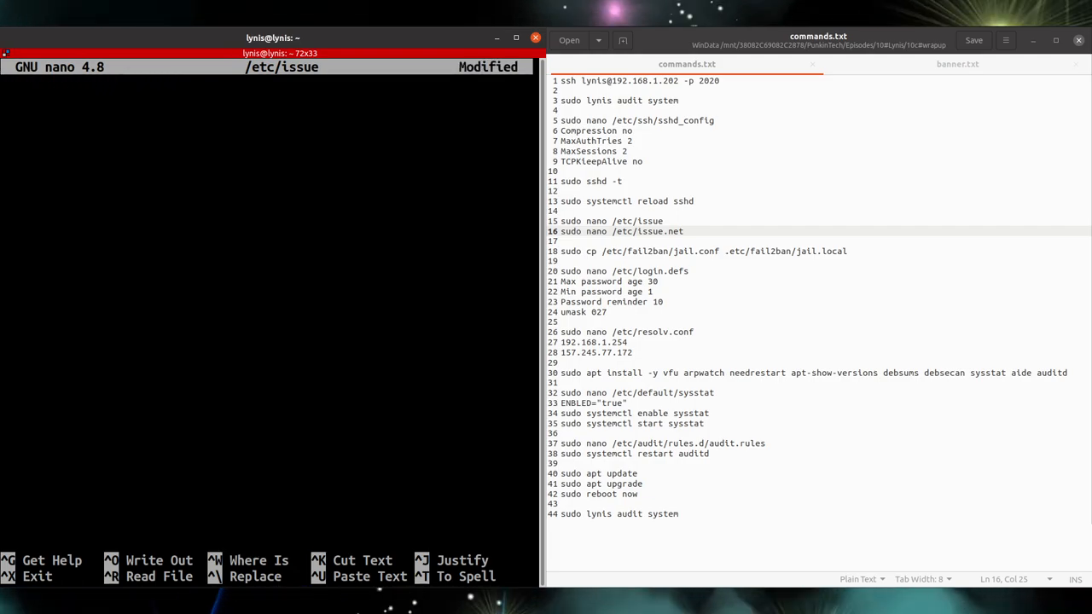
click(957, 65)
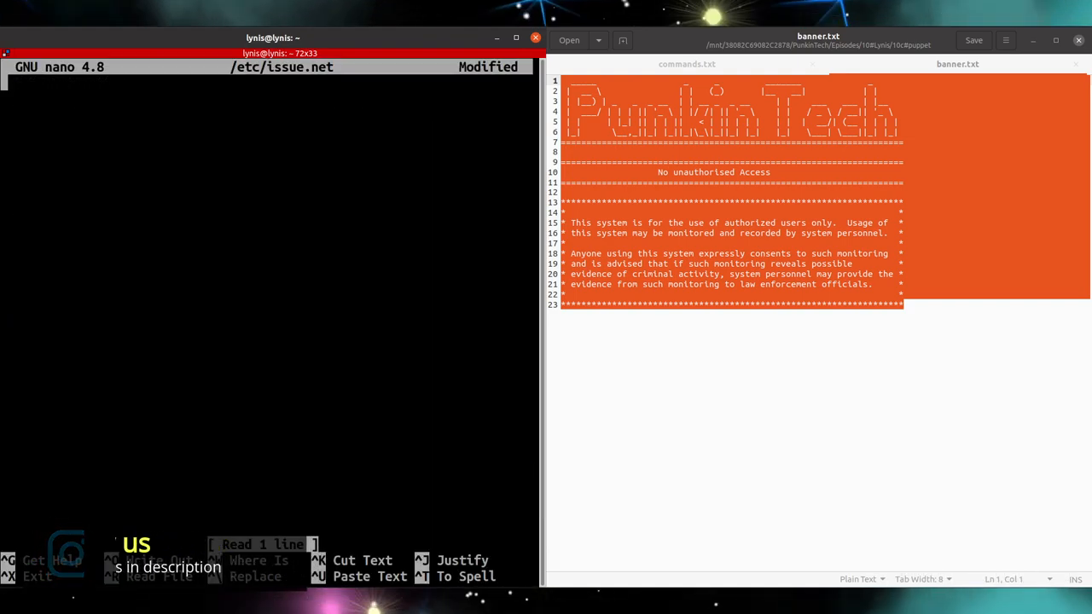
key(Ctrl+R)
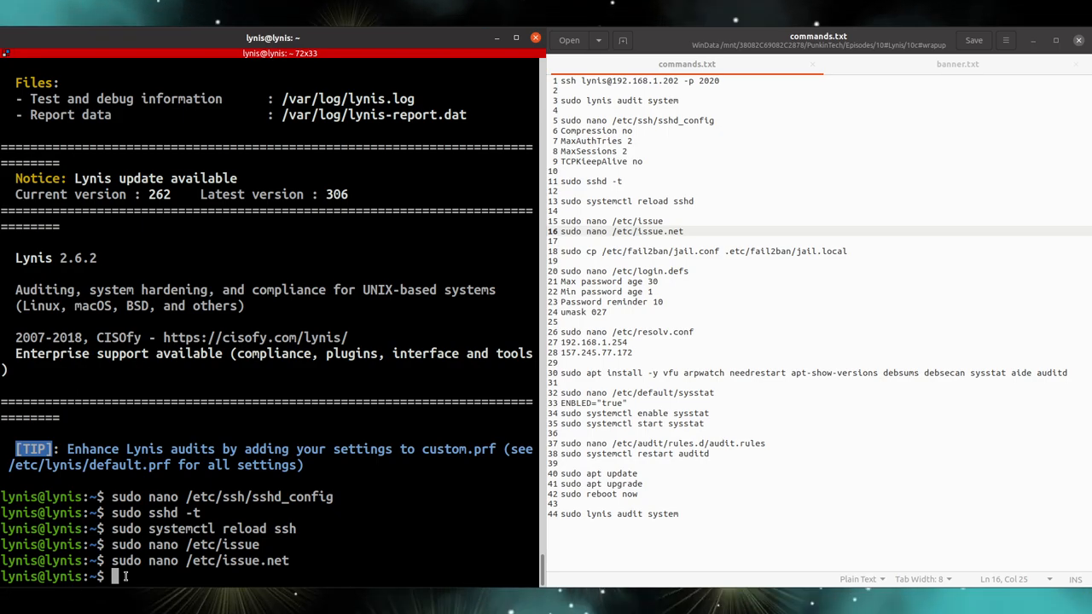
- Copy /etc/fail2ban/jail.conf to /etc/fail2ban/jail.local with sudo cp
text(sudo)
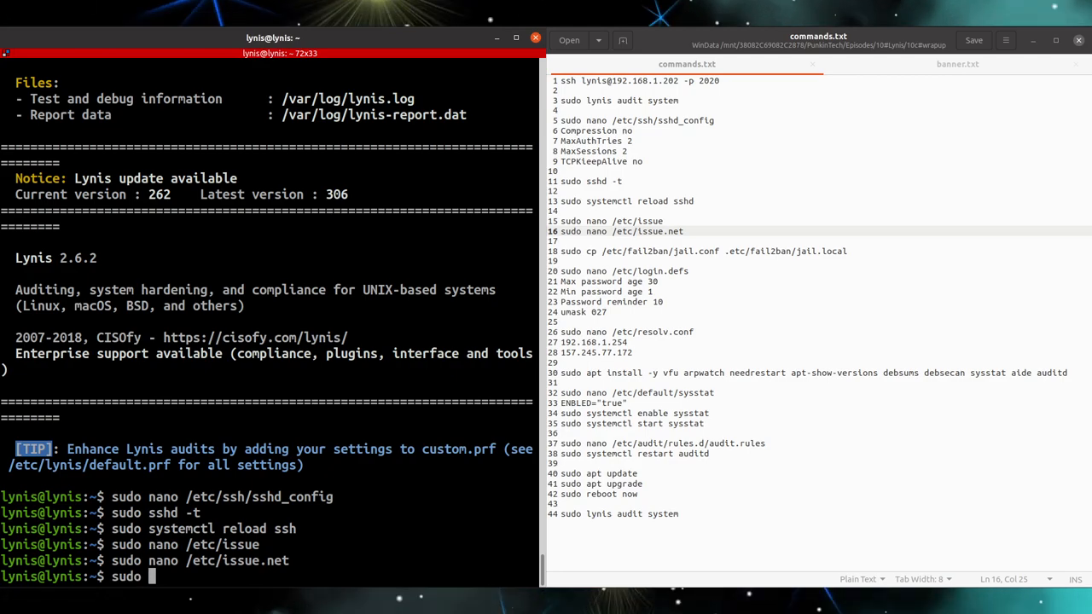
text(cp)
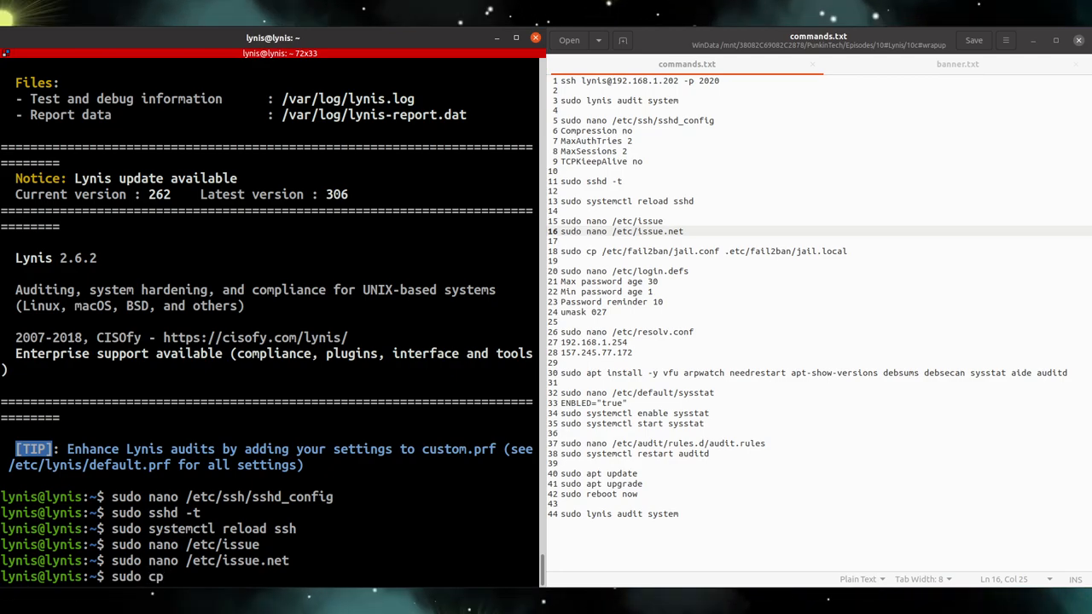
text(/et)
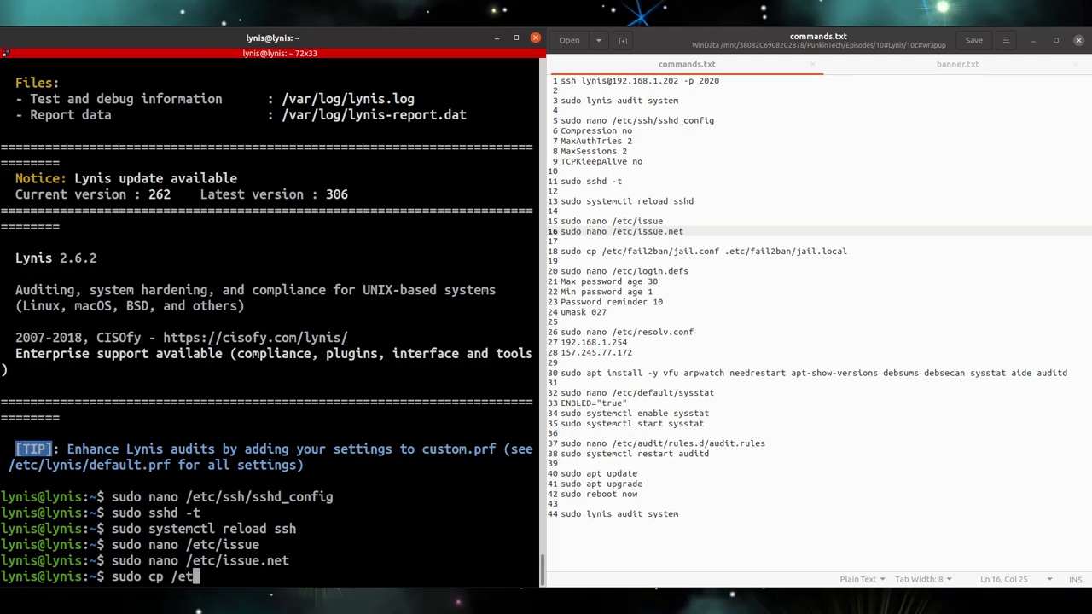
text(c/f)
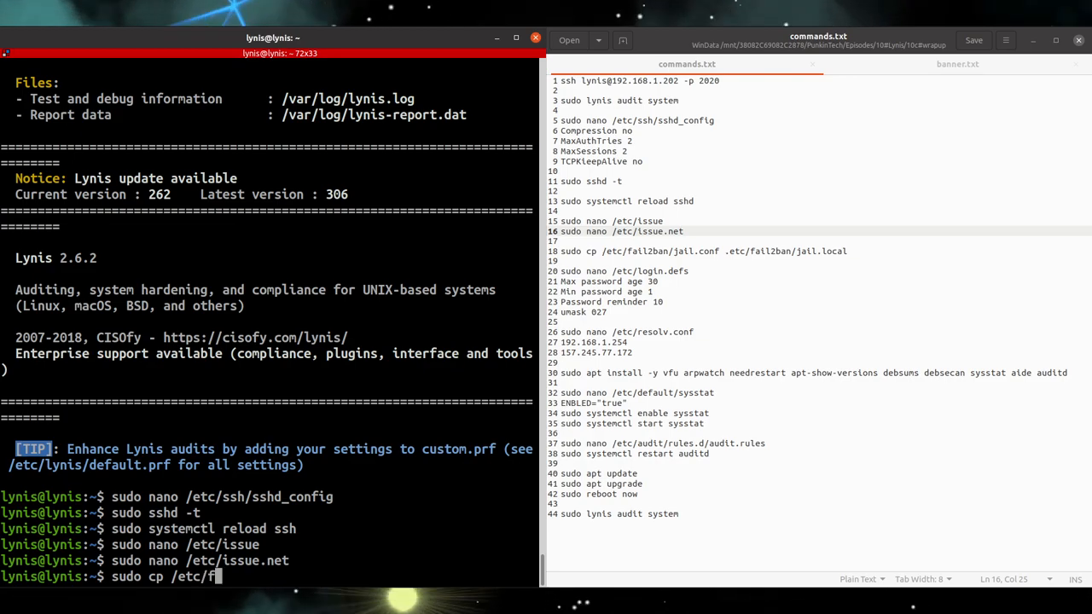
text(ail2ban)
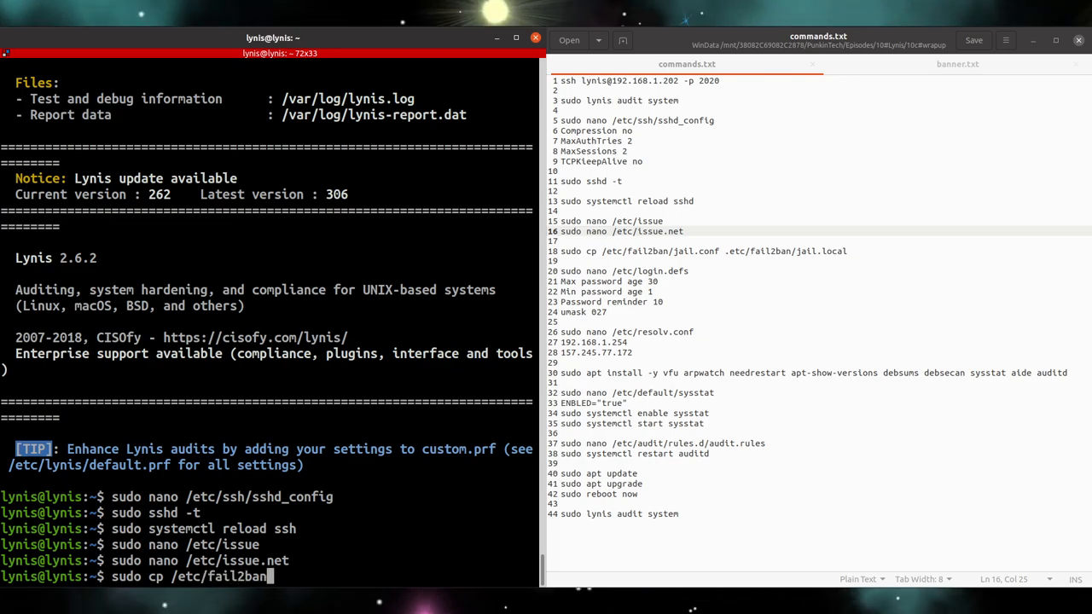
text(/)
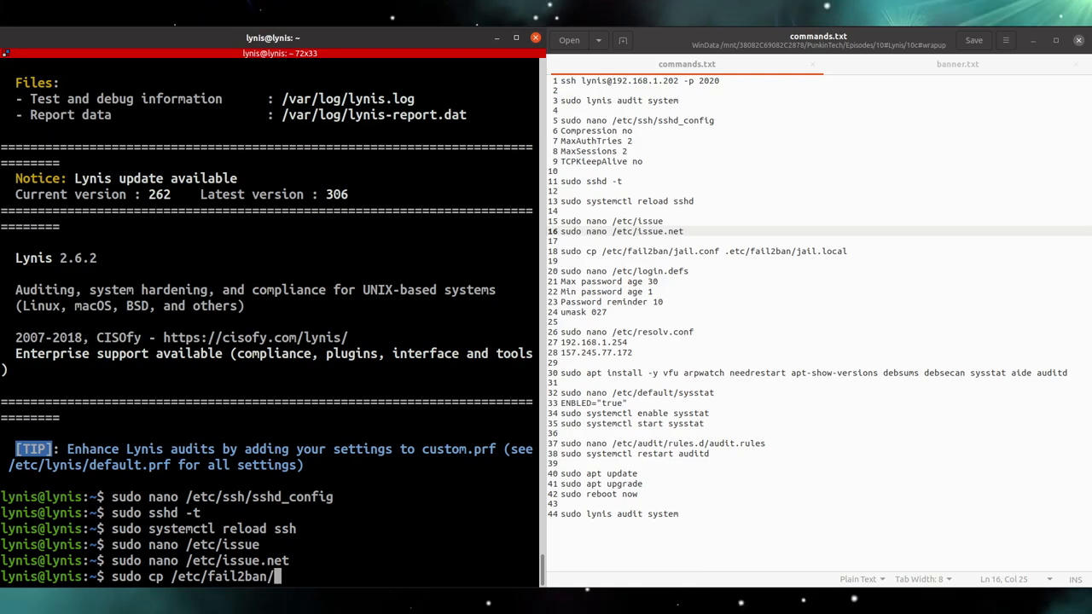
text(jail.co)
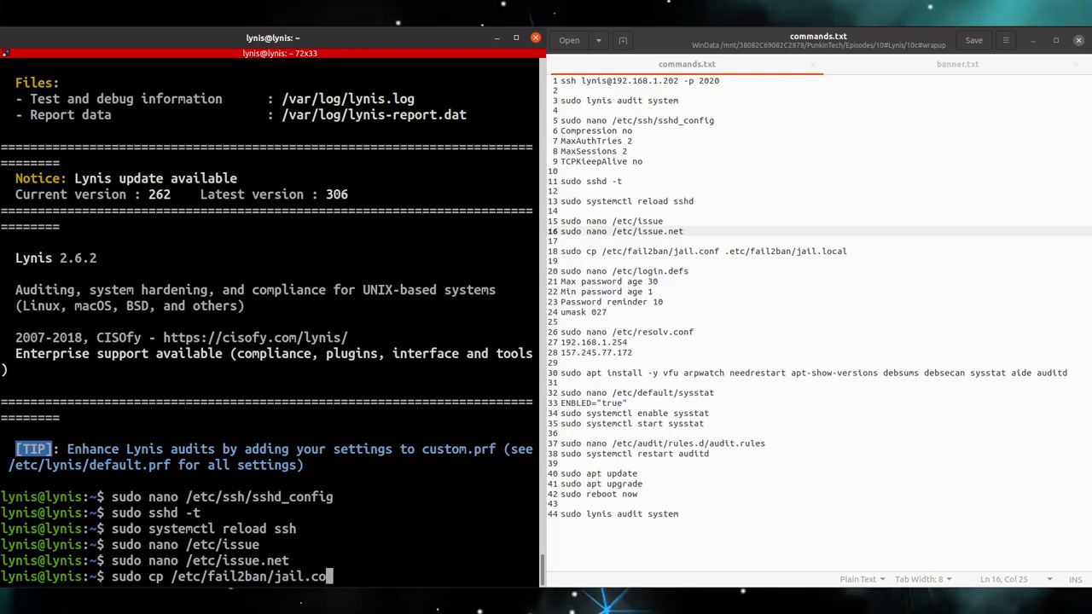
text(nf)
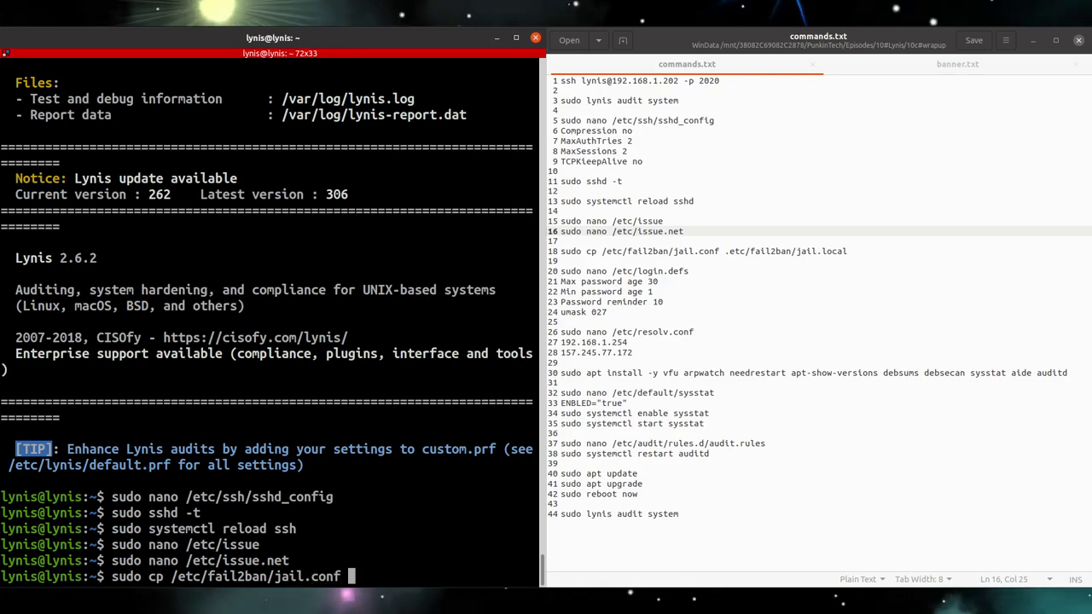
text(/etc/fail2ban/)
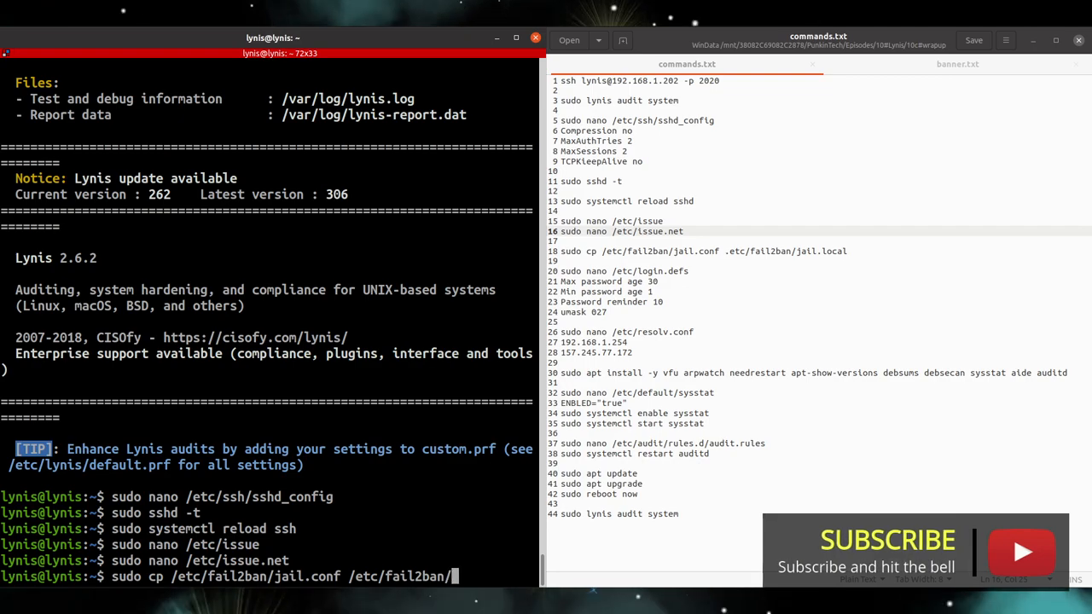
text(jail.local)
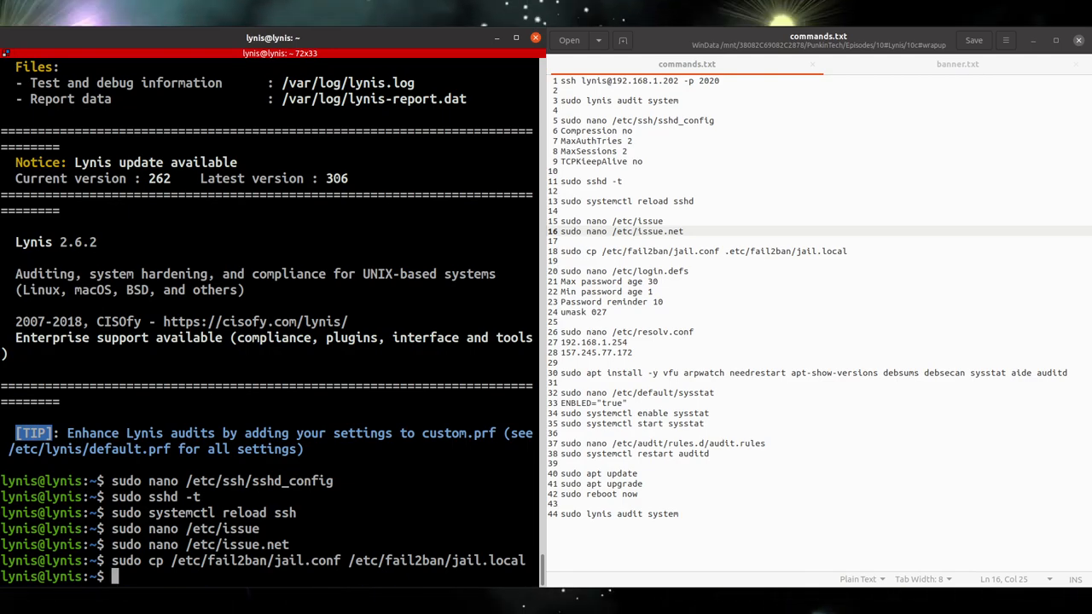
- Open /etc/login.defs in sudo nano, retrying after a mistyped command failed
text(s)
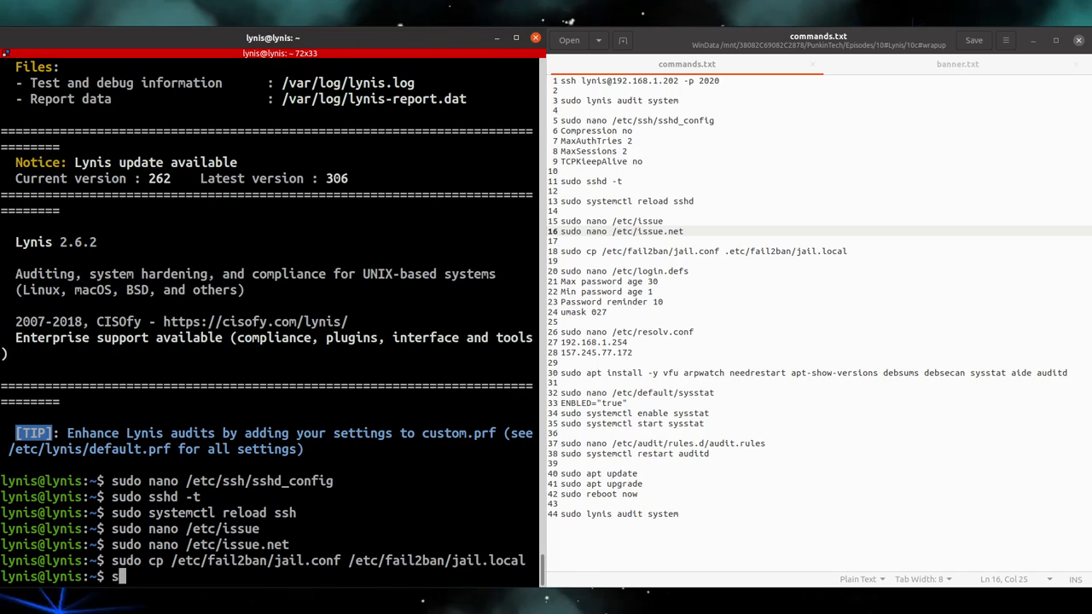
text(ud)
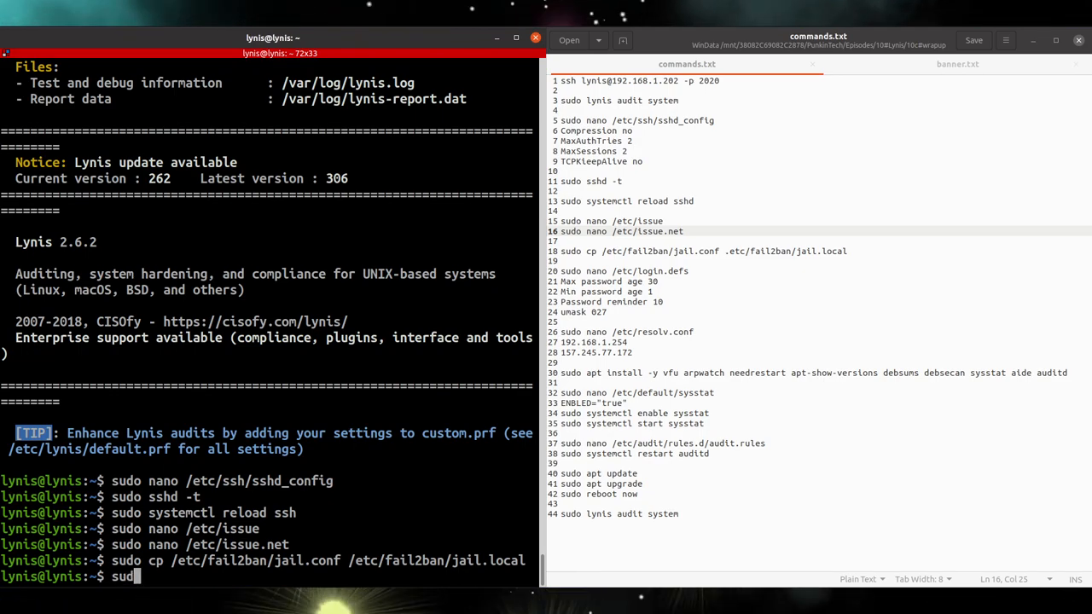
text(o)
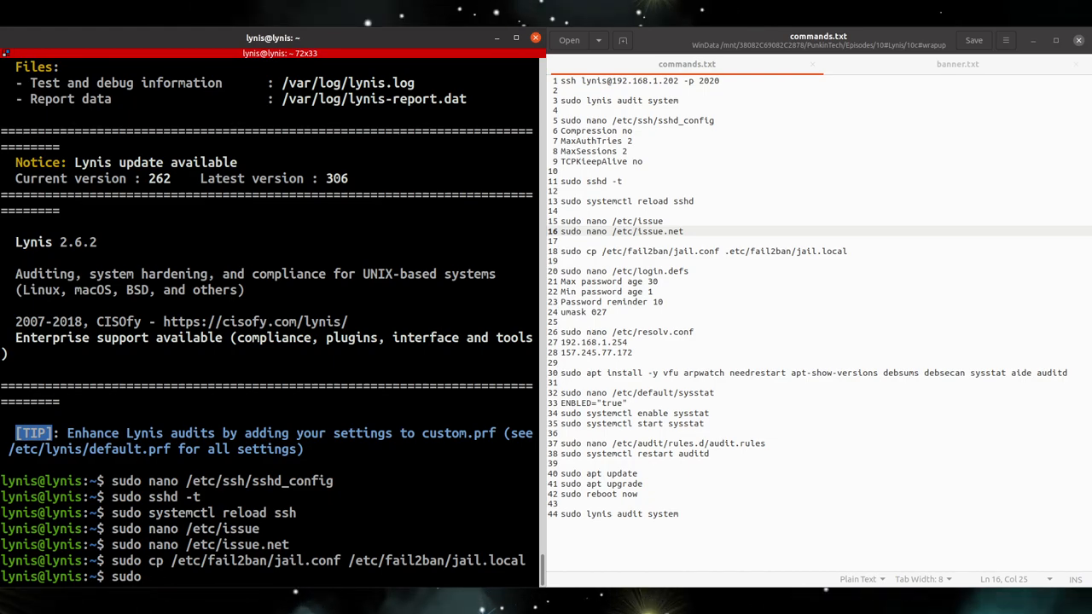
text(/e)
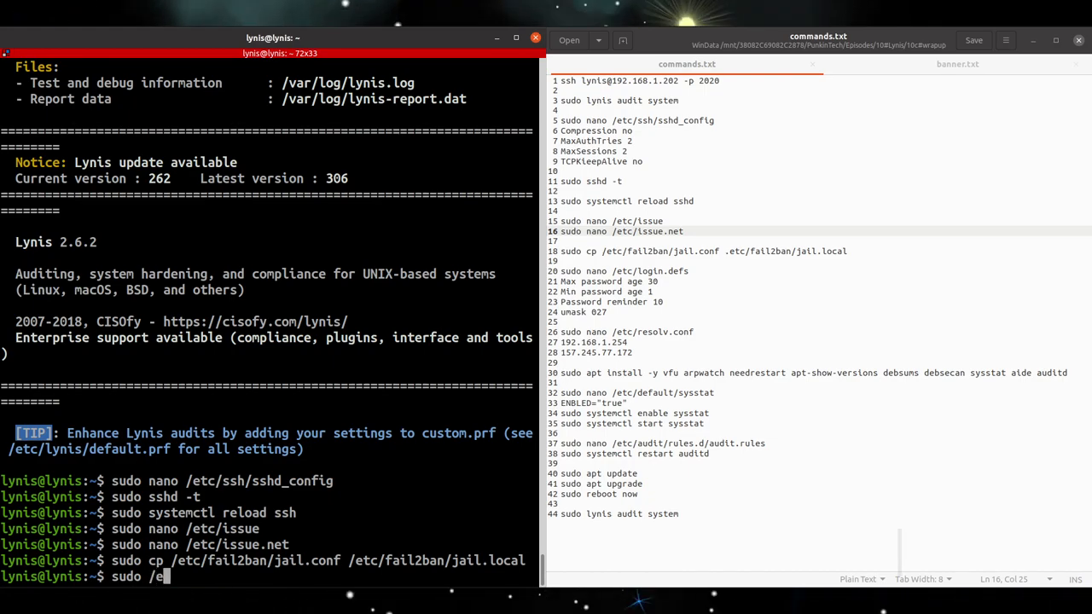
text(tc)
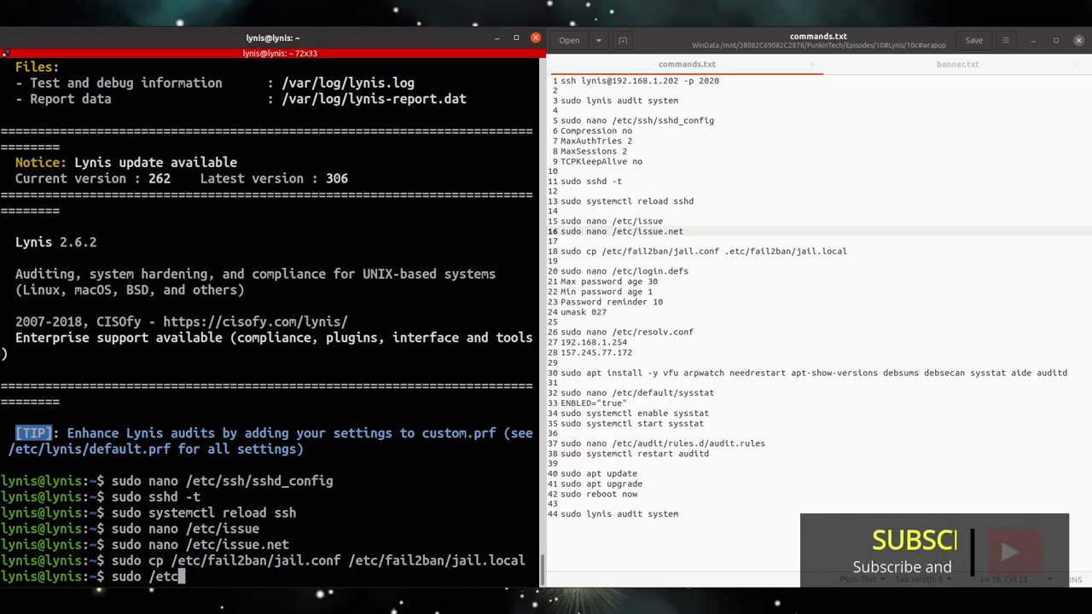
text(/log)
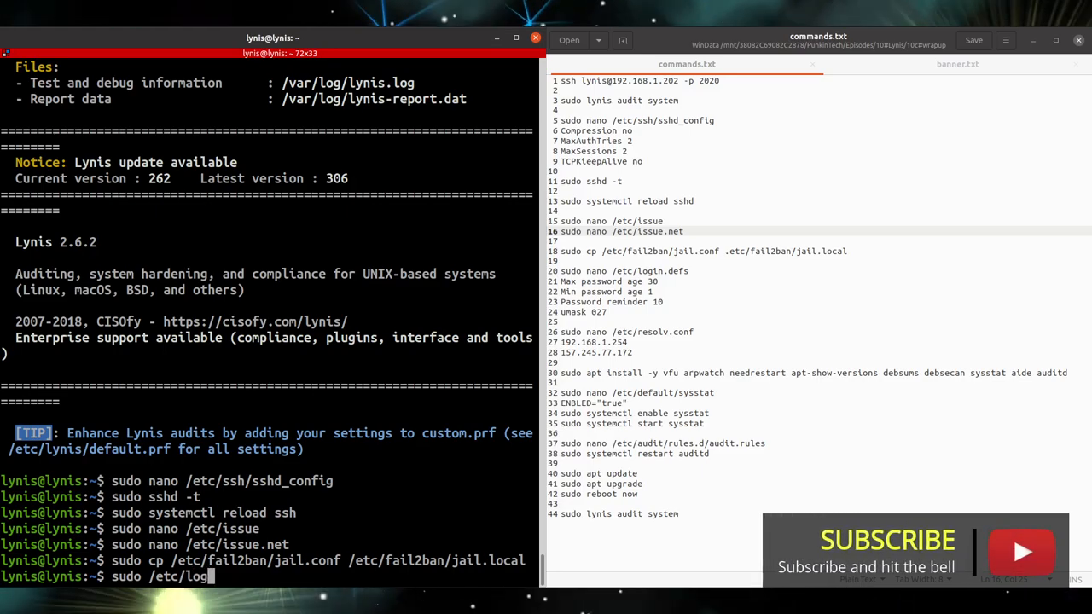
text(in.def)
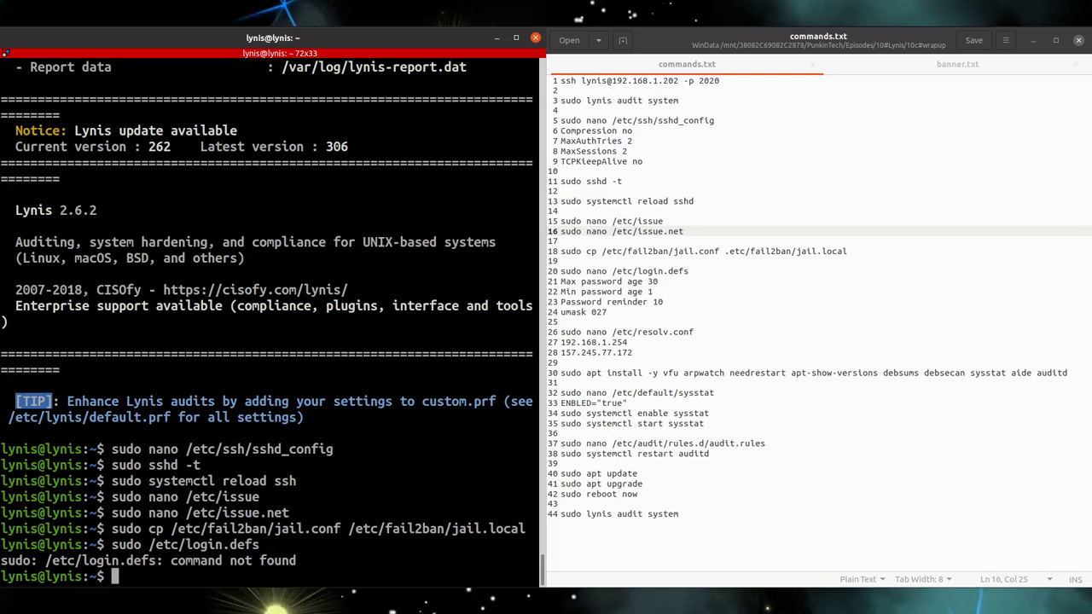
text(sudo nano /etc/login.defs)
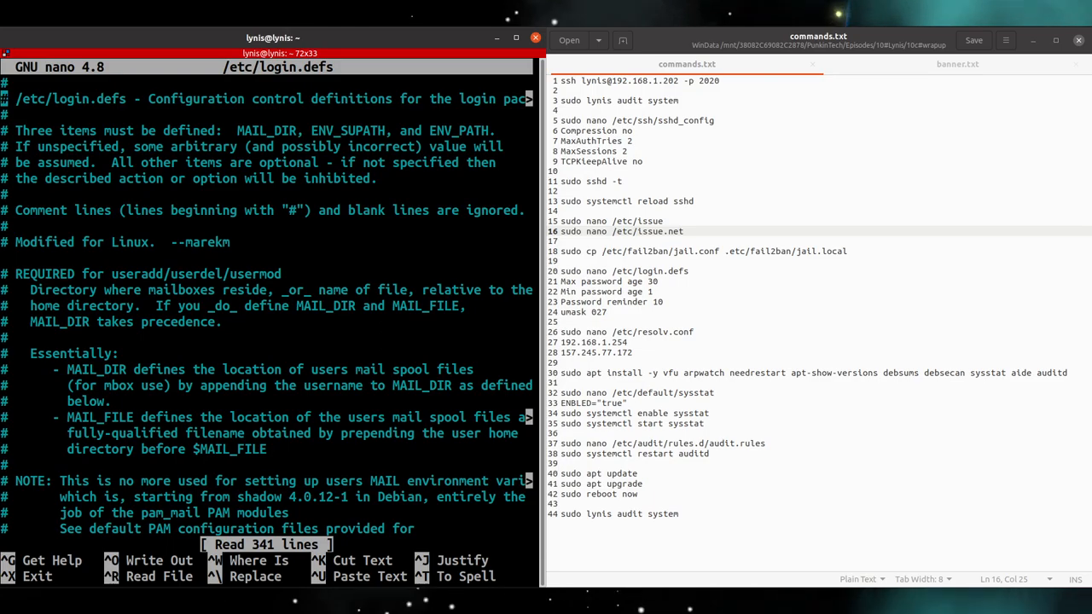
- Scroll to UMASK and the password aging controls, setting UMASK 027
scroll(down, 3)
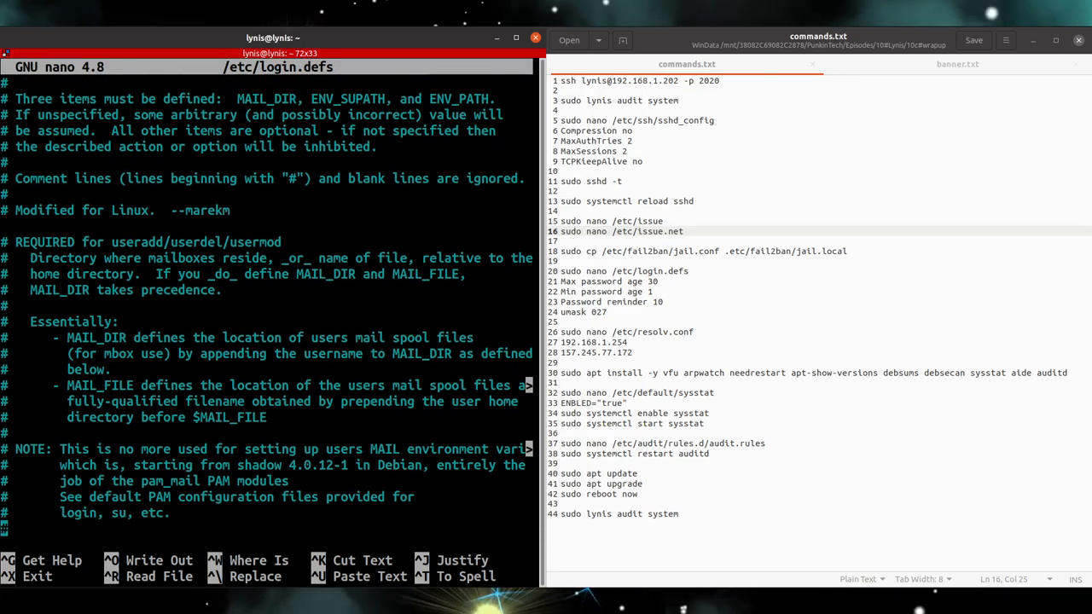
scroll(down, 3)
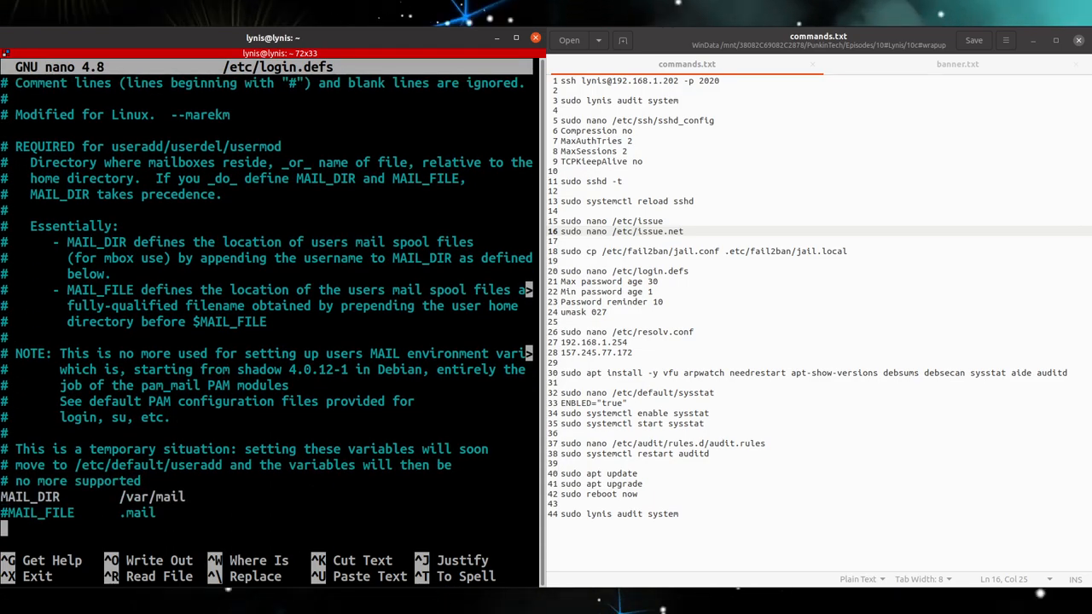
scroll(down, 3)
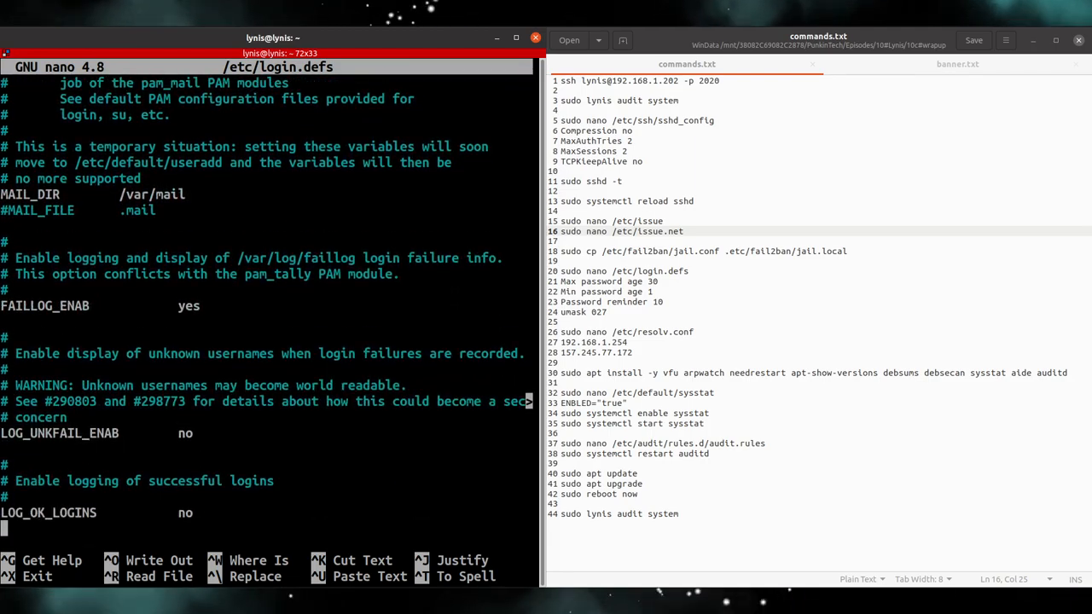
scroll(down, 3)
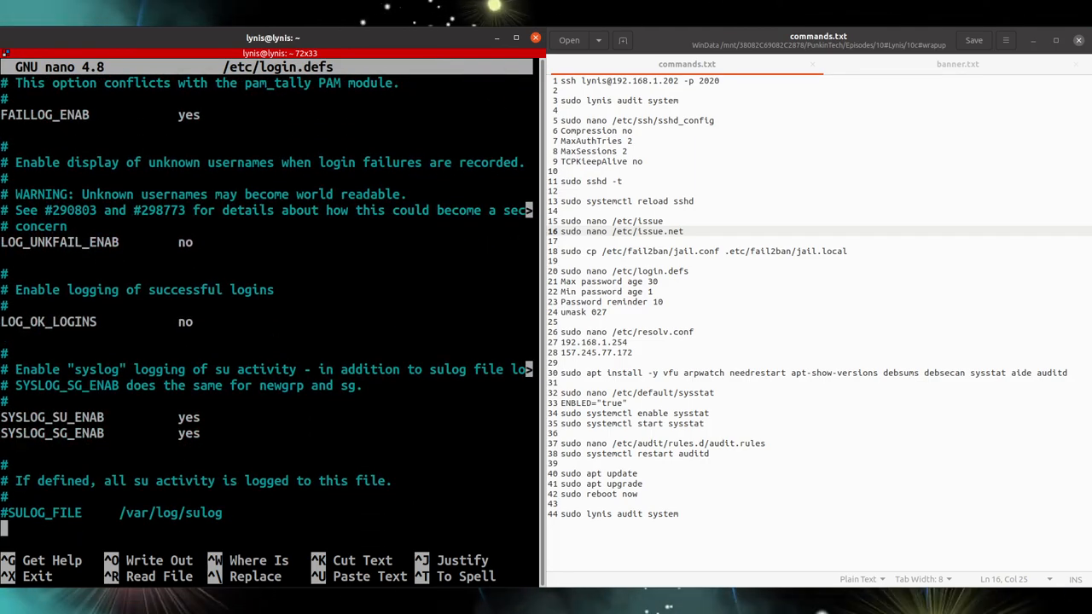
scroll(down, 3)
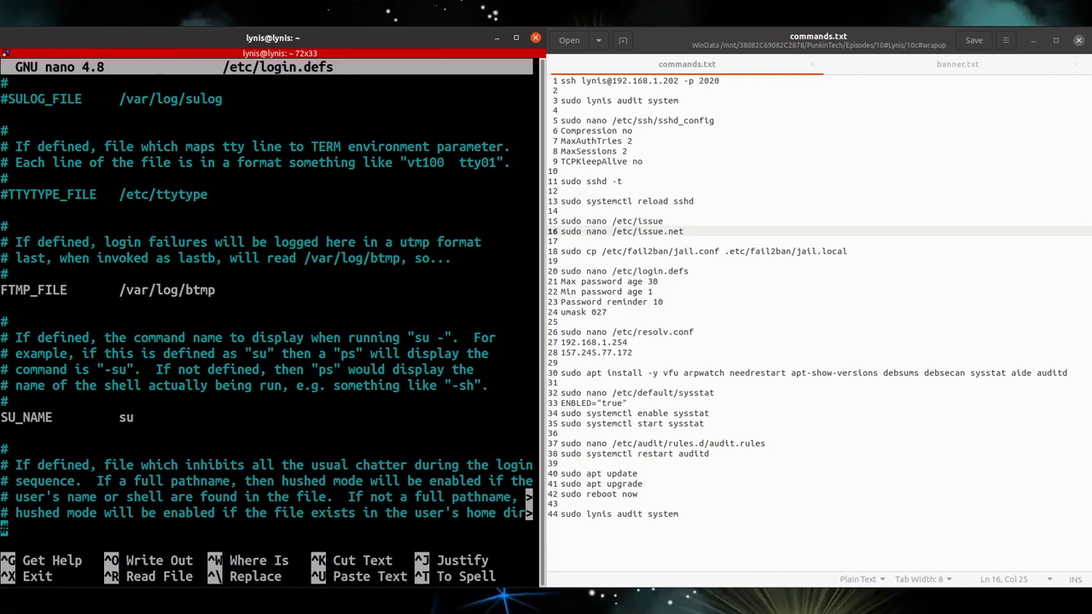
scroll(down, 3)
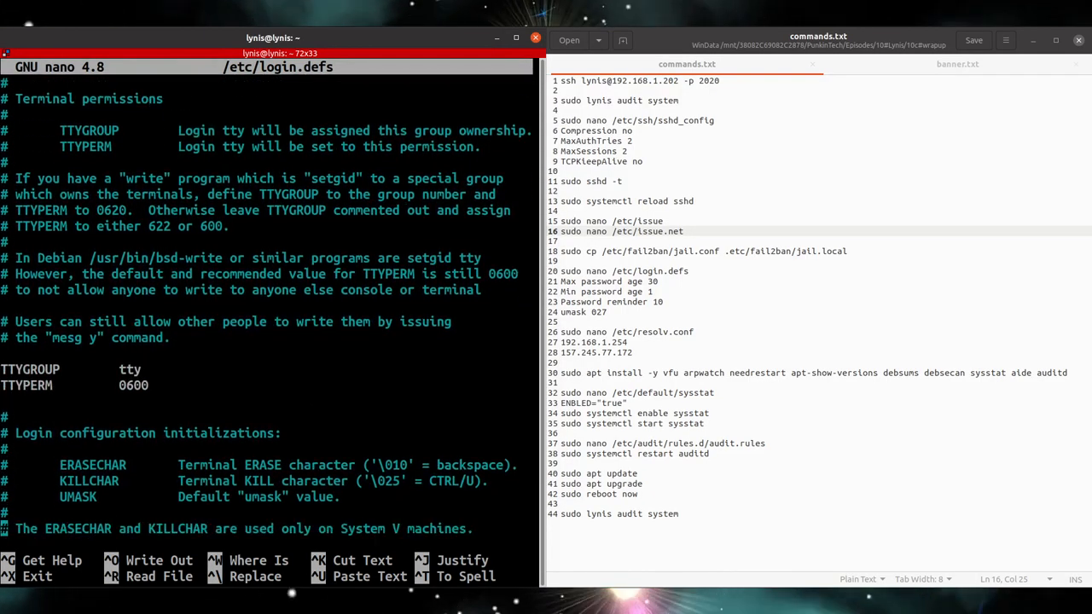
scroll(down, 3)
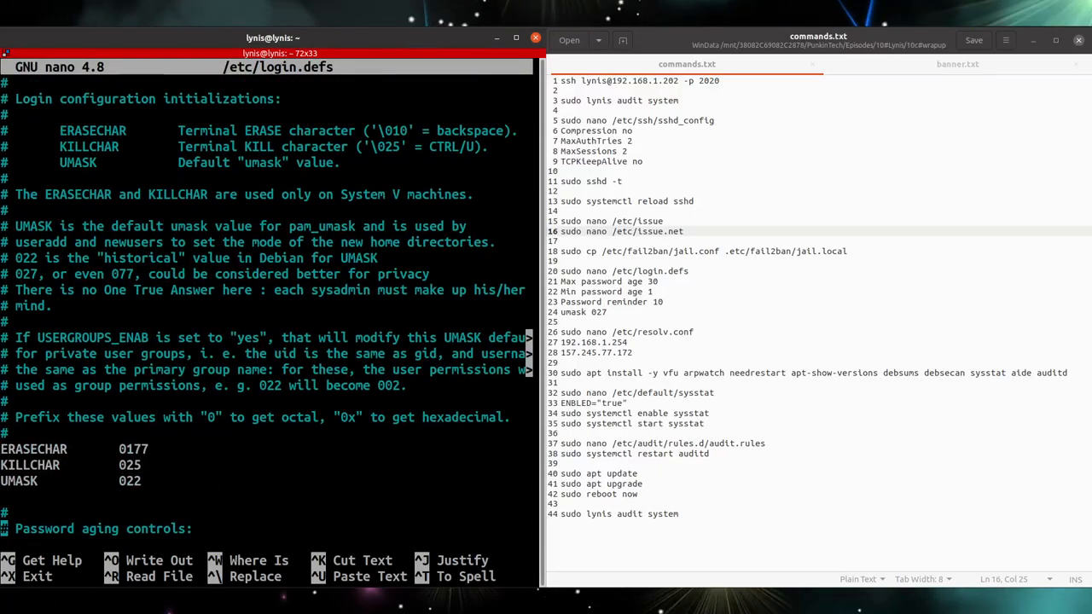
scroll(down, 3)
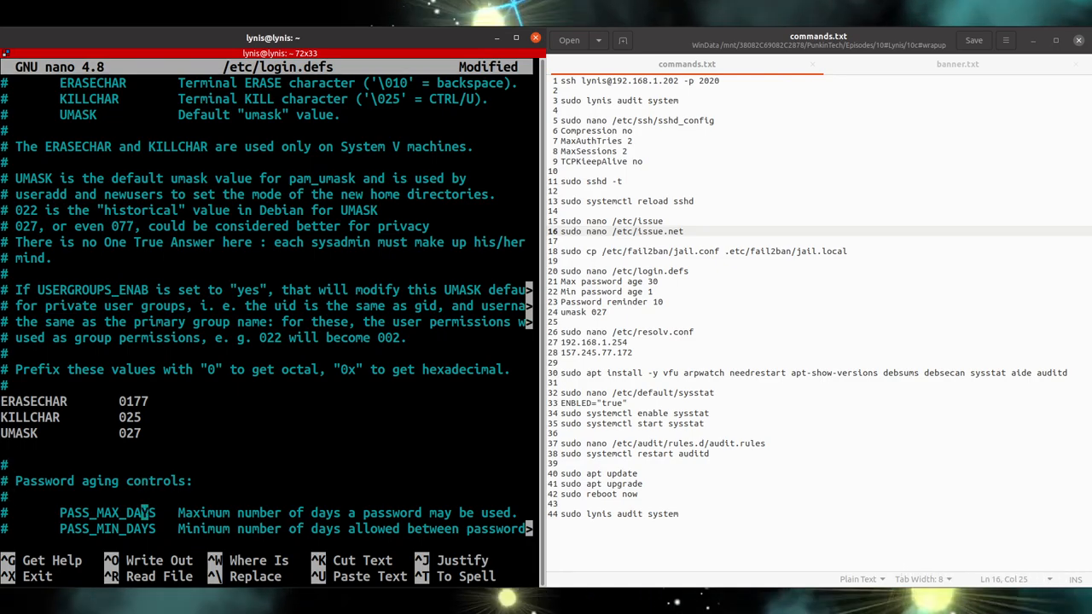
scroll(down, 3)
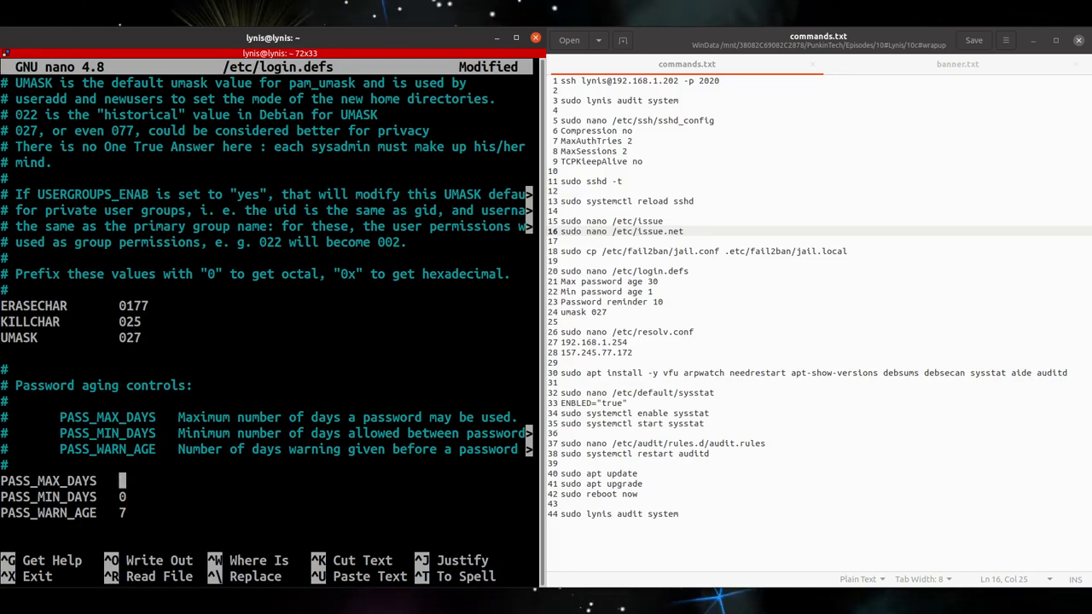
- Set PASS_MAX_DAYS 30, PASS_MIN_DAYS 1, PASS_WARN_AGE 10, then save and exit nano
text(30)
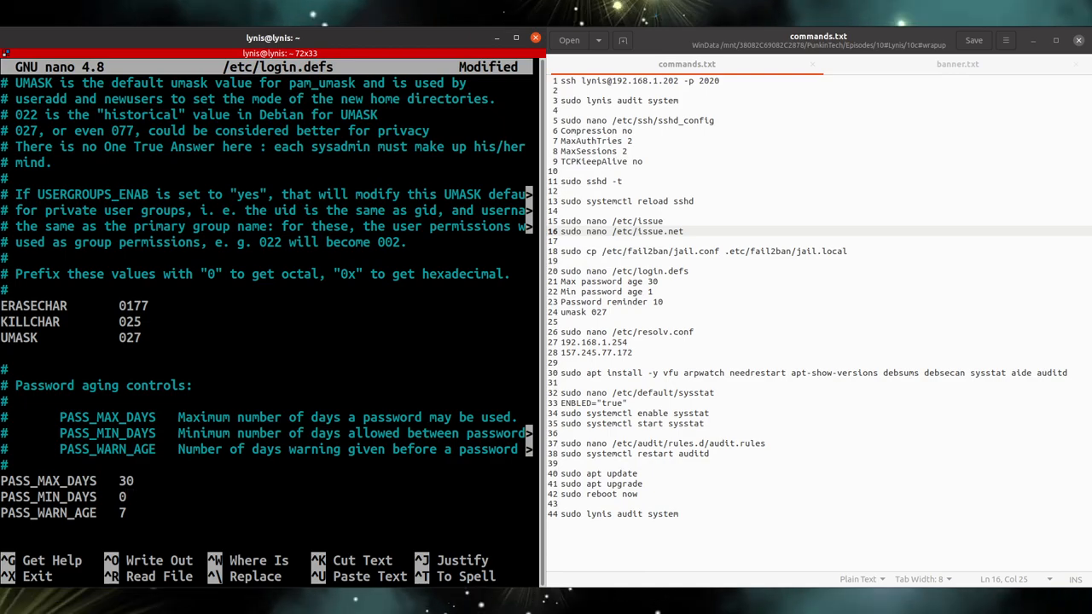
text(1)
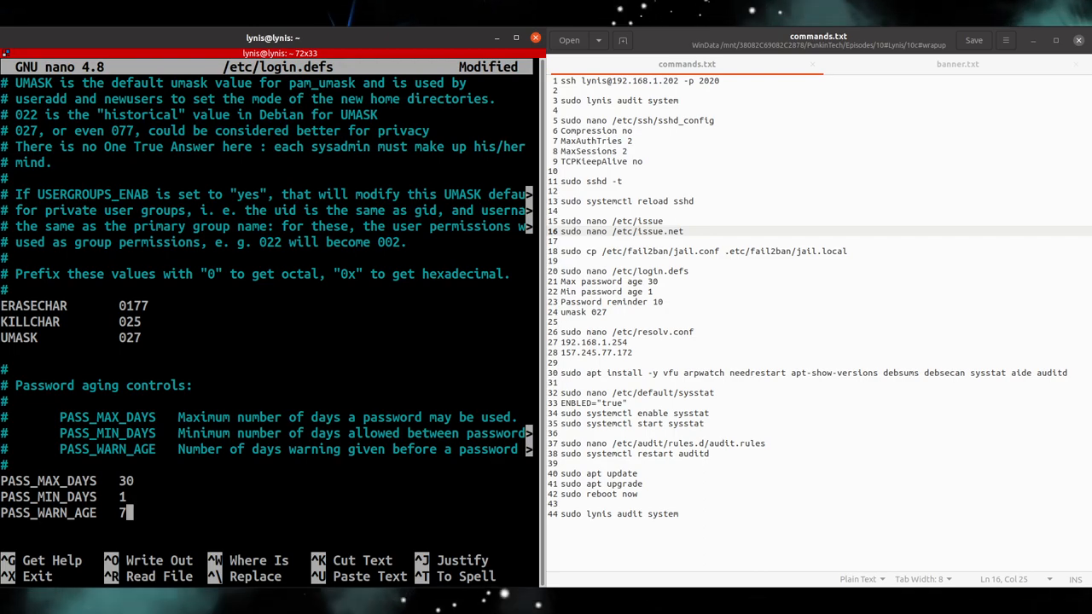
text(0)
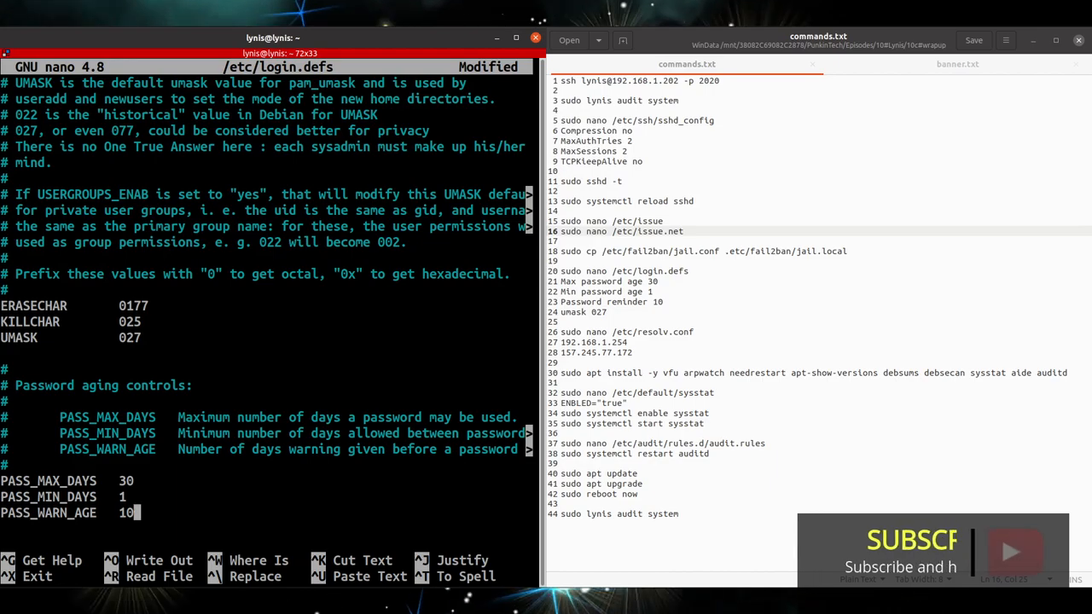
scroll(down, 3)
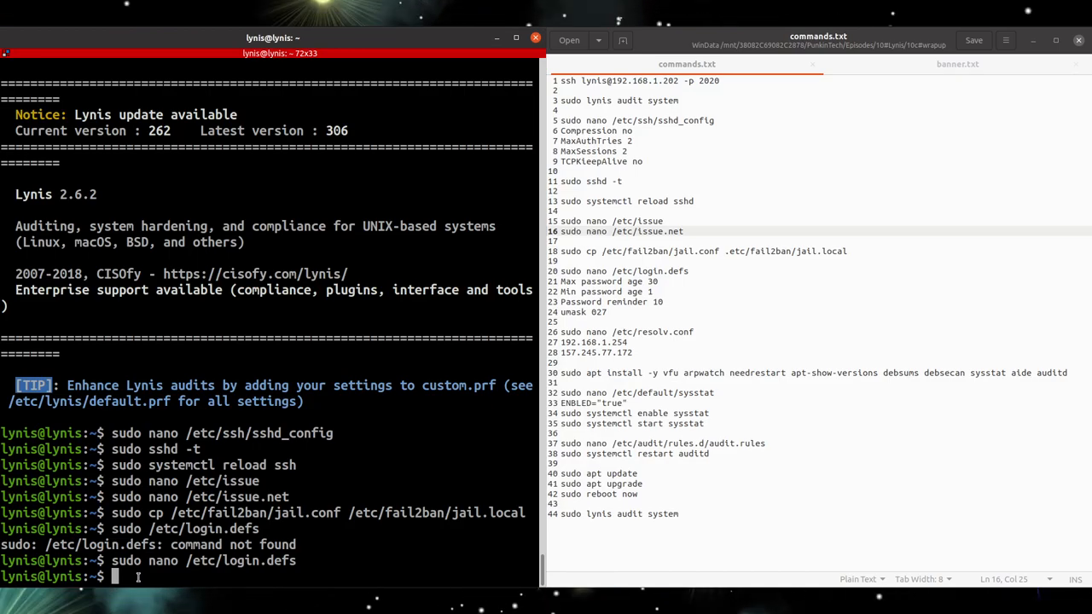
- Open /etc/resolv.conf for editing with sudo nano
text(sudo nano)
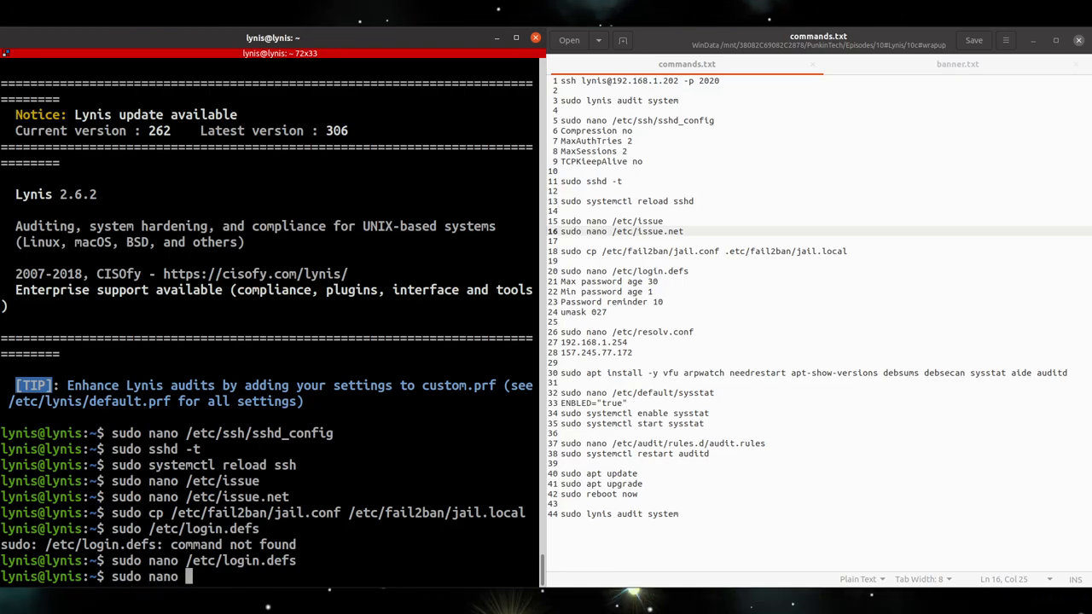
text(/etc/r)
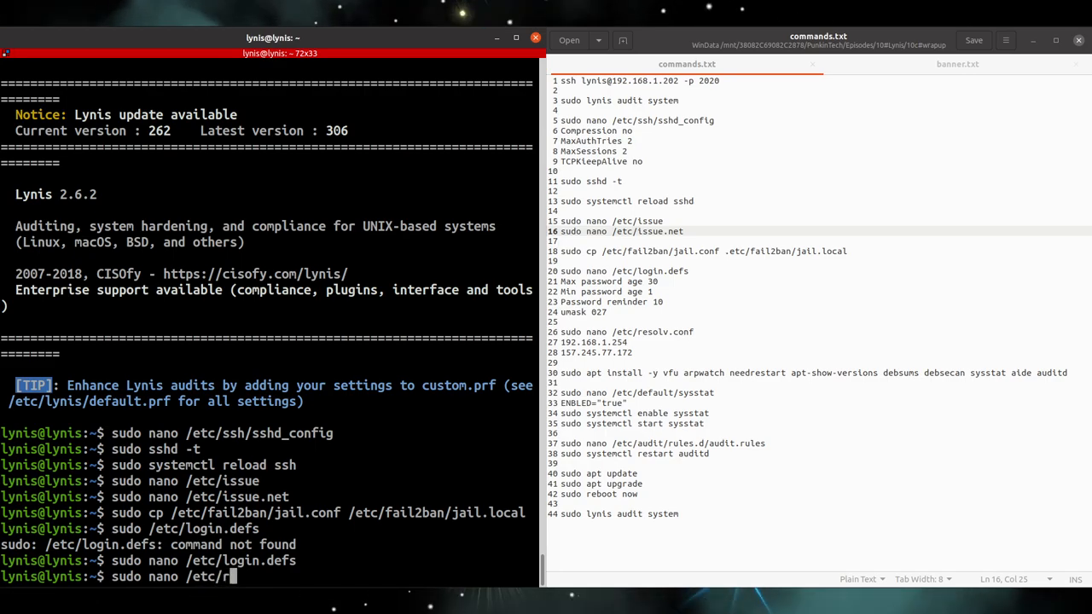
text(esolv)
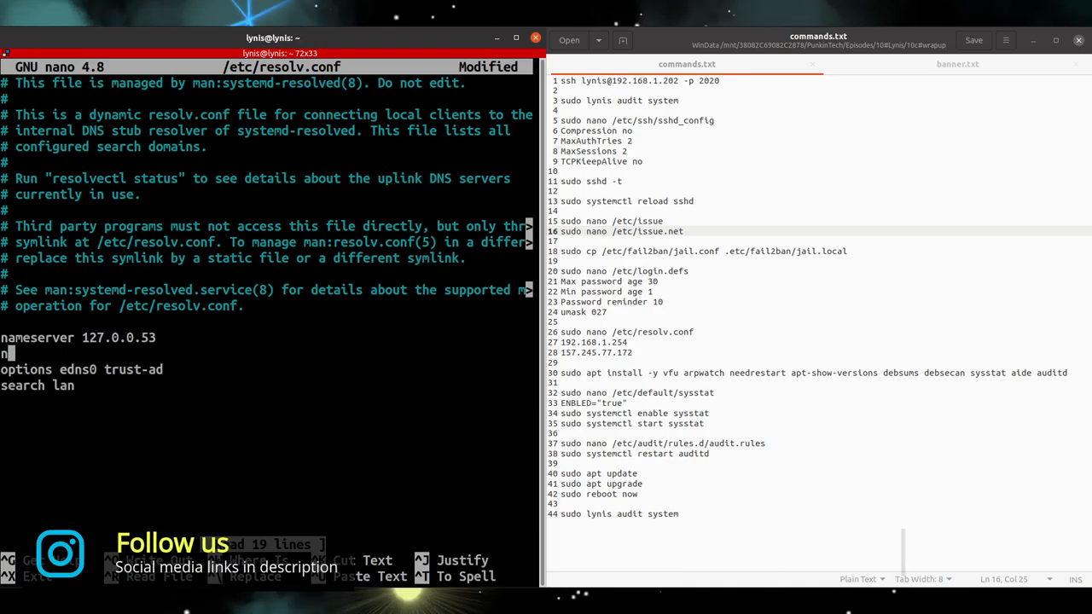
- Add nameserver lines 192.168.1.254 and 157.245.77.172 and save the resolver file
text(ameserver)
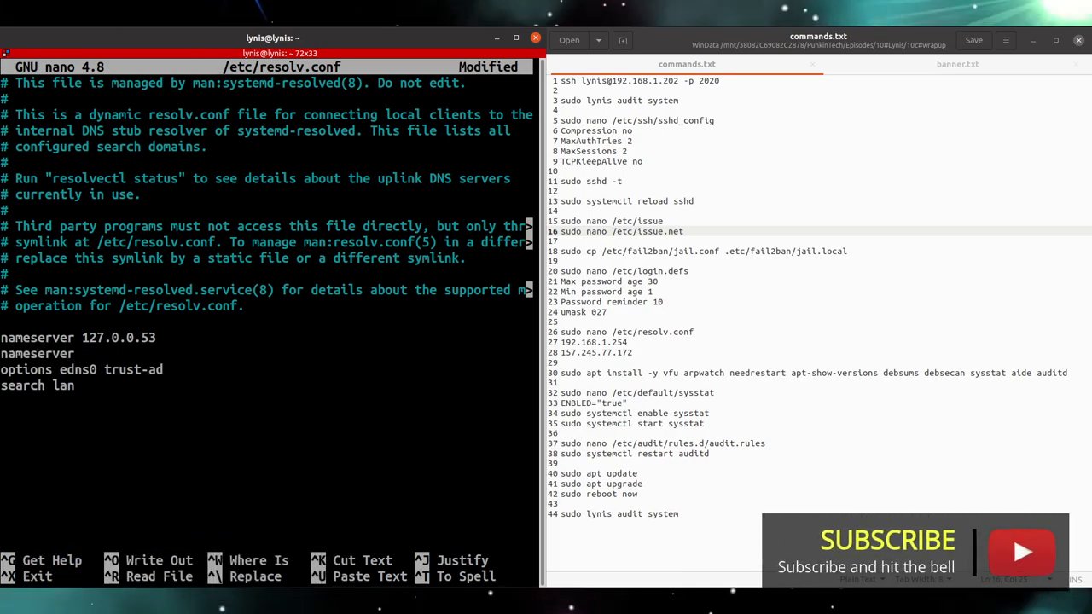
text(192)
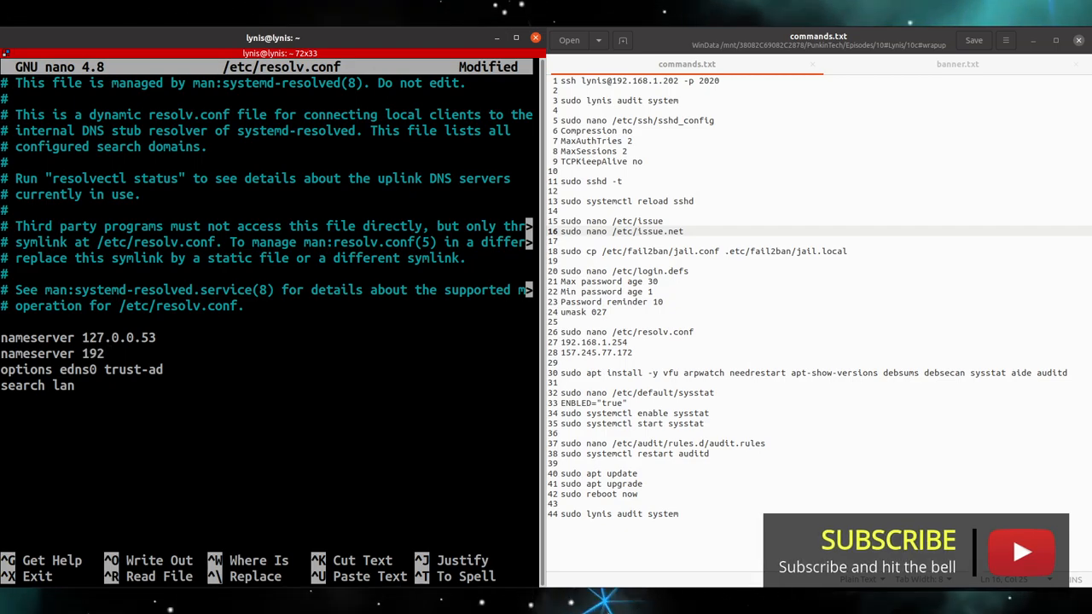
text(.168.1.)
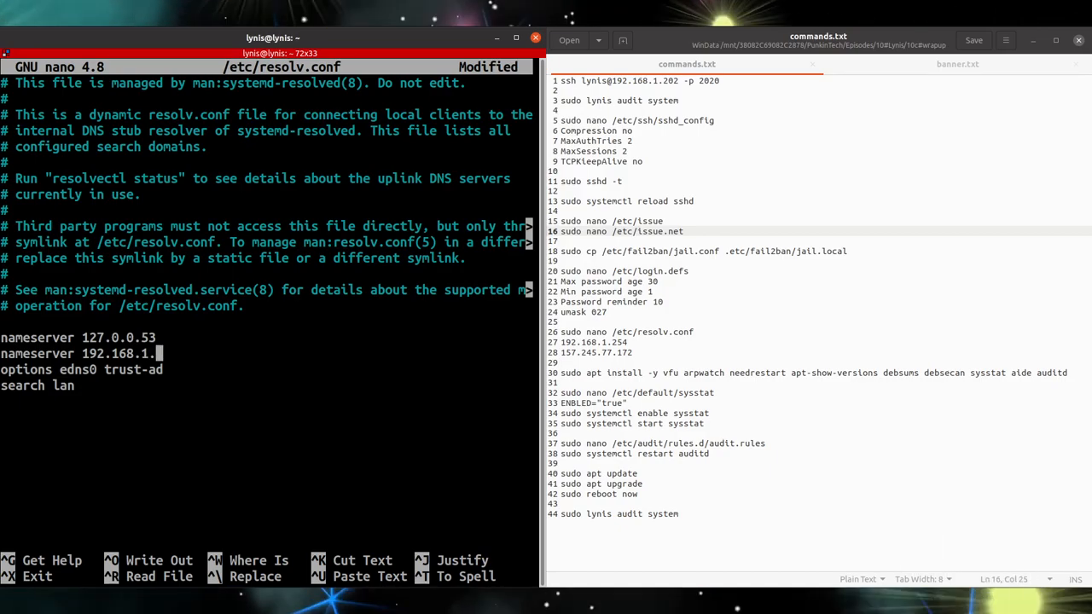
text(254)
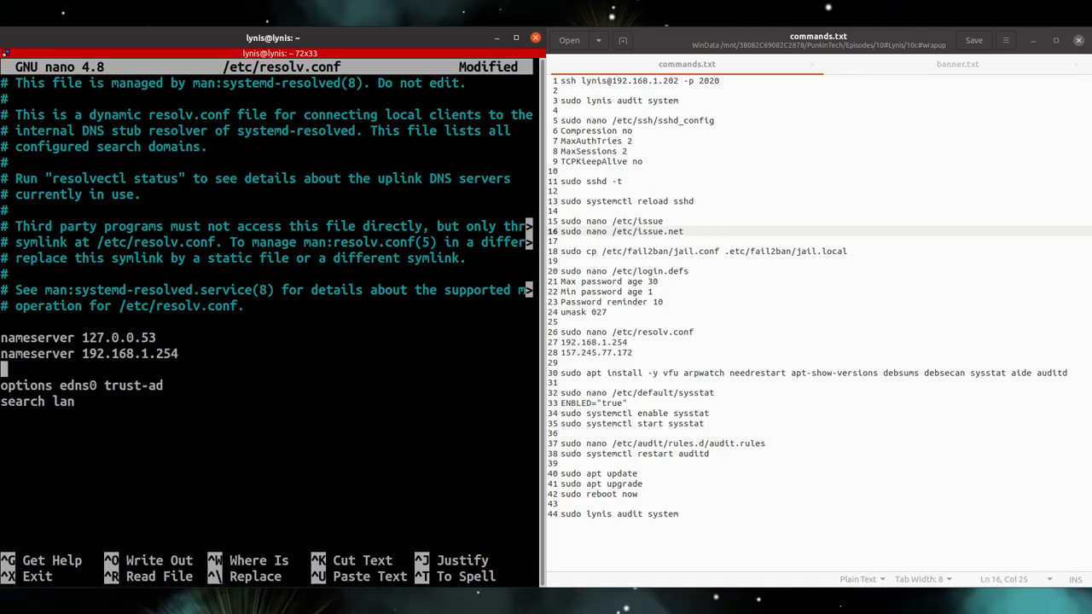
text(namese)
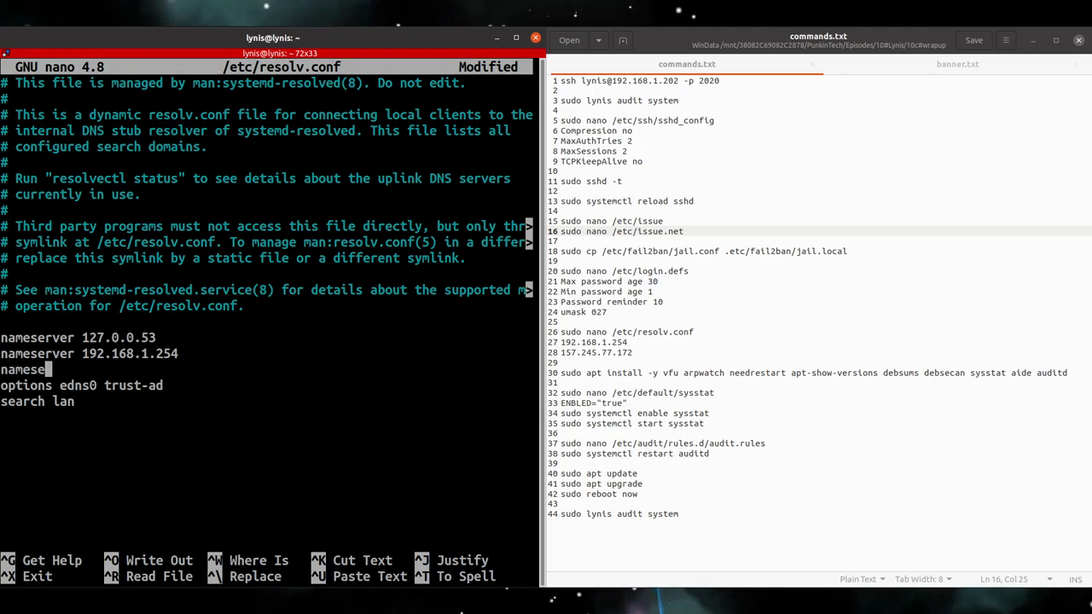
text(rver)
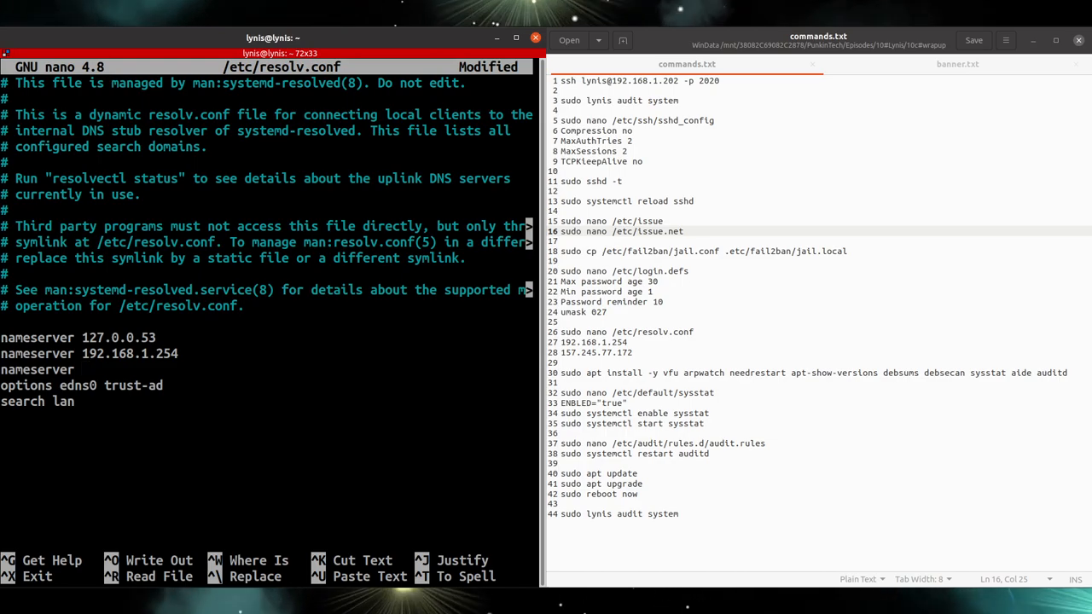
text(157.)
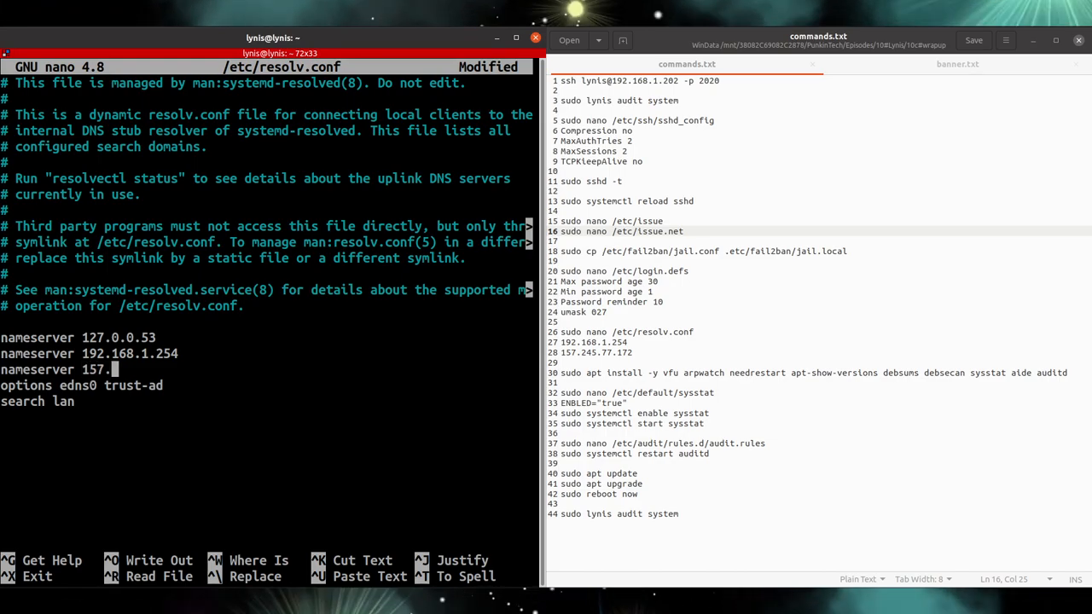
text(245.77.)
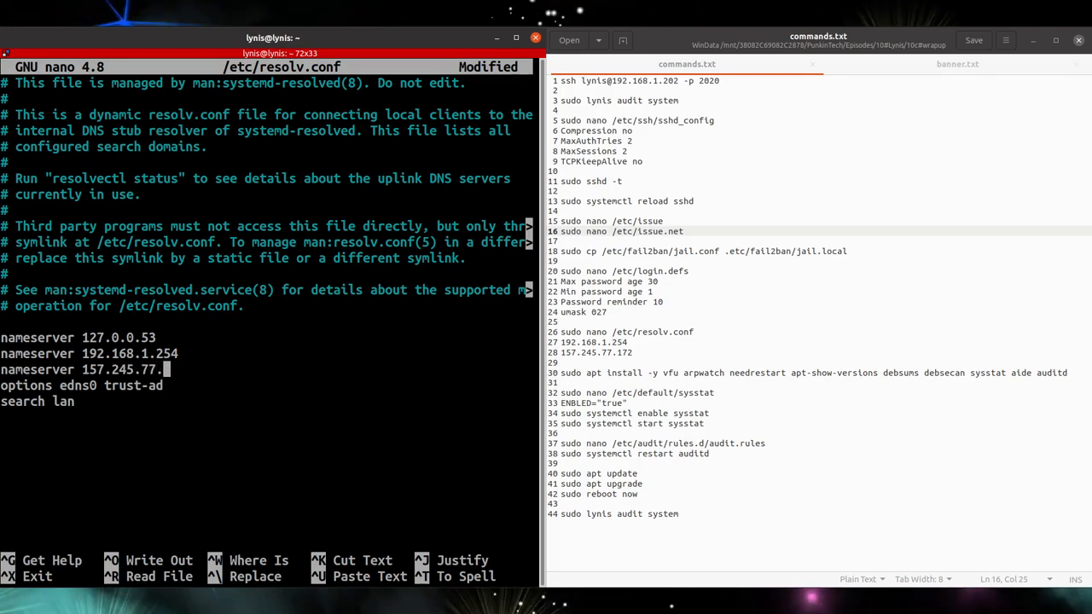
text(172)
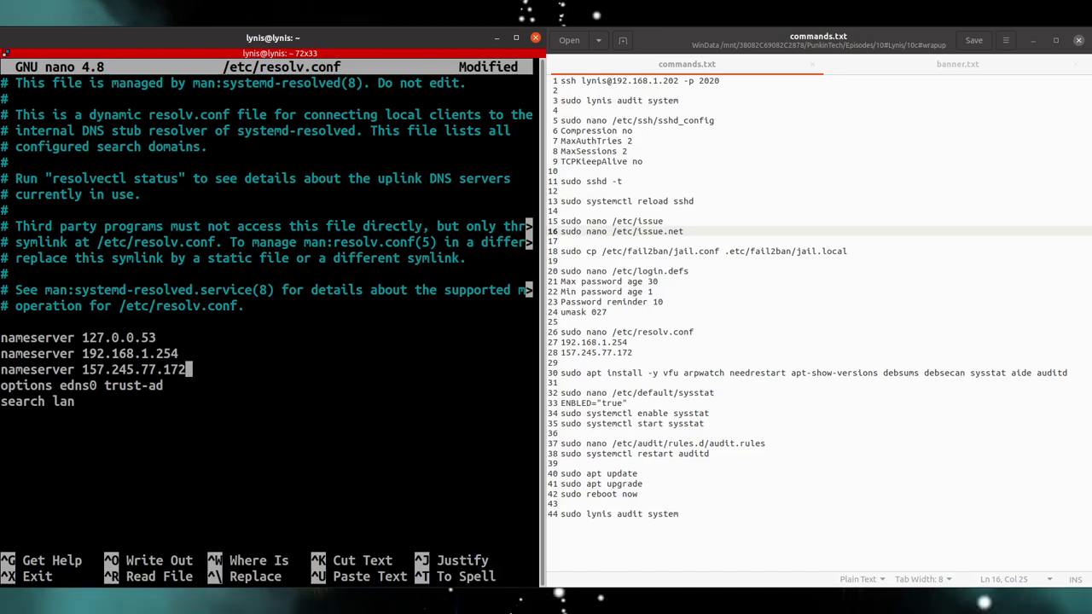
key(ctrl+o)
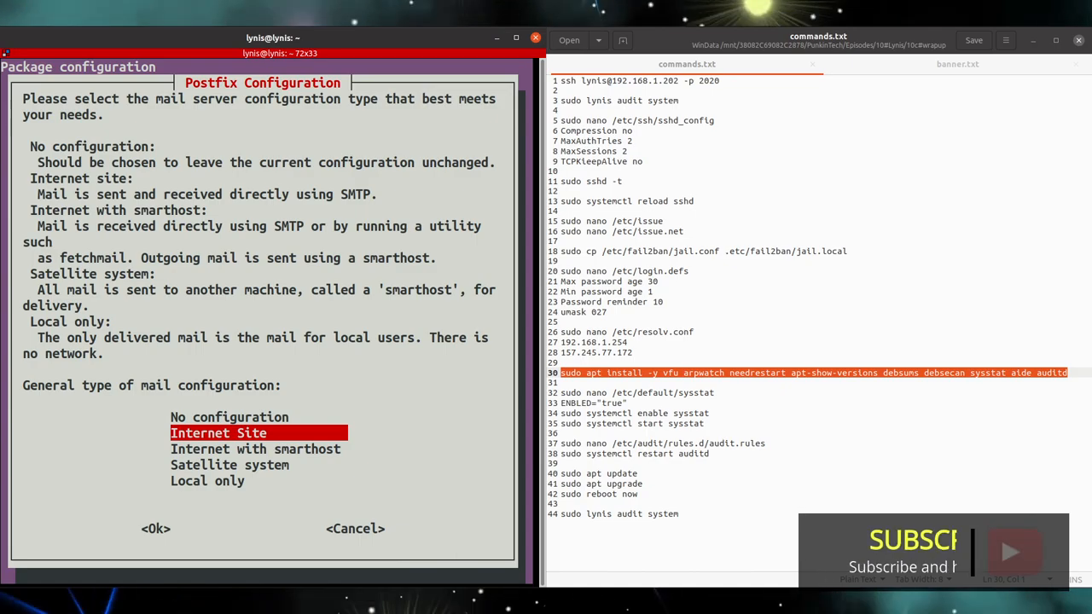
- Leave Postfix at 'No configuration' so the package install can finish
key(Up)
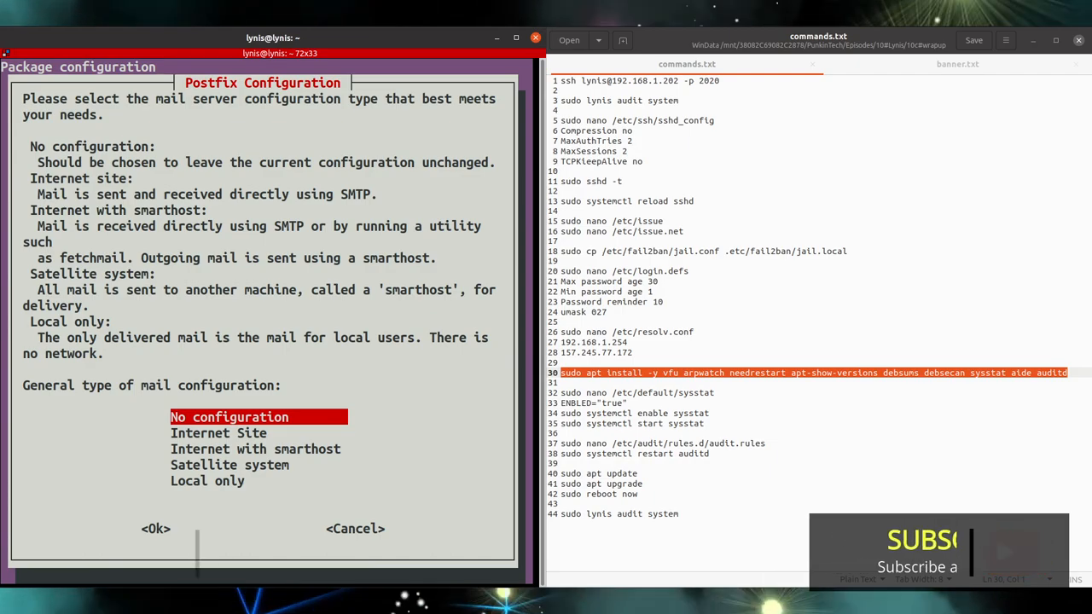
click(155, 528)
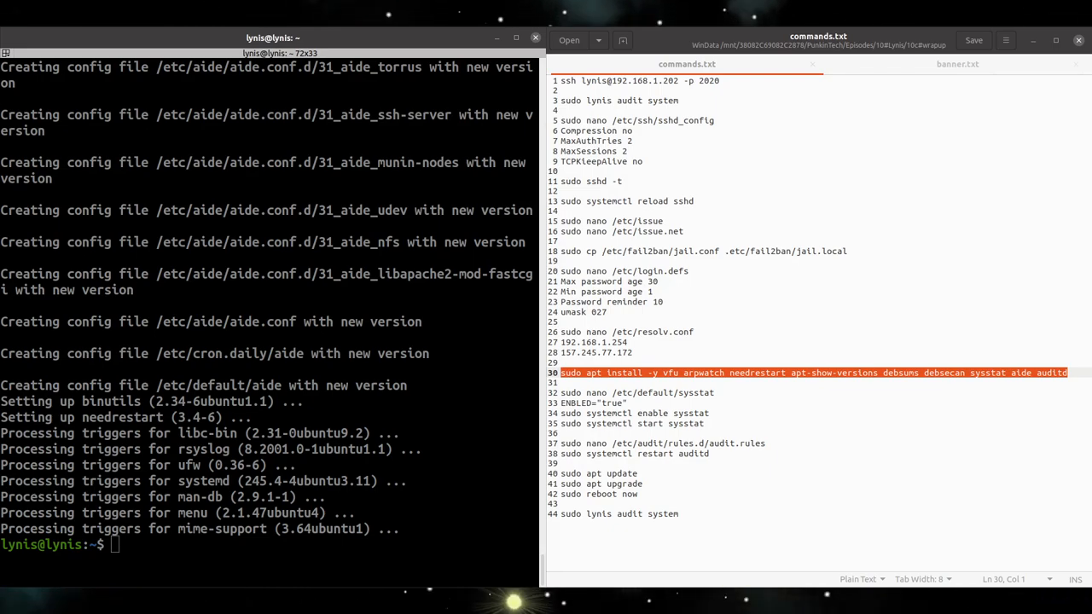
mouse_move(135, 565)
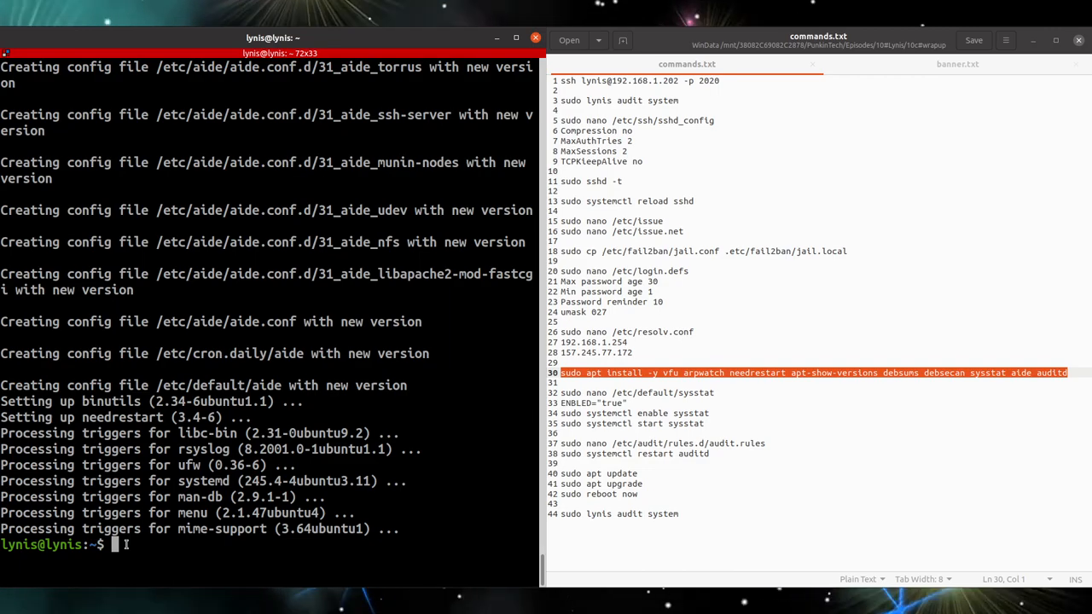
- Edit /etc/default/sysstat to set ENABLED="true" and save it
text(sudo nano /)
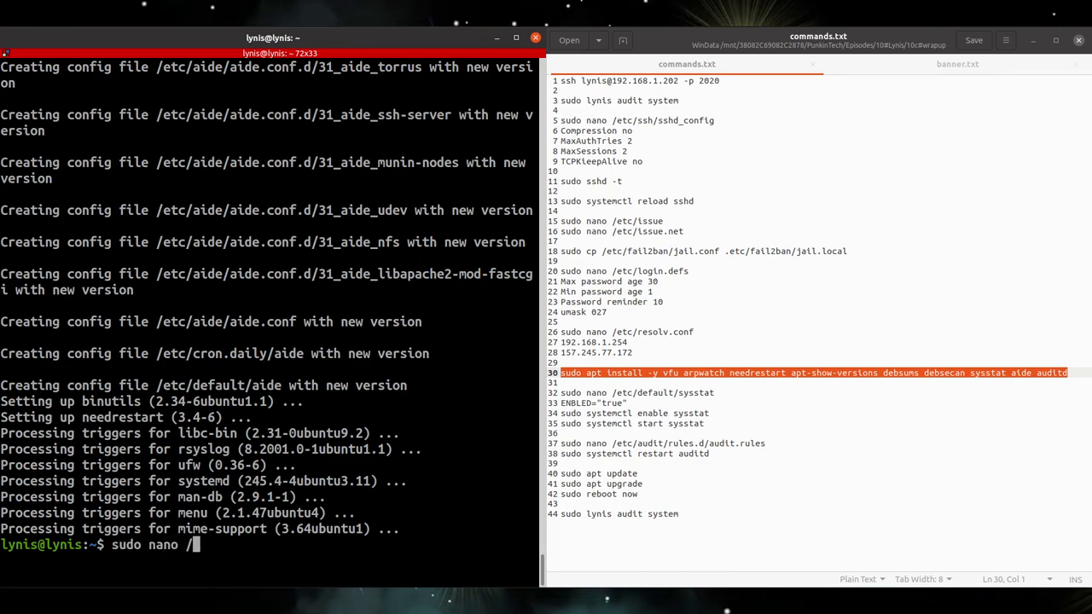
text(etc)
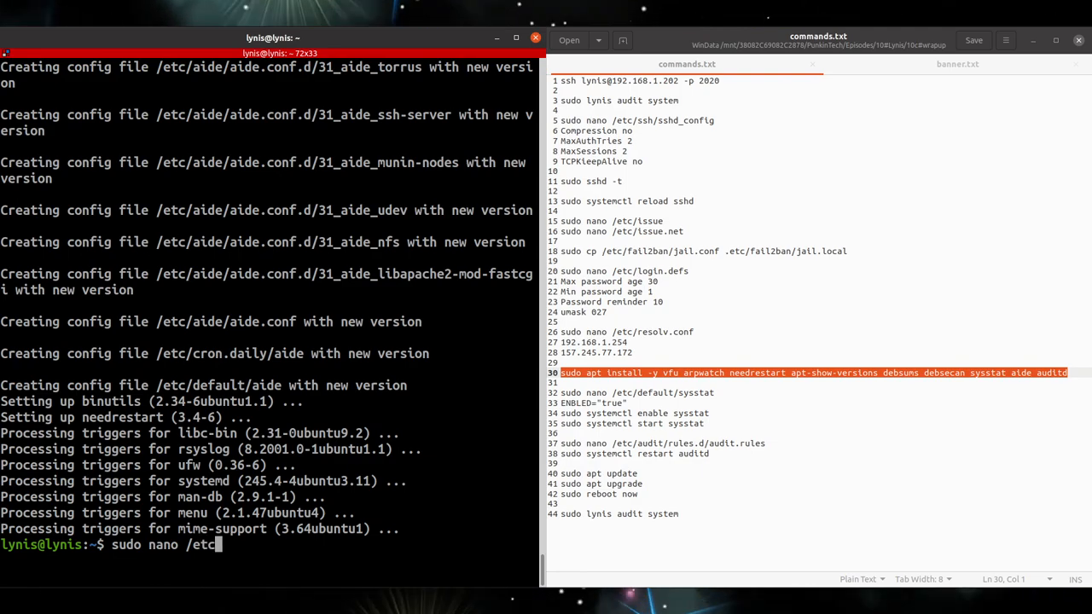
text(/default)
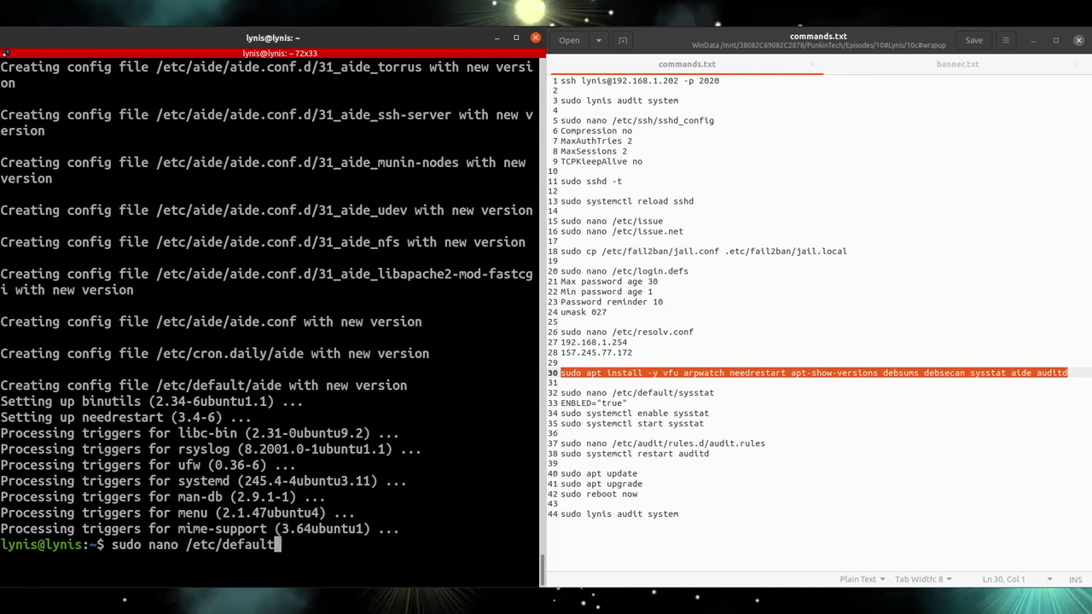
text(sys)
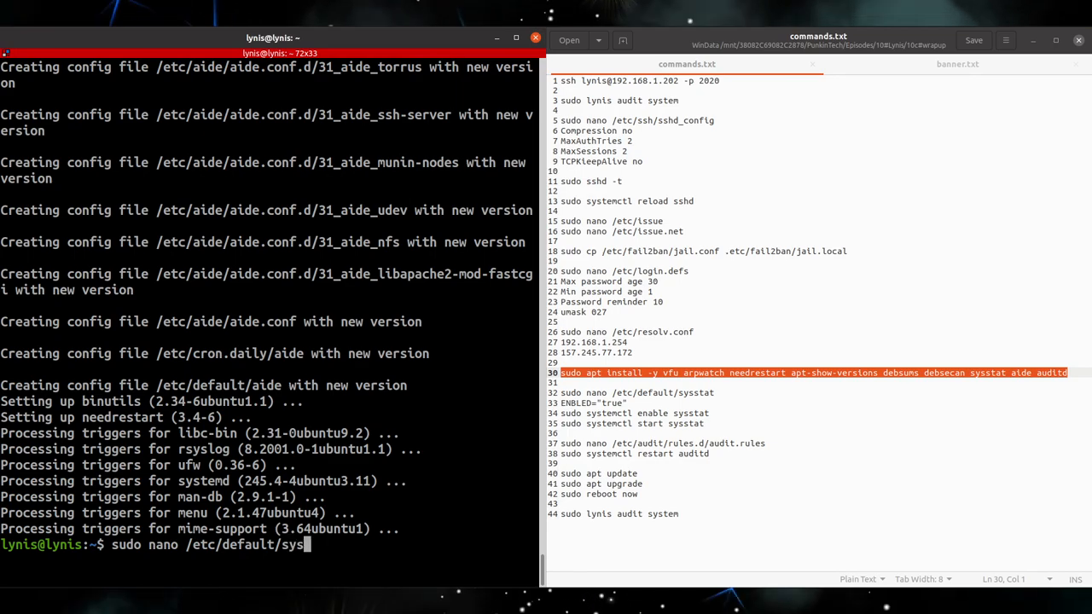
text(stat)
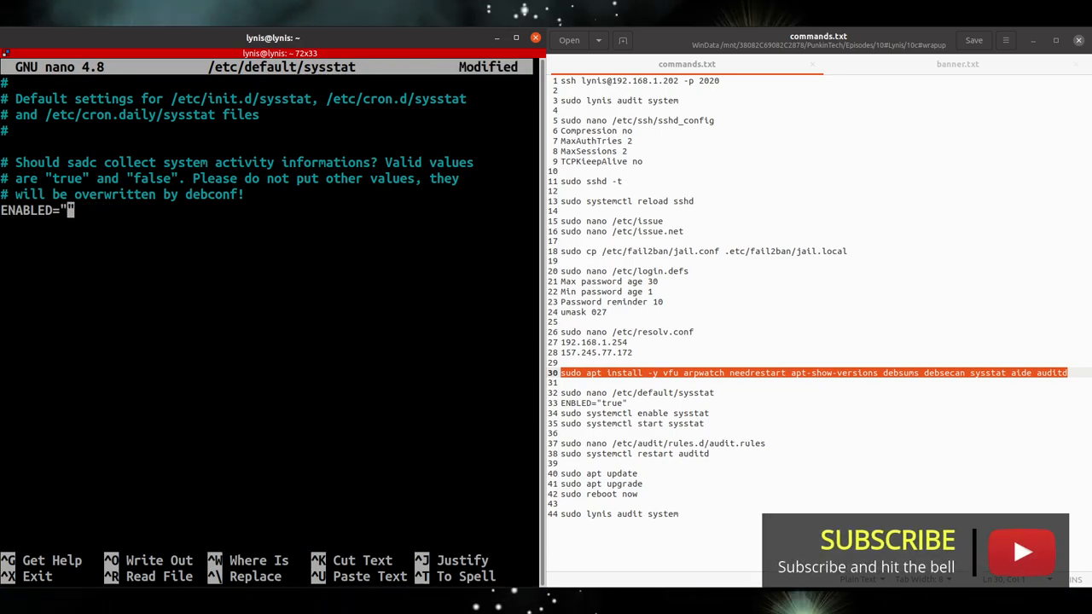
text(tru)
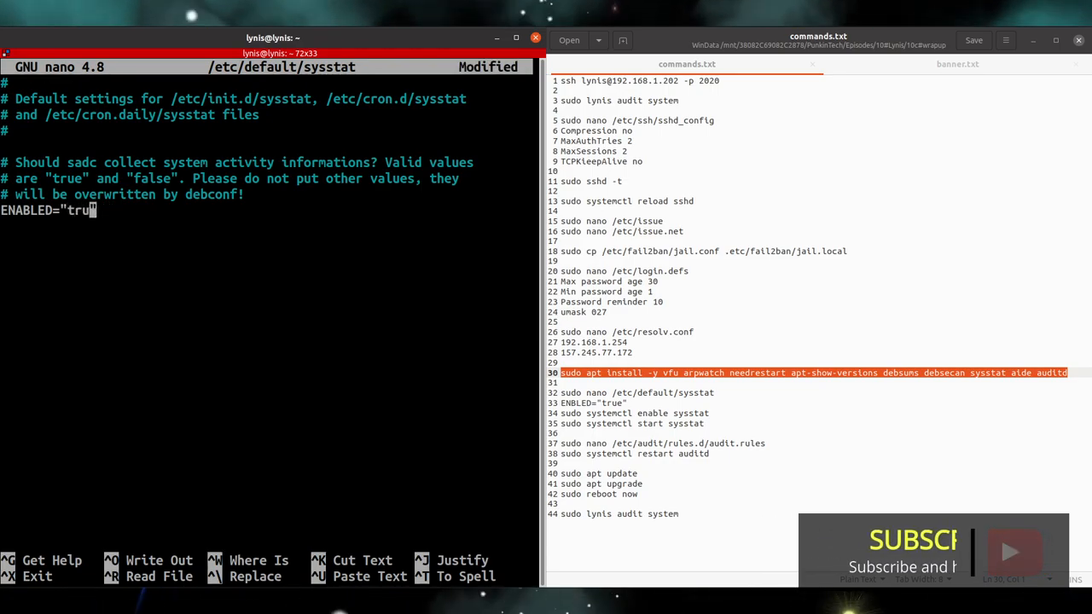
key(ctrl+o)
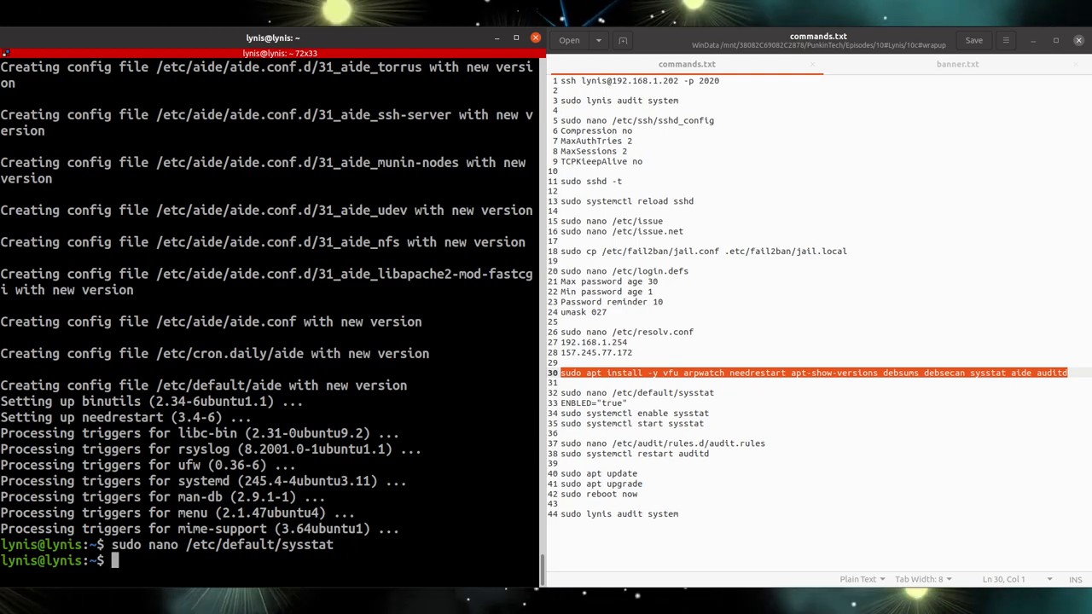
- Enable and start the sysstat service with systemctl
text(sudo sys)
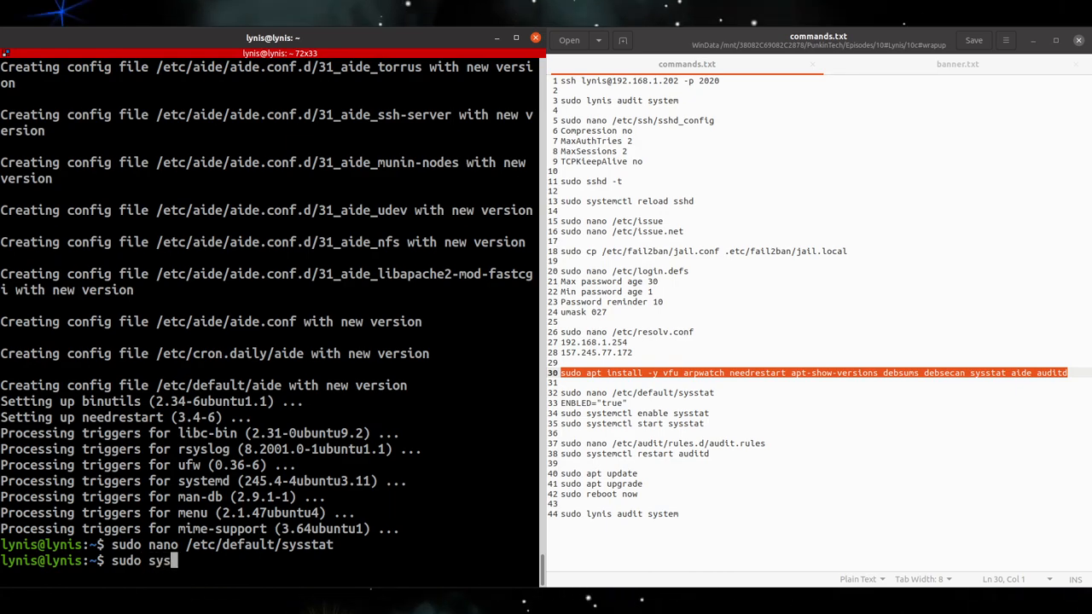
text(temctl start sysstat)
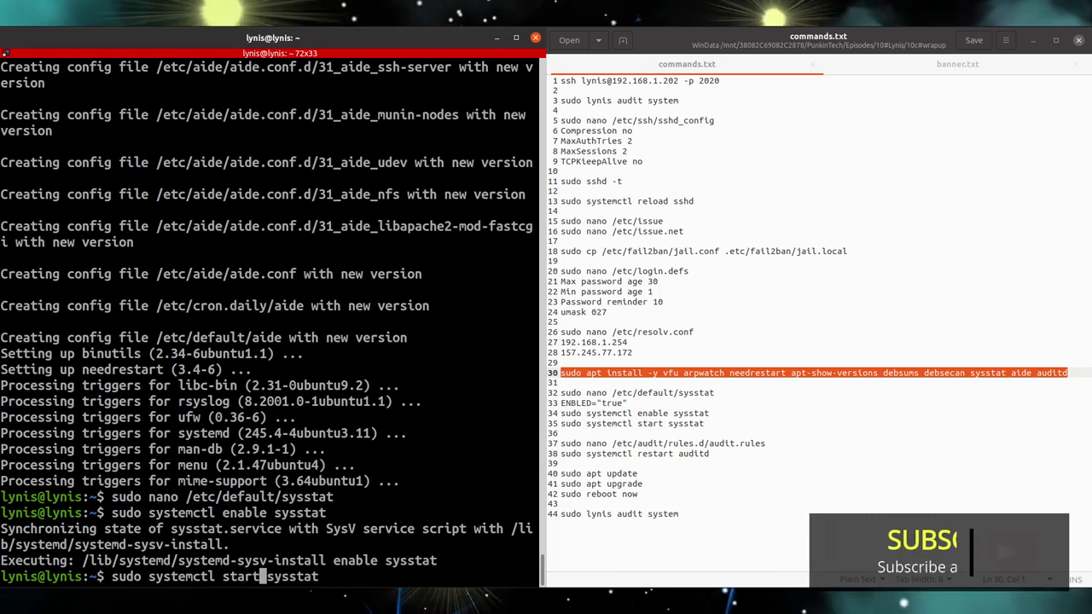
key(Return)
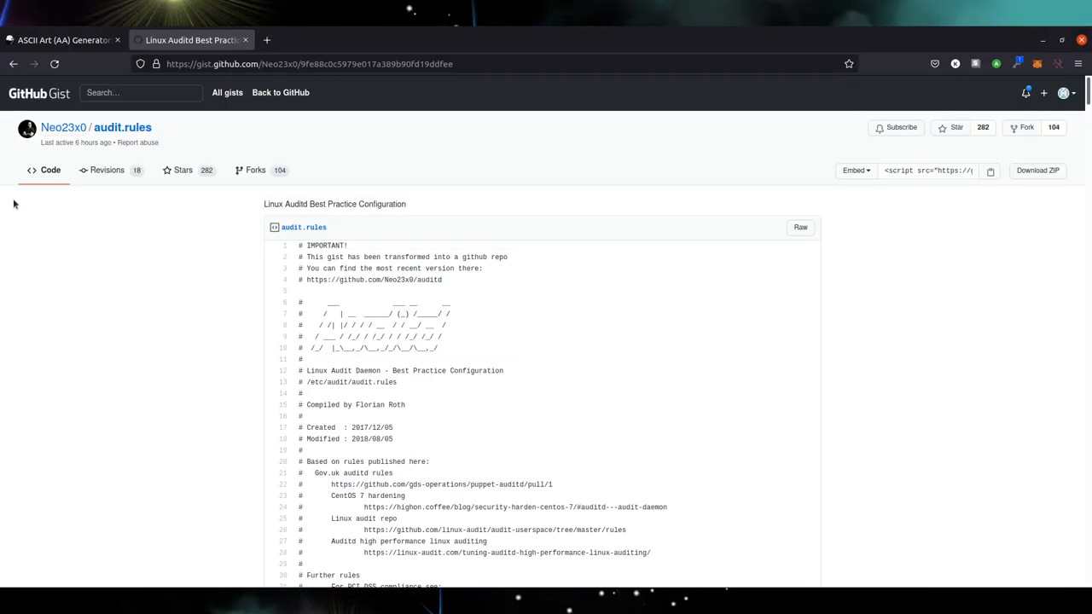
mouse_move(63, 126)
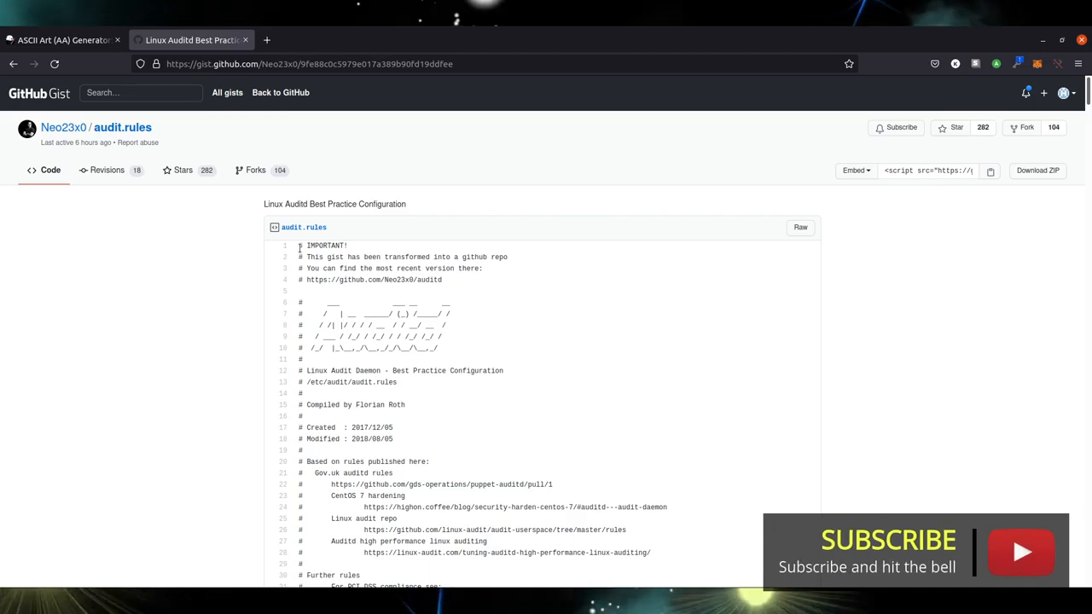
- Scroll through the auditd best-practice audit.rules gist to its final lines
scroll(down, 3)
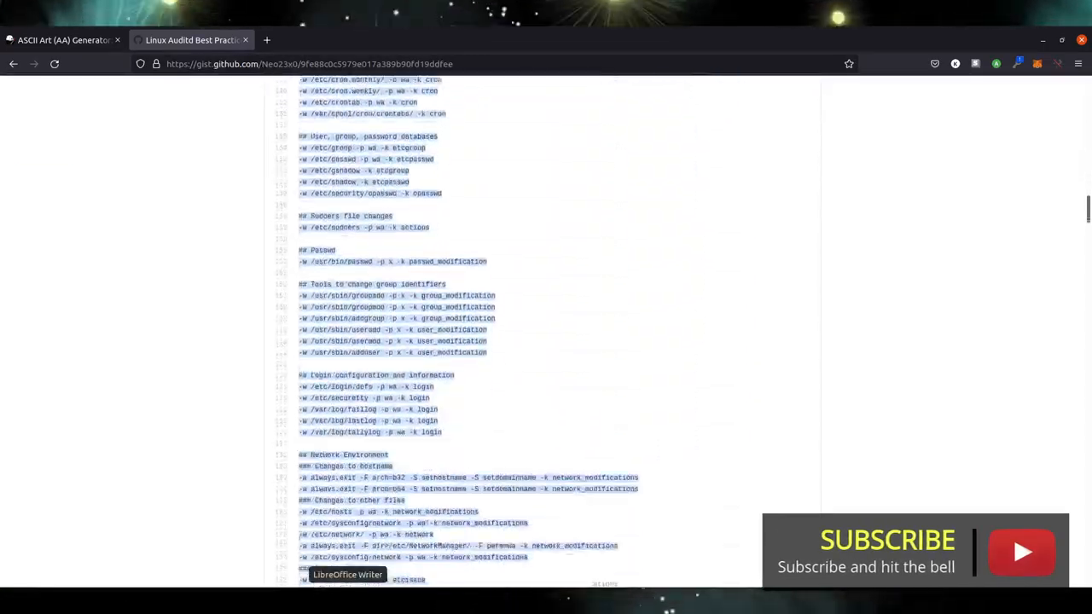
scroll(down, 3)
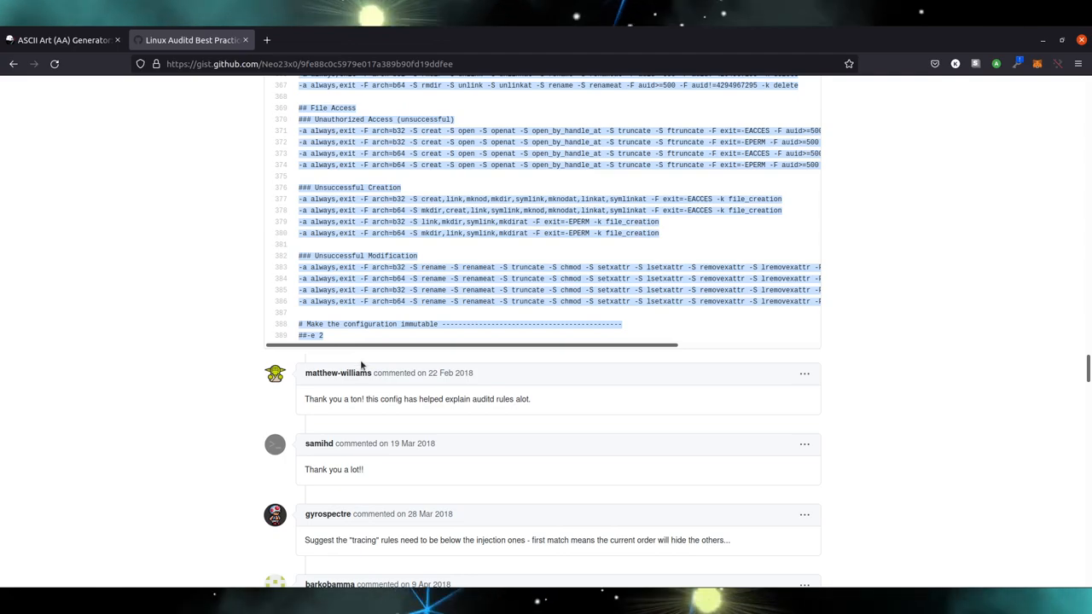
mouse_move(370, 362)
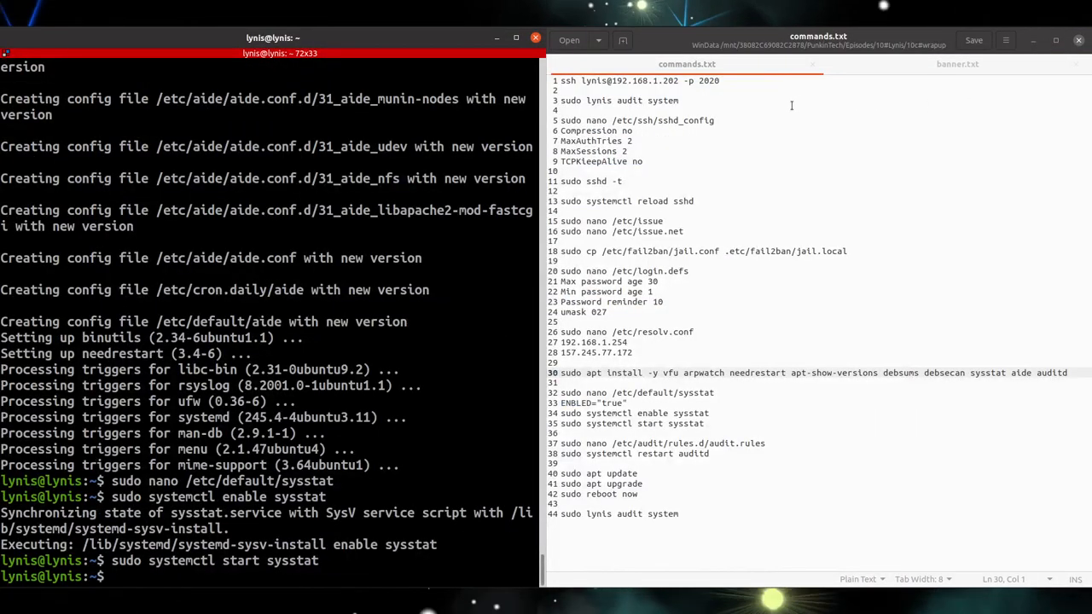
mouse_move(121, 576)
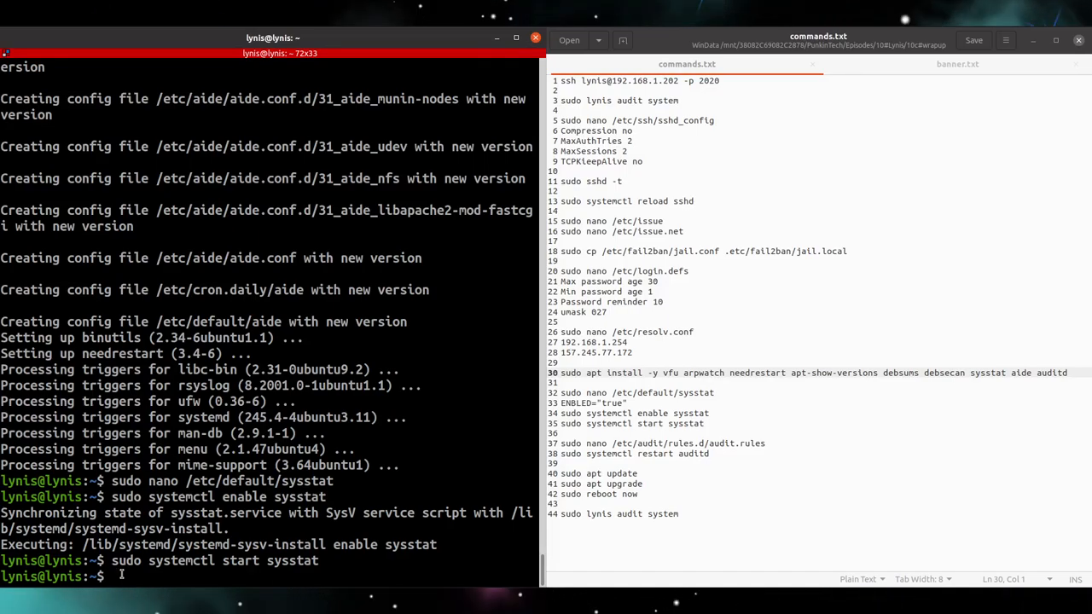
- Paste the best-practice rules into /etc/audit/rules.d/audit.rules and save the file
text(sudo)
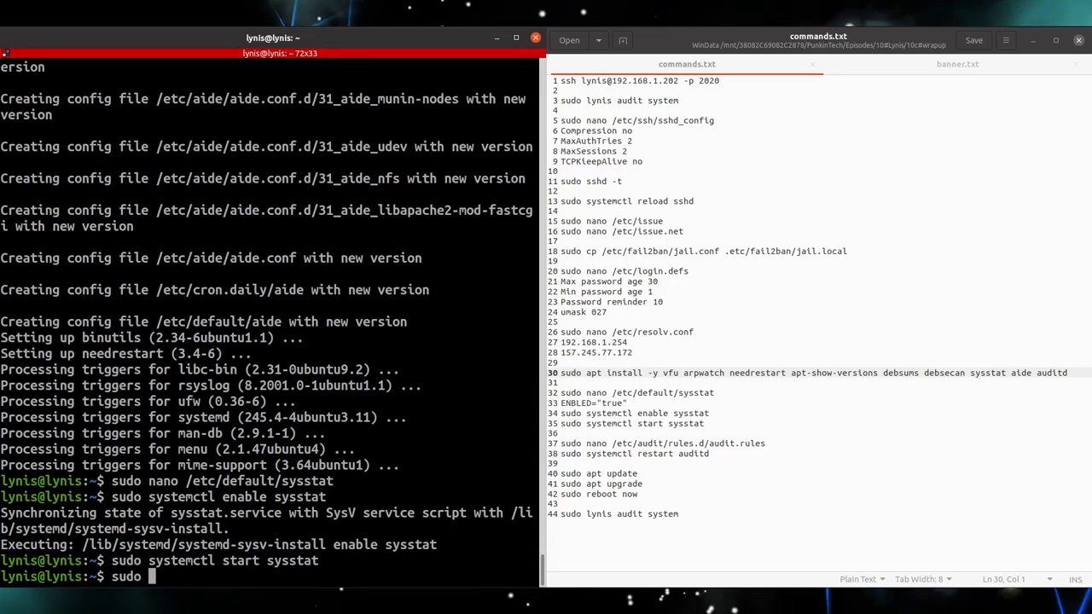
text(nano)
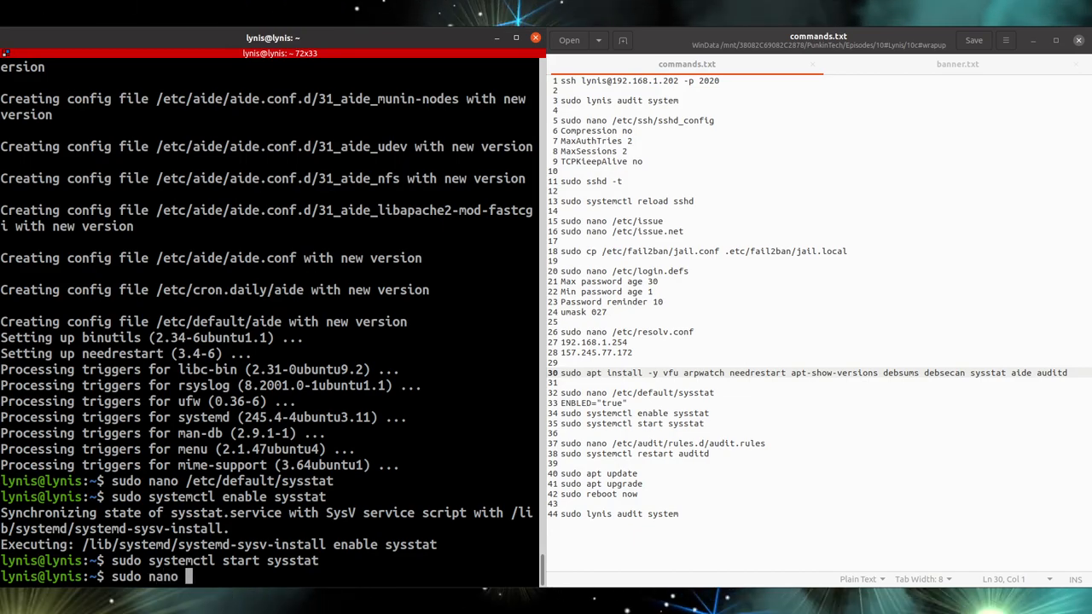
text(/e)
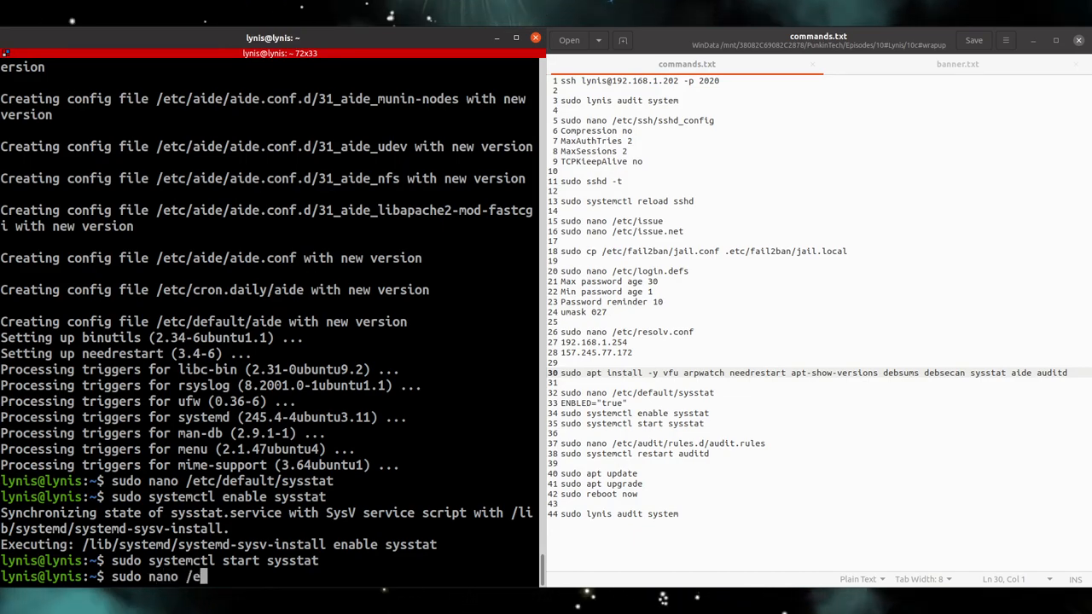
text(tc/)
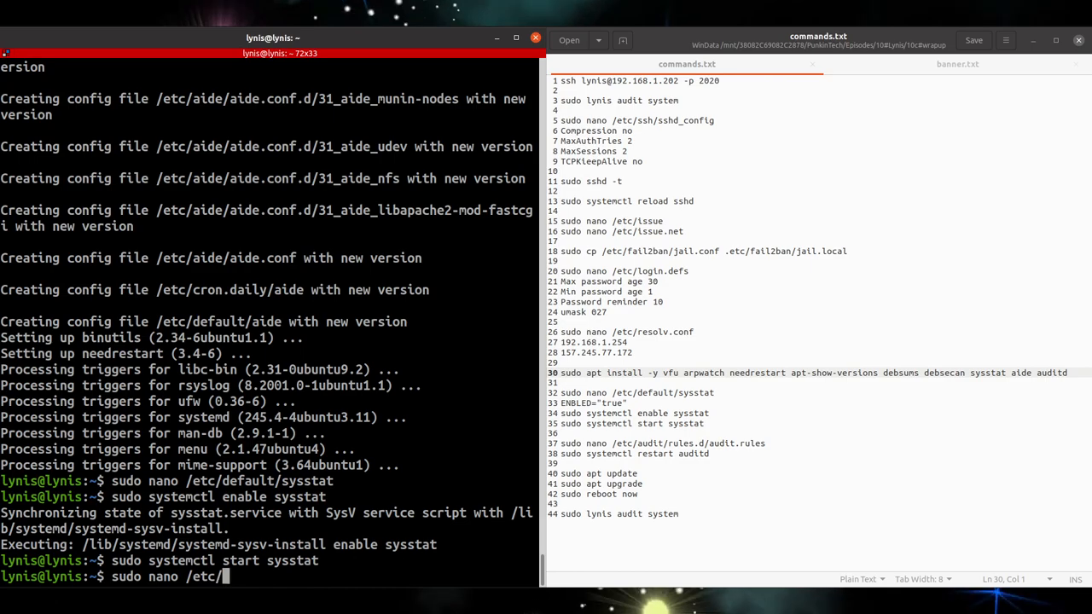
text(audit/)
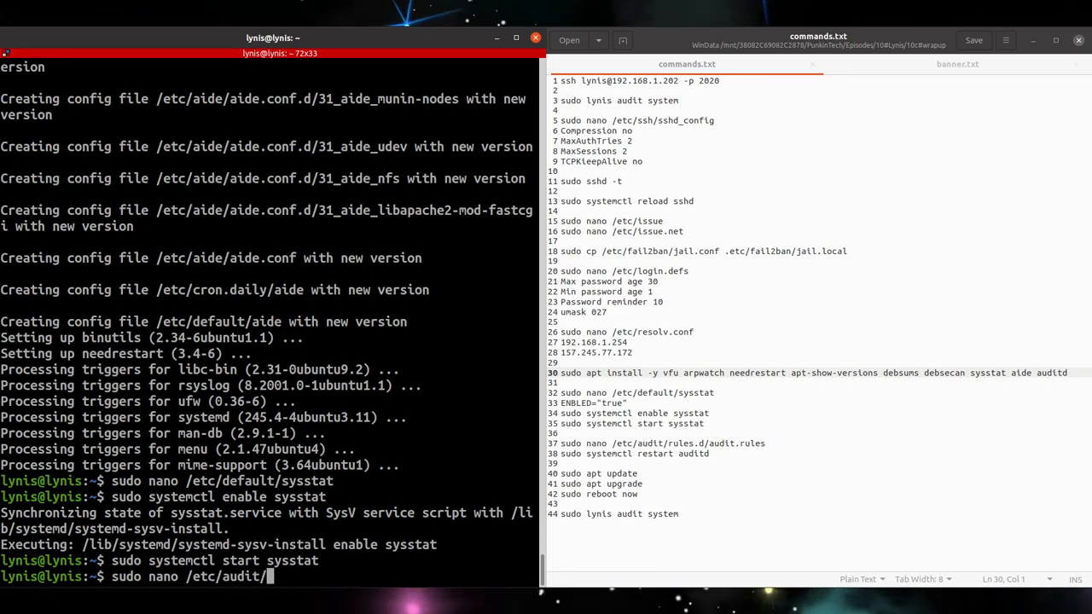
text(rules.d/)
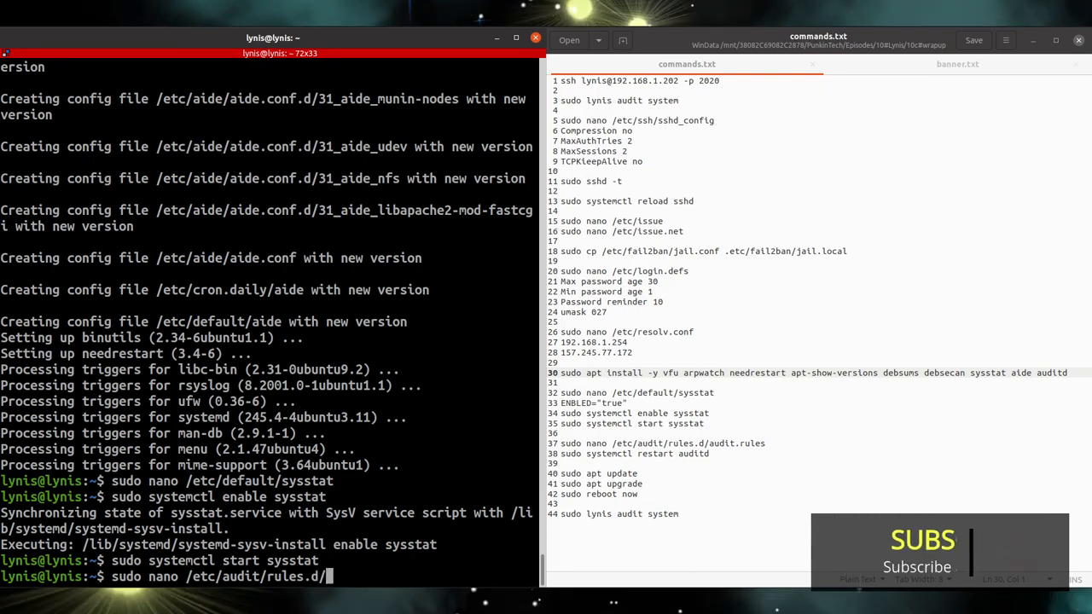
text(audit.ru)
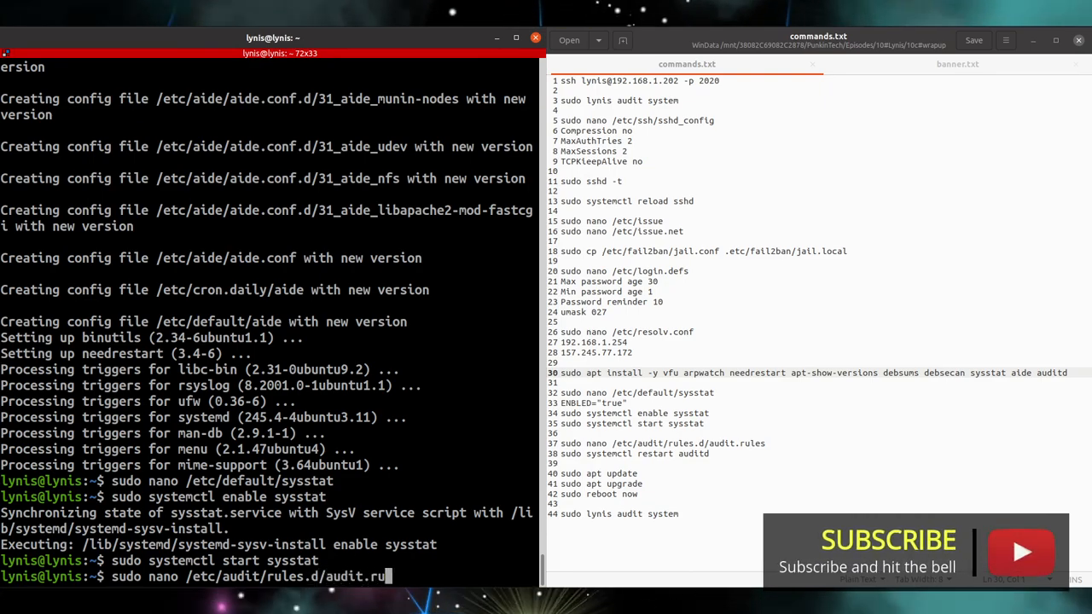
key(Return)
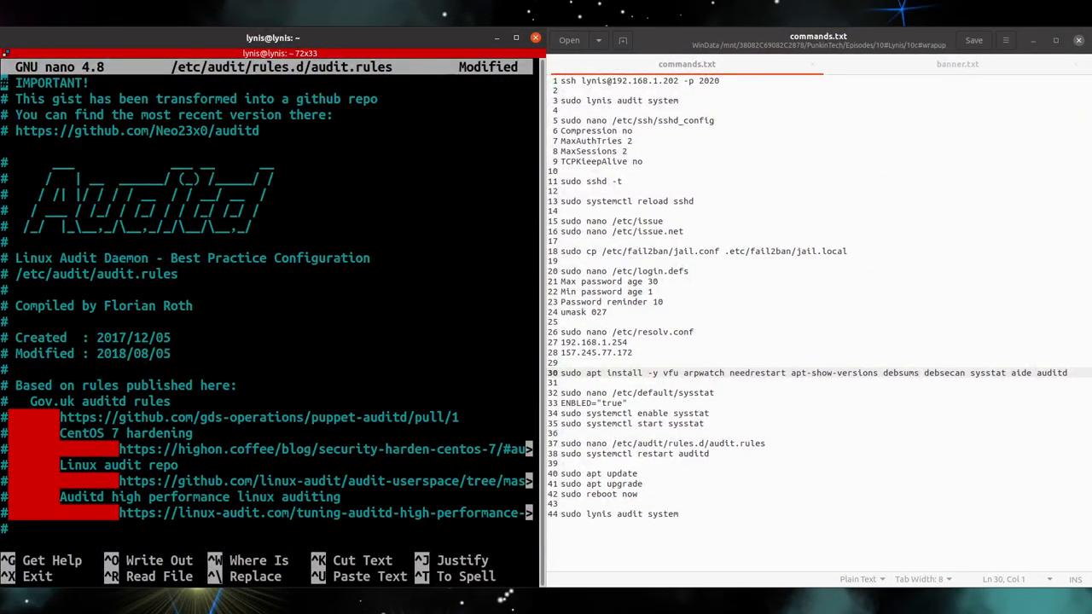
key(ctrl+o)
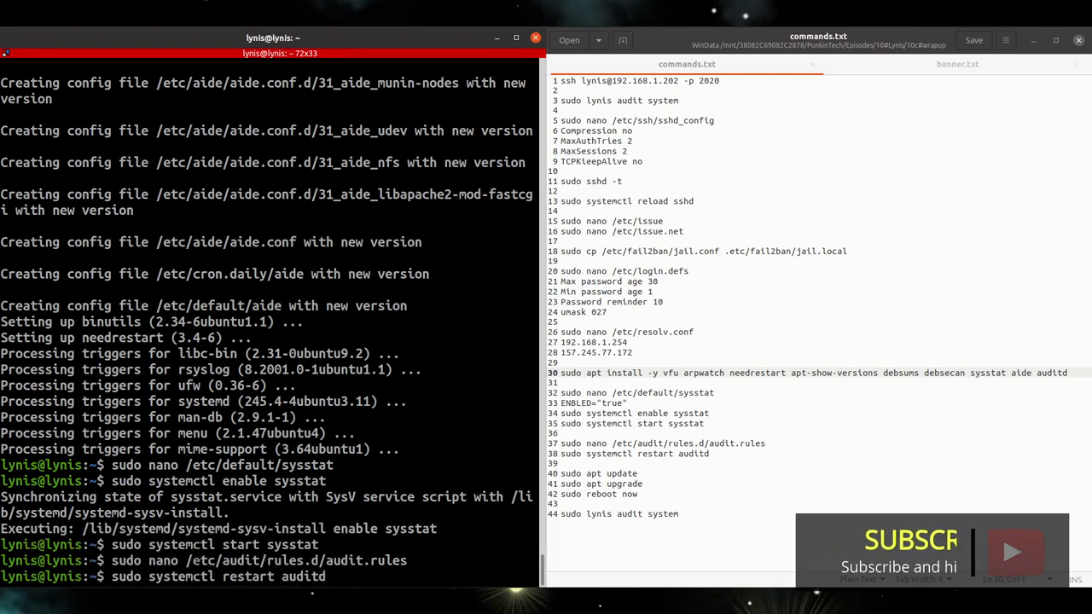
- Restart auditd and refresh the package lists with sudo apt update
key(Return)
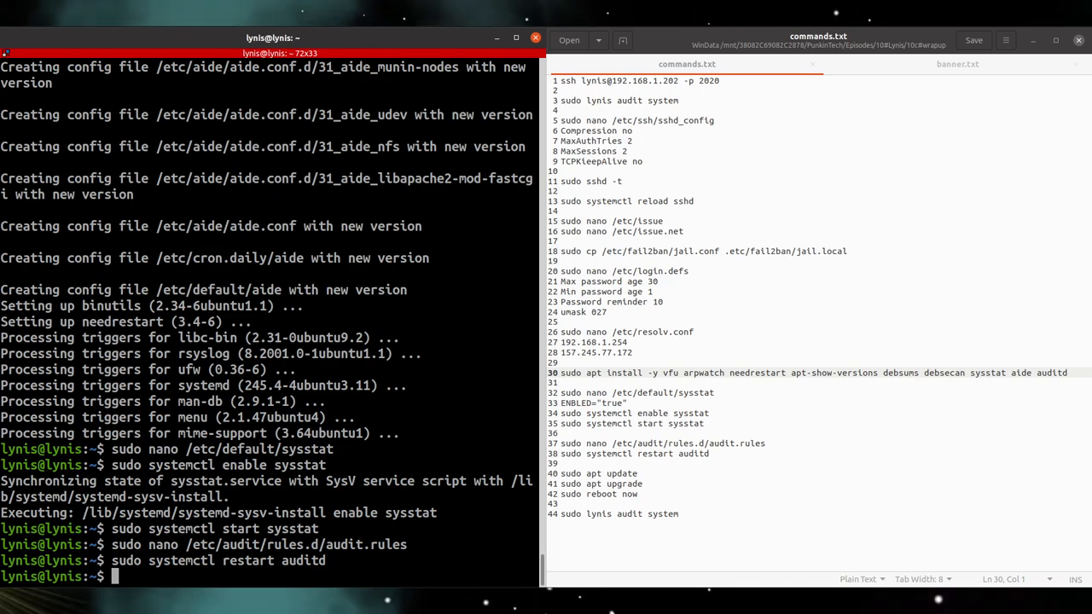
text(sudo)
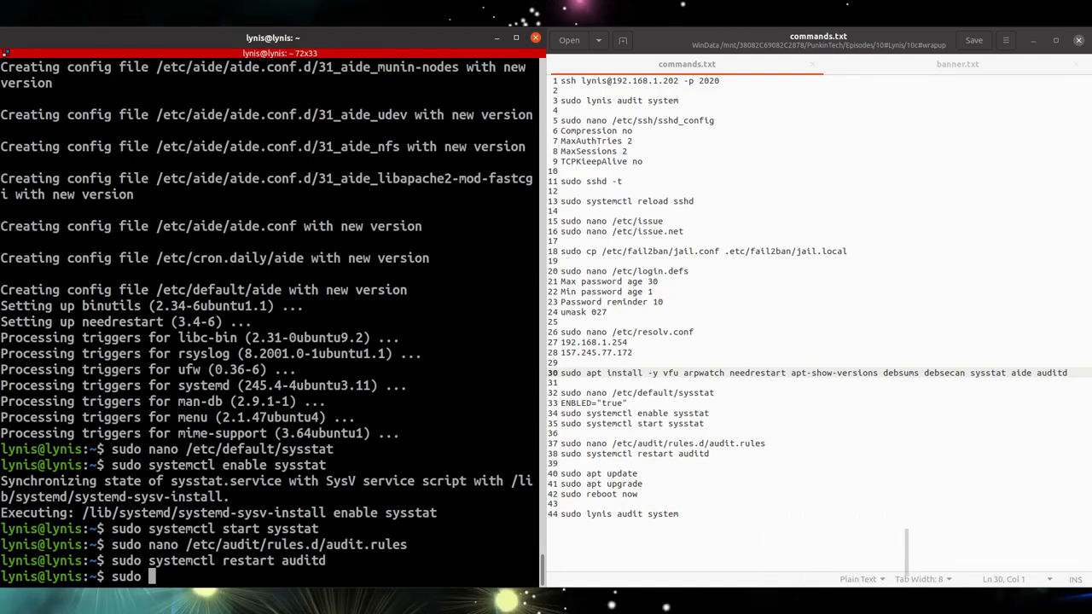
text(apt update)
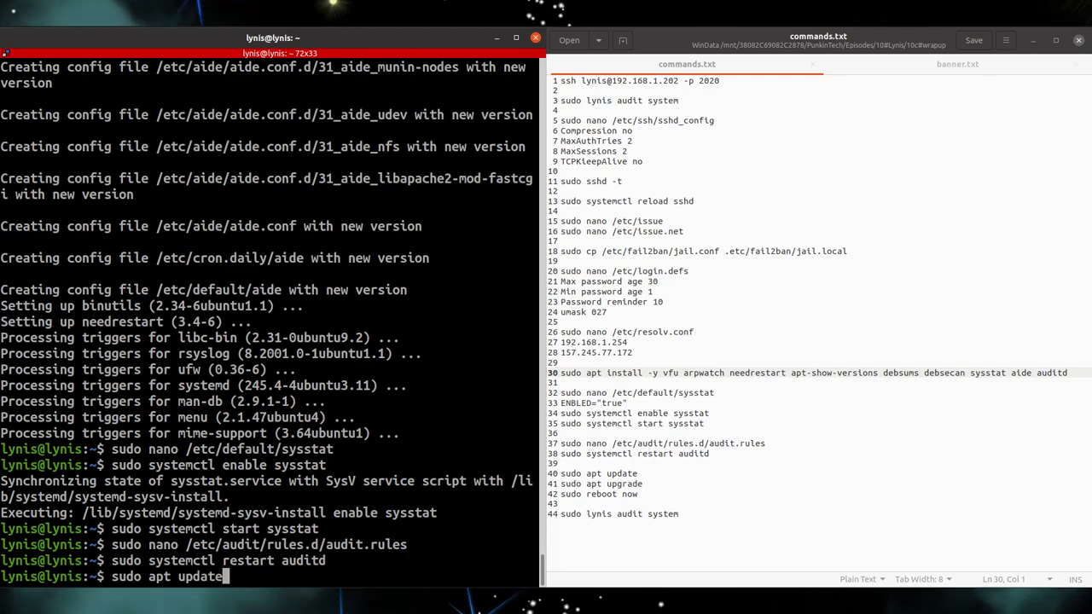
key(Return)
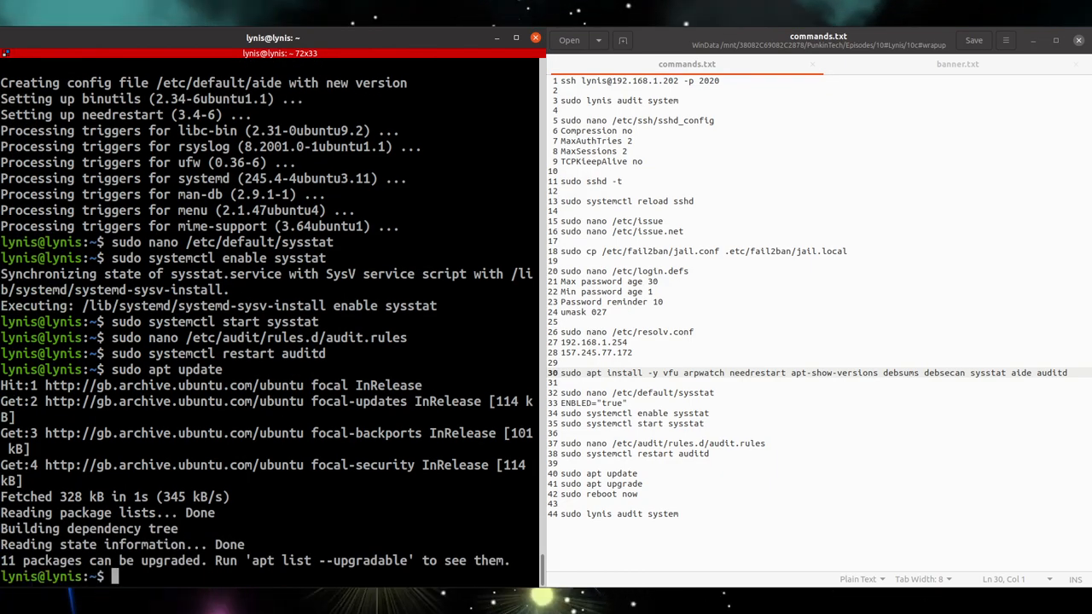
- Recall the update command and trim it toward sudo apt upgrade
text(sudo apt update)
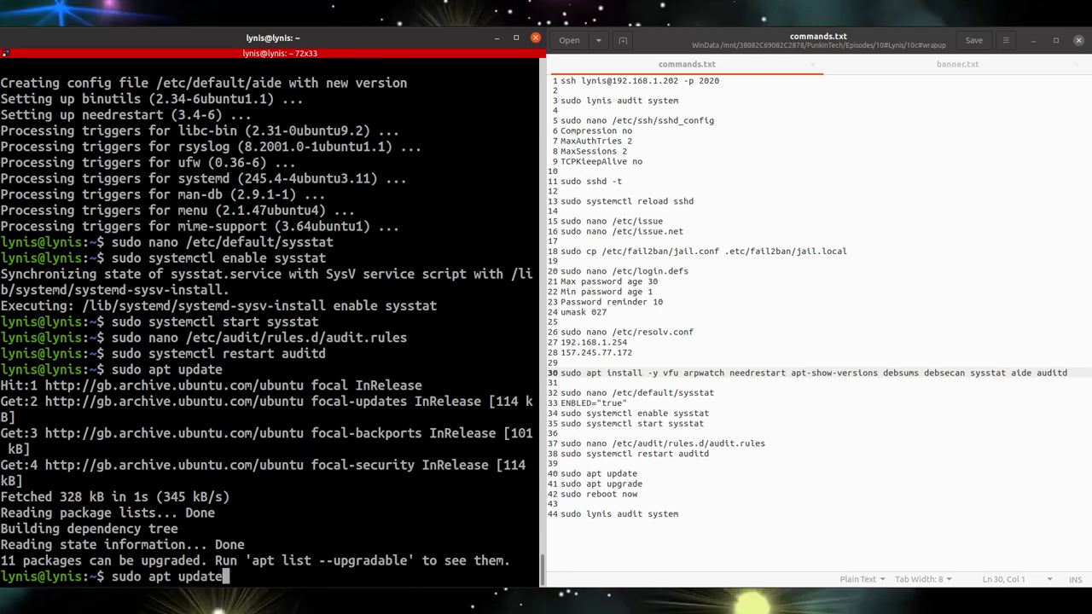
key(BackSpace)
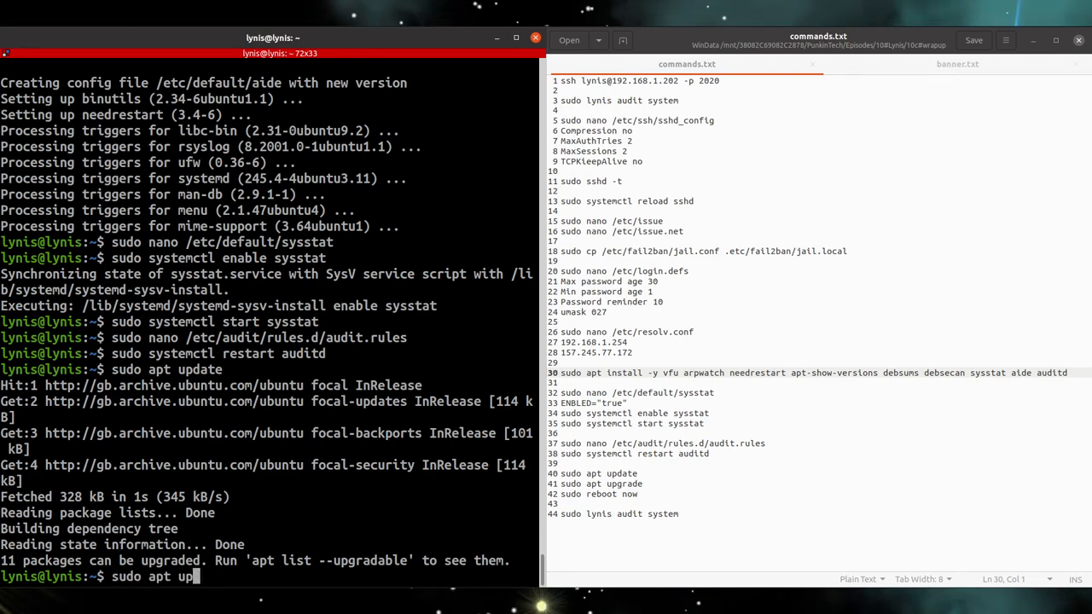
- Run sudo apt upgrade, confirm with y, and review the sshd_config version differences
text(grade)
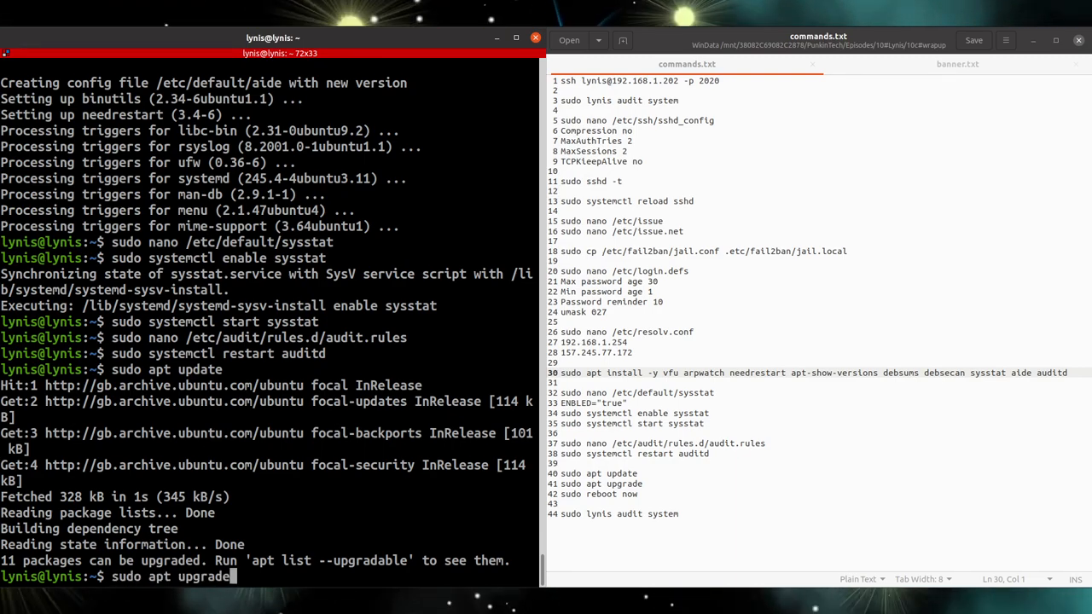
key(Return)
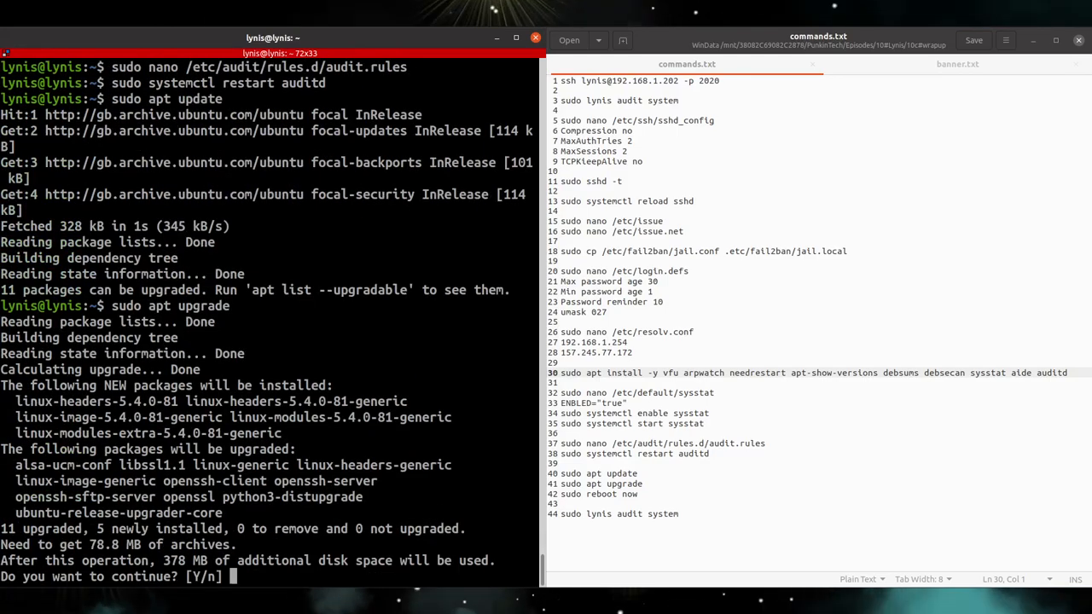
text(y)
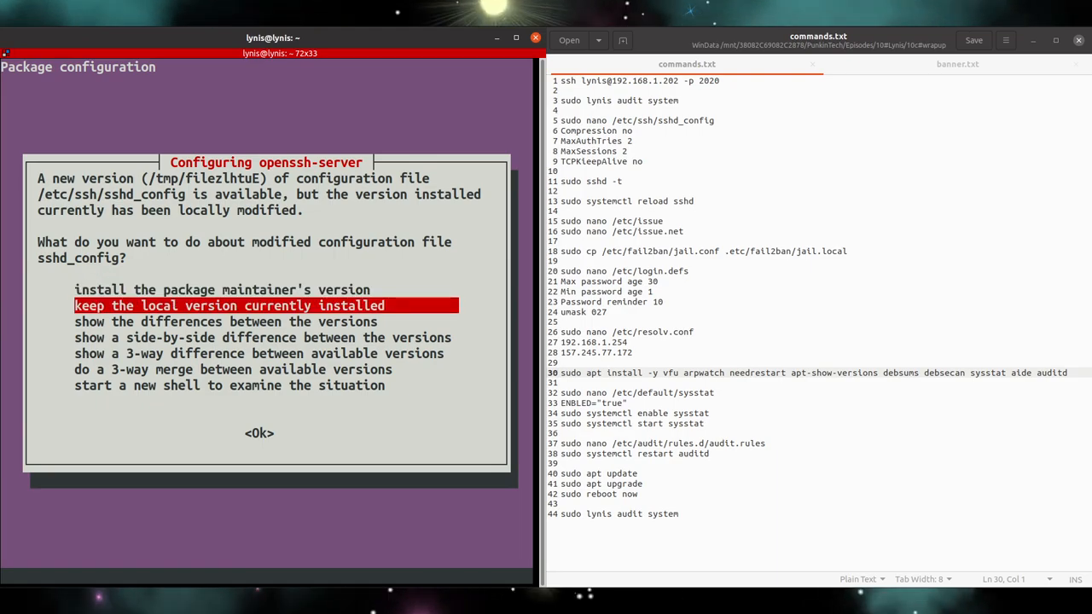
key(Down)
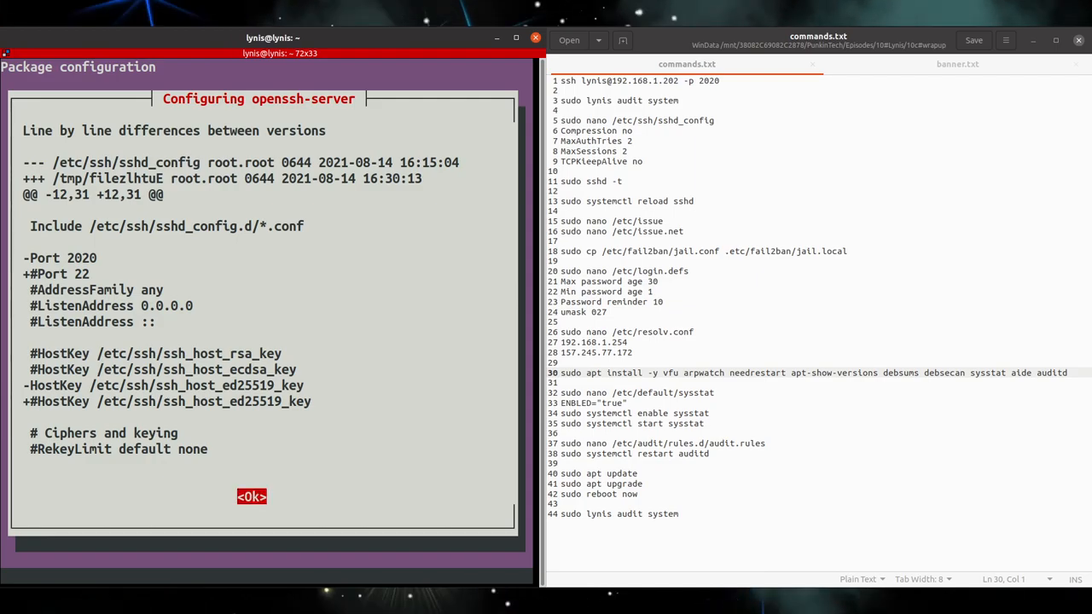
click(251, 496)
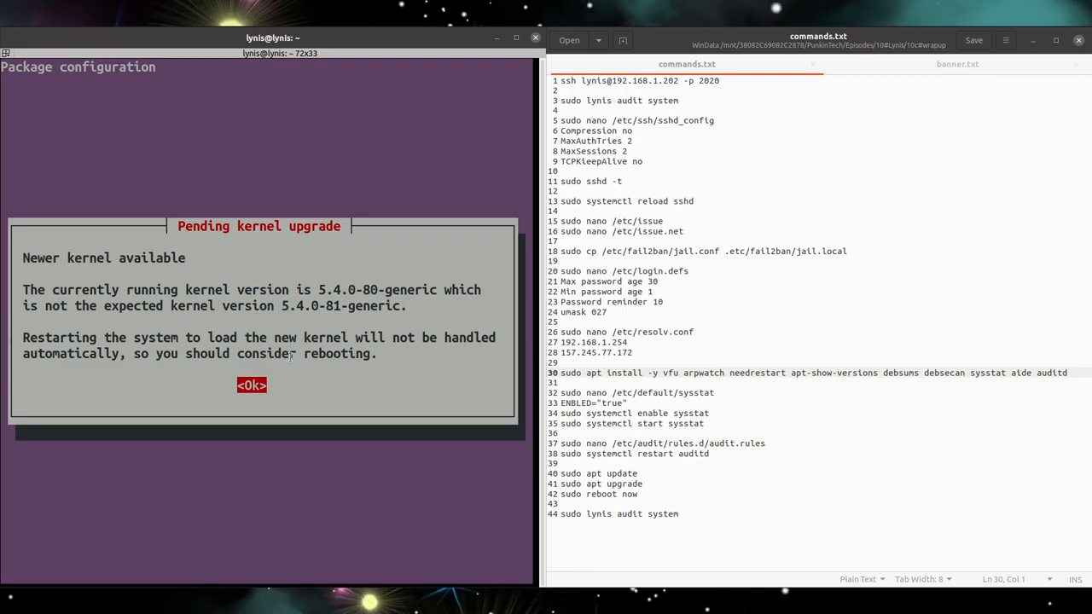
- Acknowledge the kernel upgrade notice and restart the services using outdated libraries
click(253, 385)
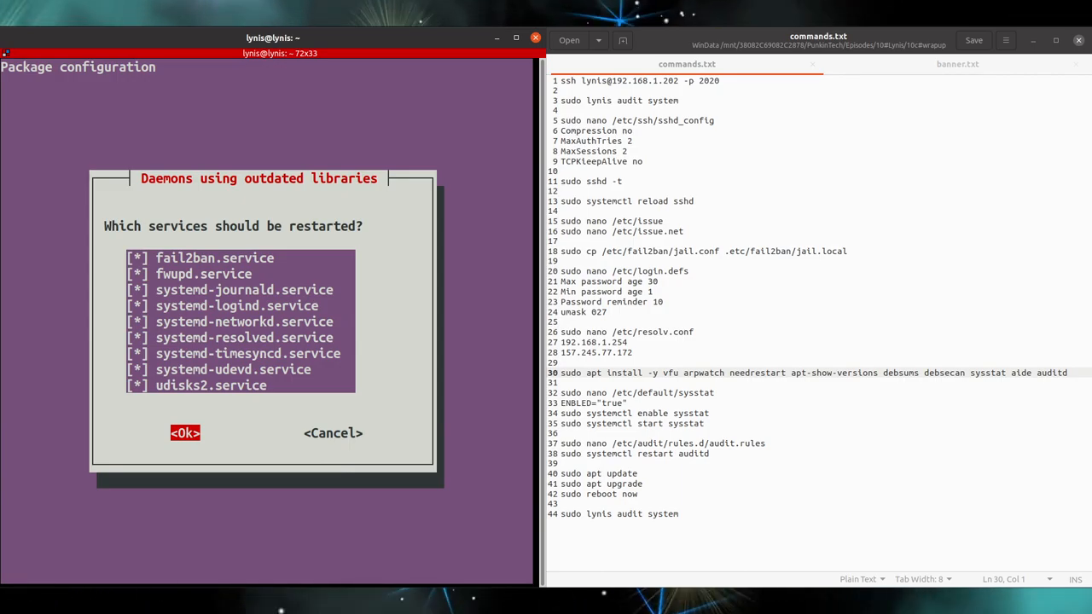
click(184, 433)
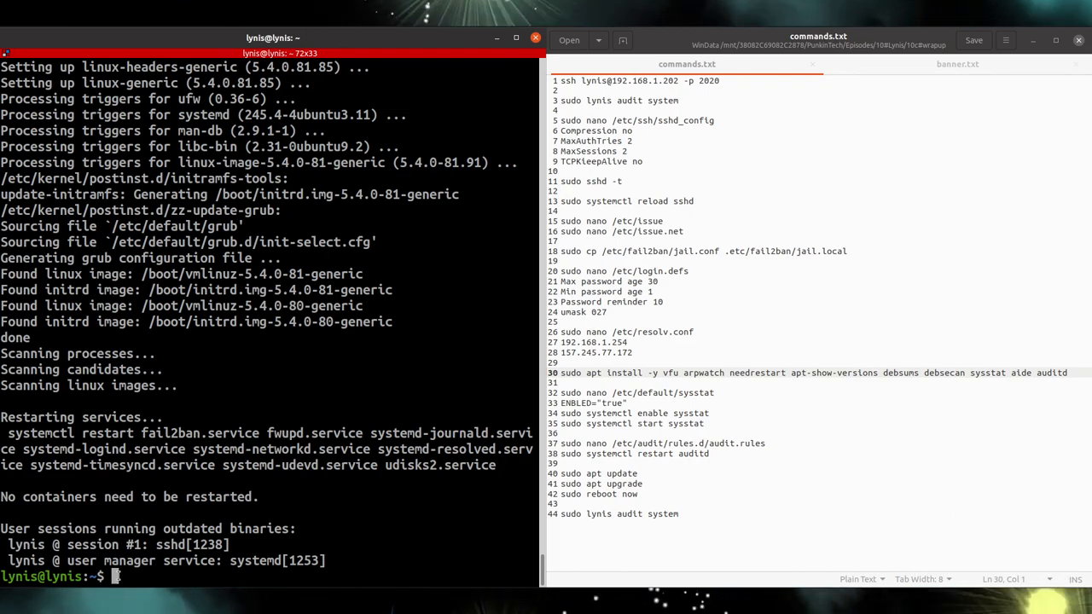
- Reboot the remote server immediately with sudo reboot now
text(sudo reboot n)
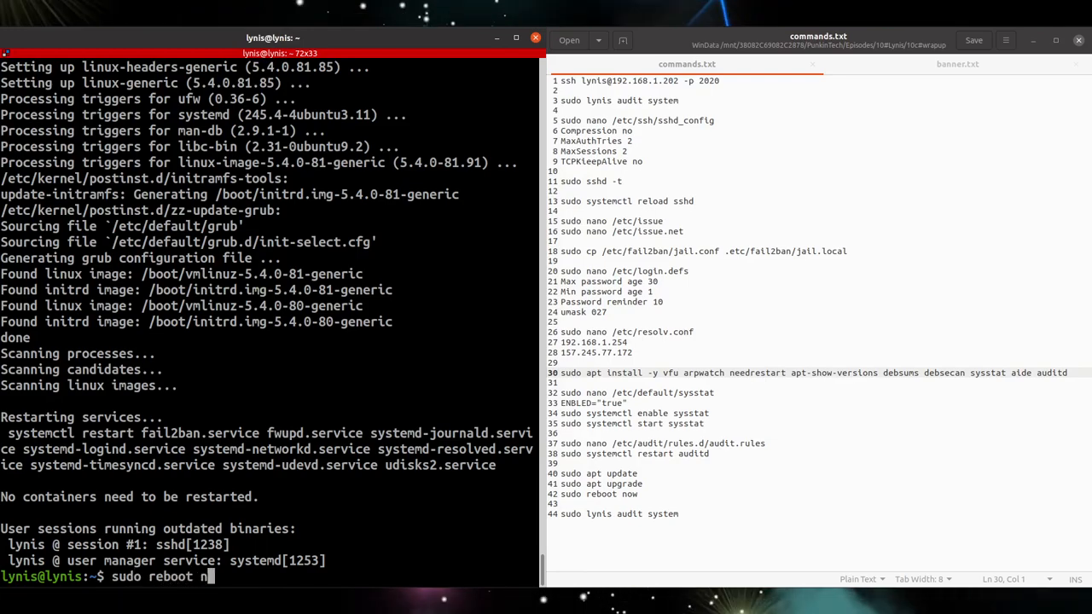
text(ow)
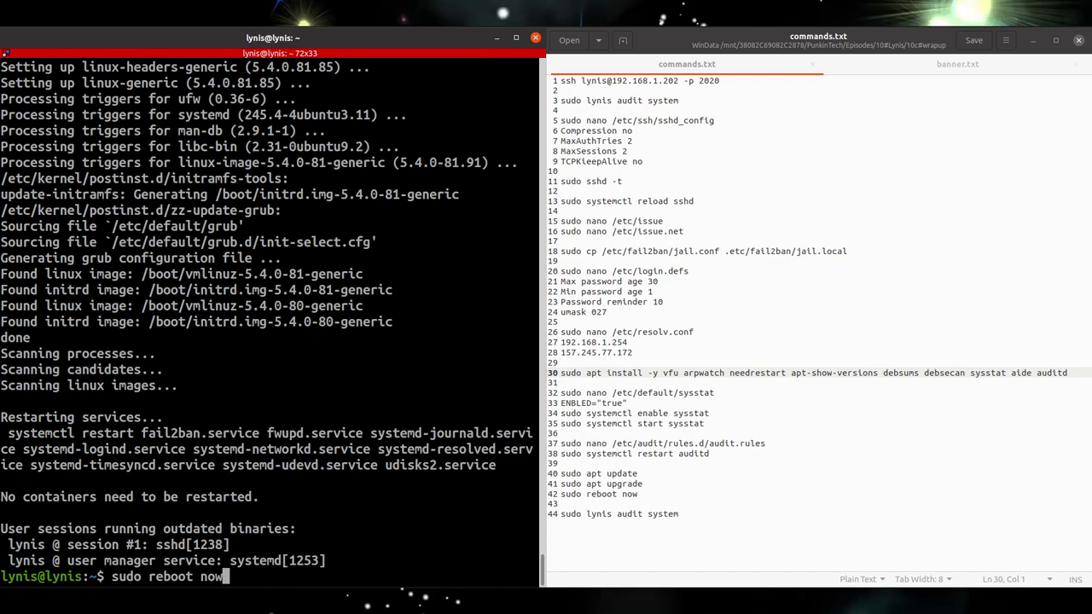
key(Return)
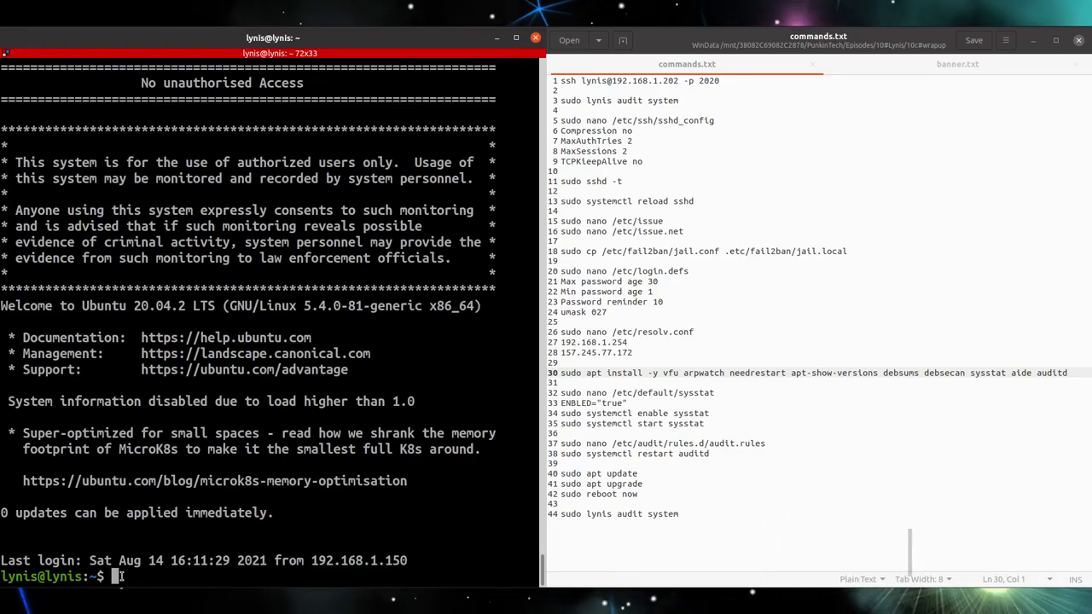
- Re-run the Lynis system audit (lynis audit system)
text(sudo ly)
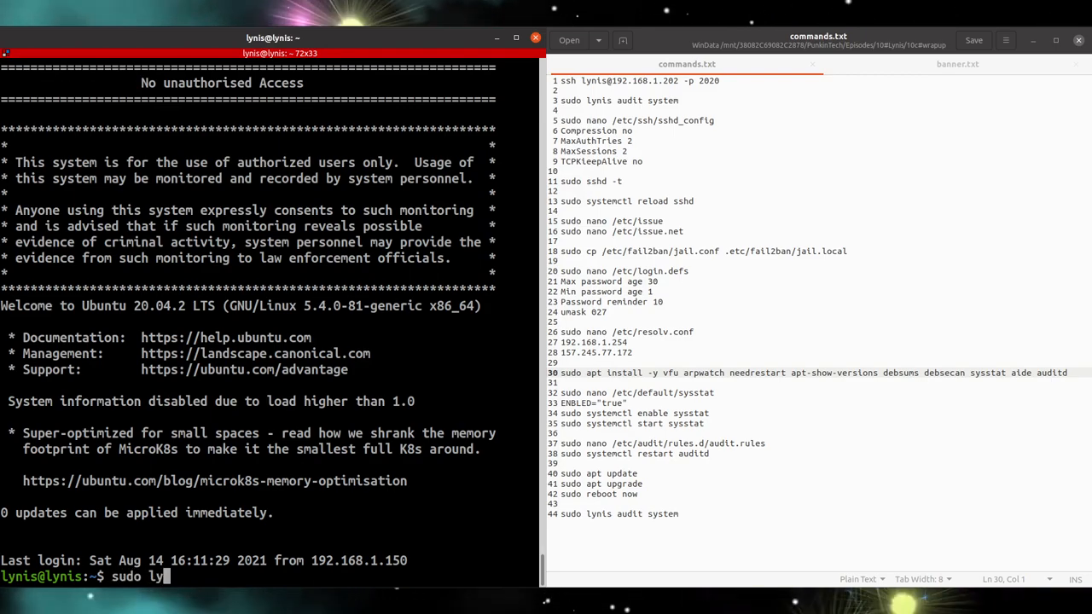
text(nis audit)
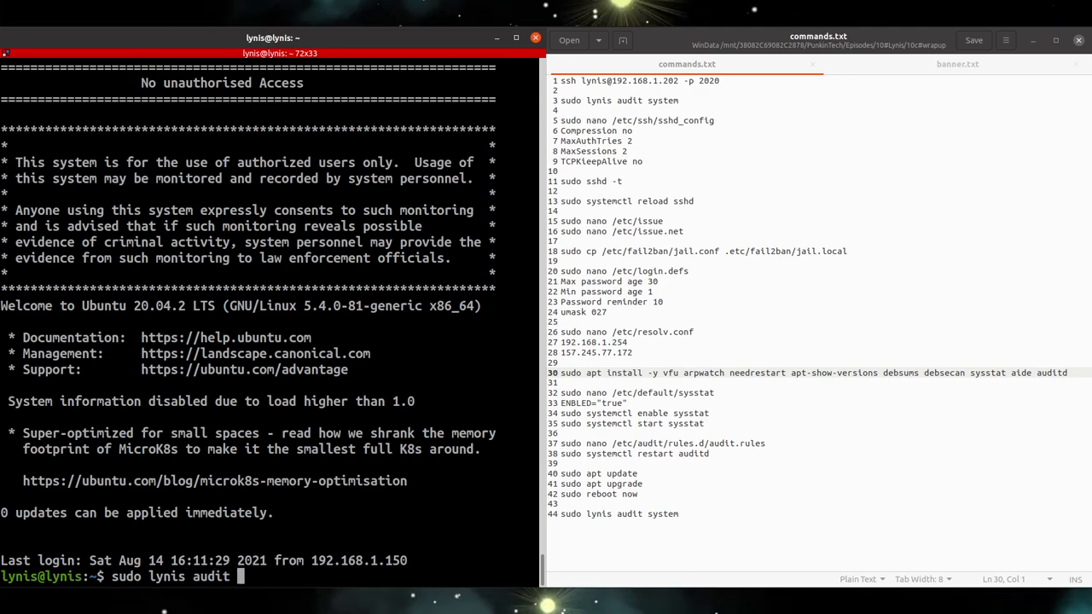
text(system)
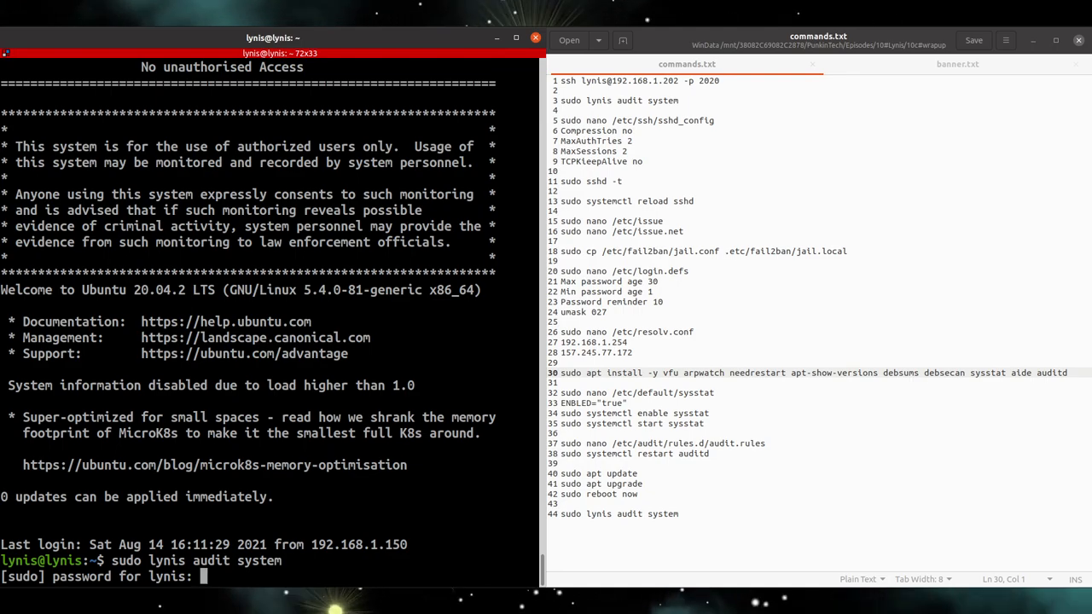
key(Return)
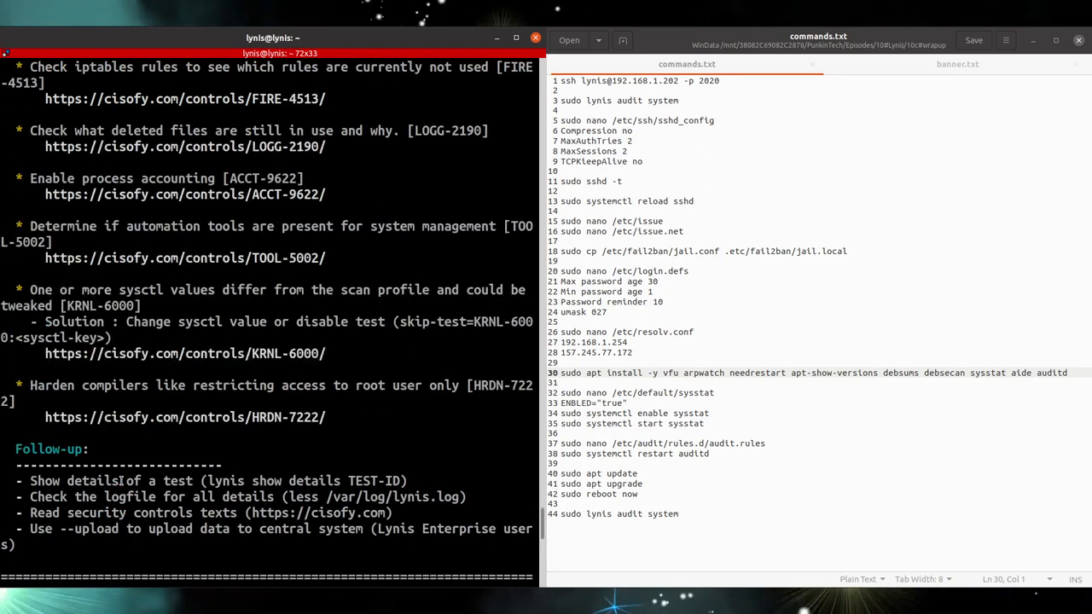
- Review the audit output: 3 warnings, 22 suggestions, hardening index 77 over 228 tests
scroll(down, 3)
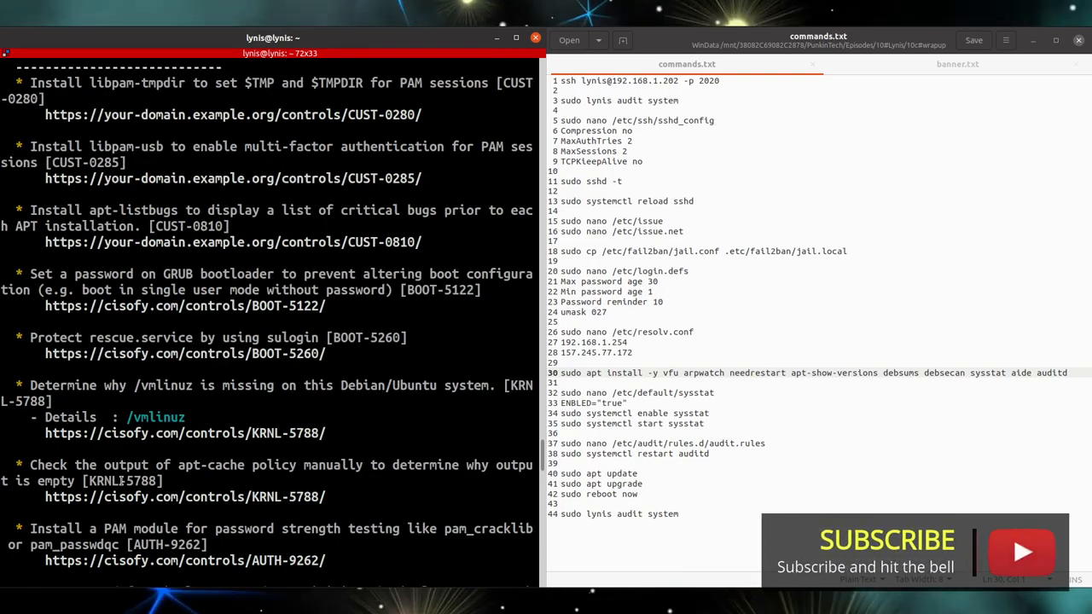
scroll(down, 3)
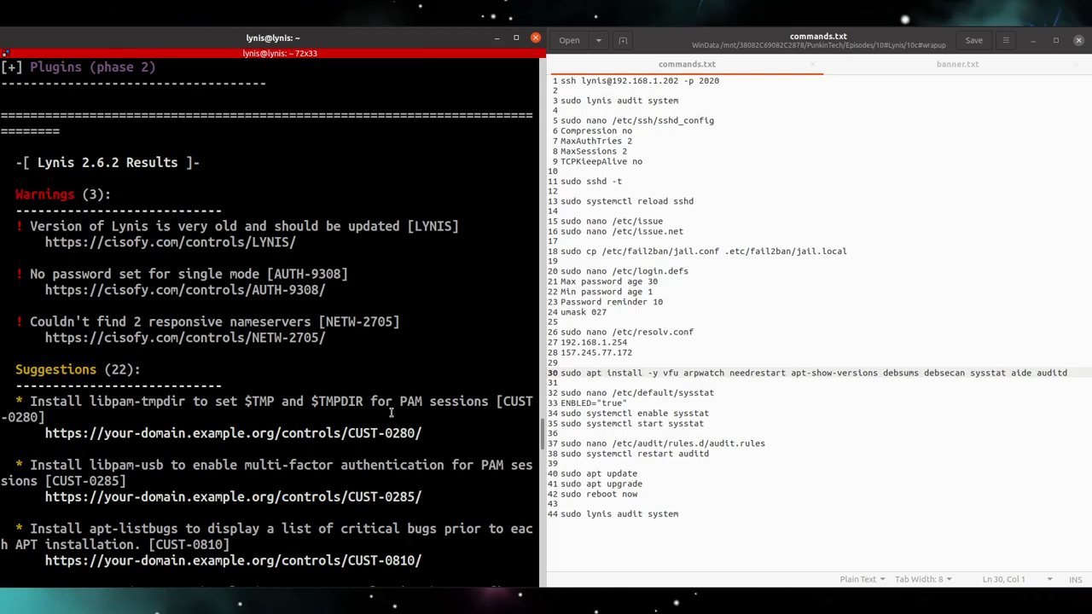
scroll(down, 3)
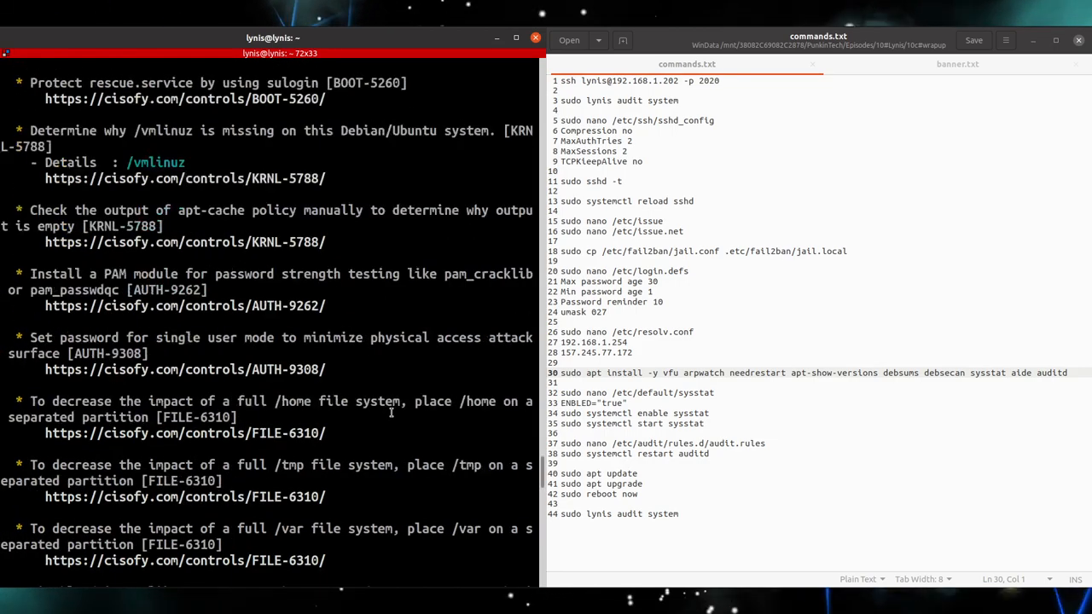
scroll(down, 3)
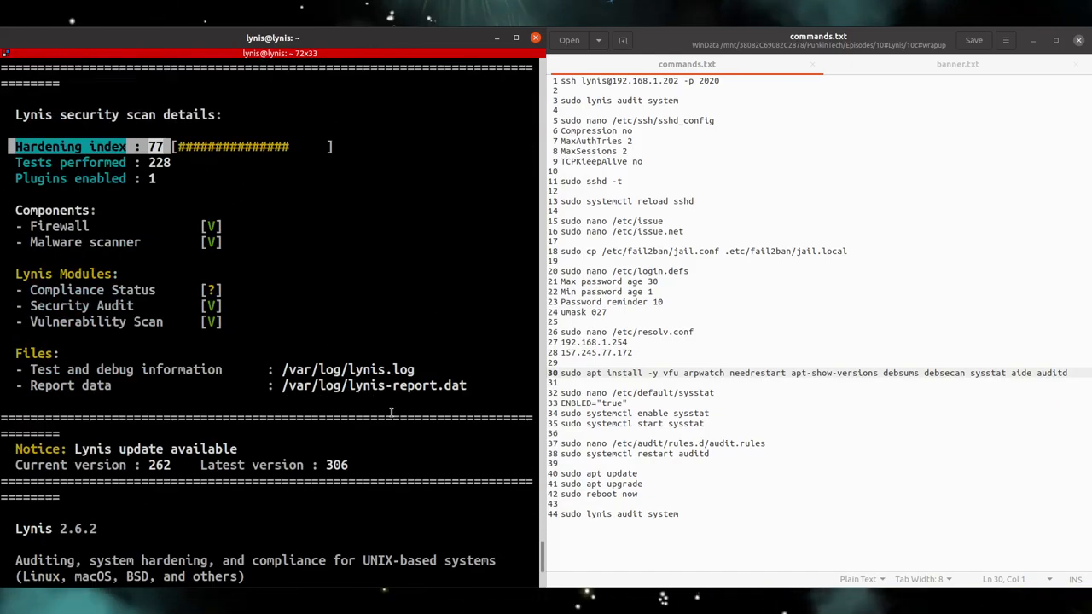
scroll(down, 3)
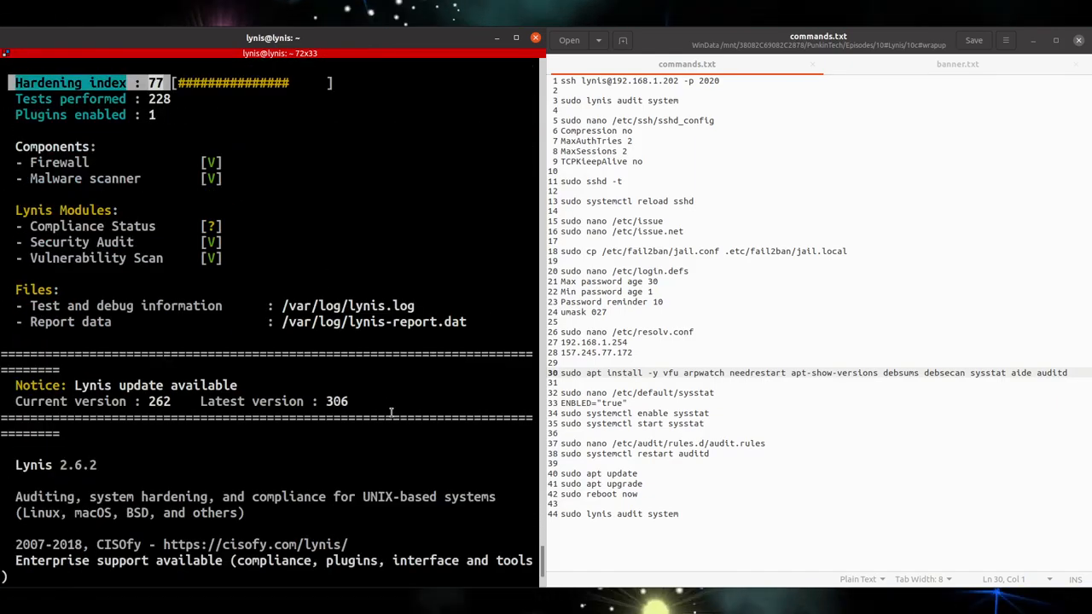